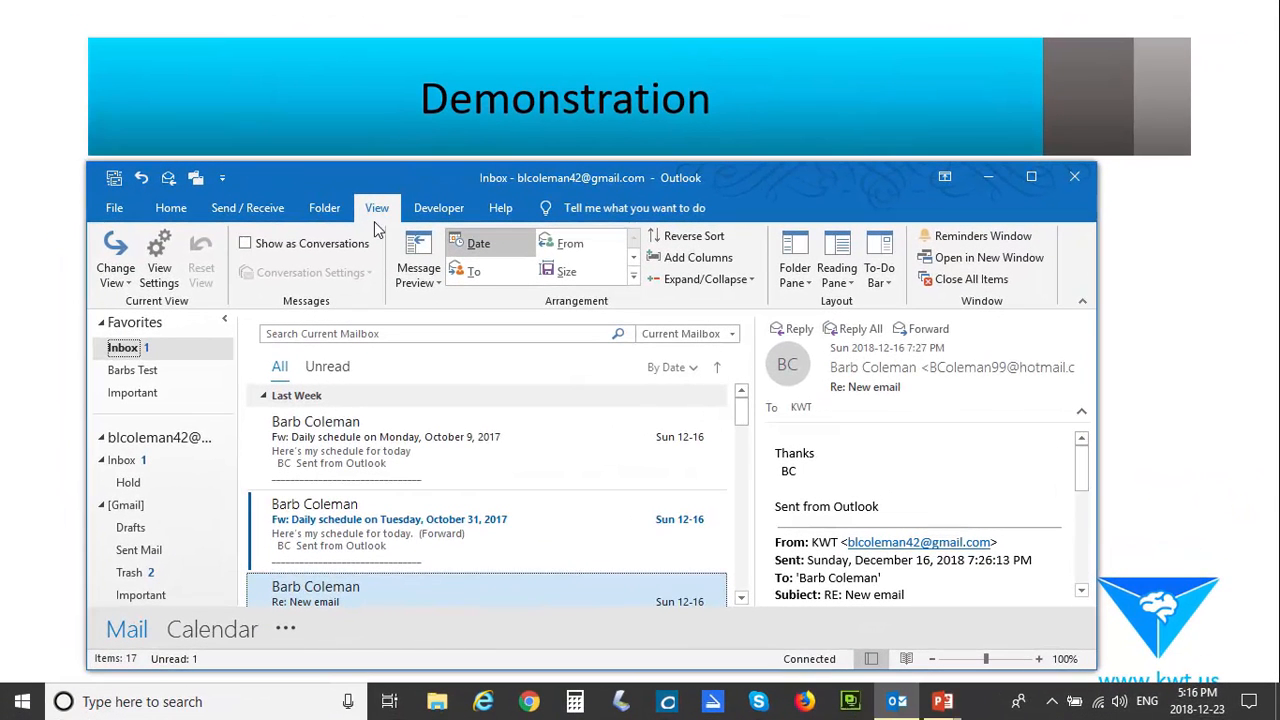
Step: Limit the inbox message preview to a single line of text
left_click(116, 258)
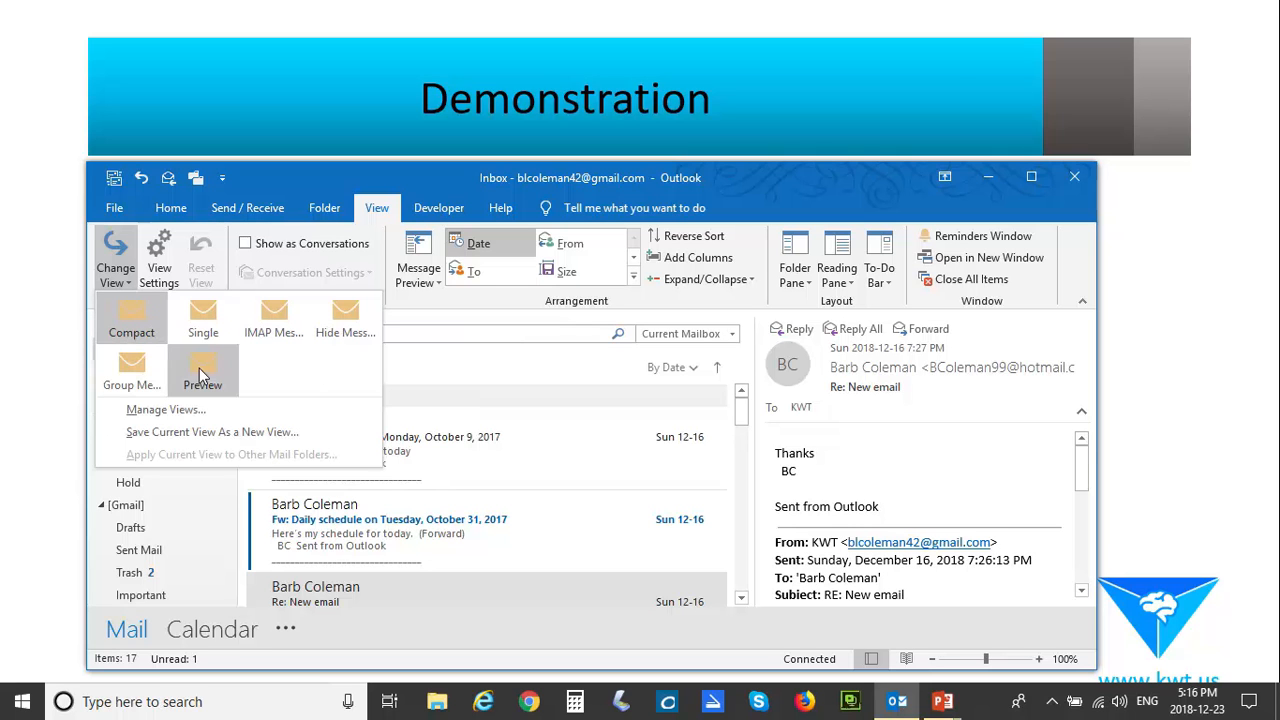
mouse_move(344, 318)
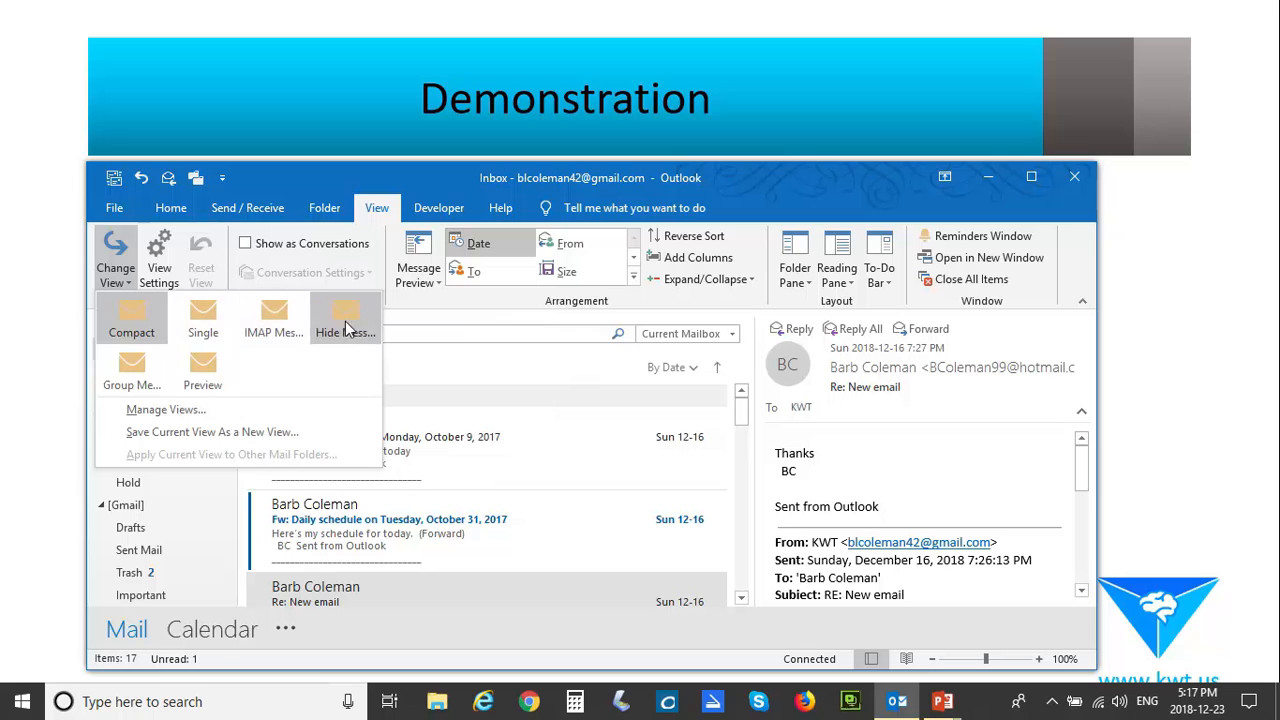
mouse_move(132, 380)
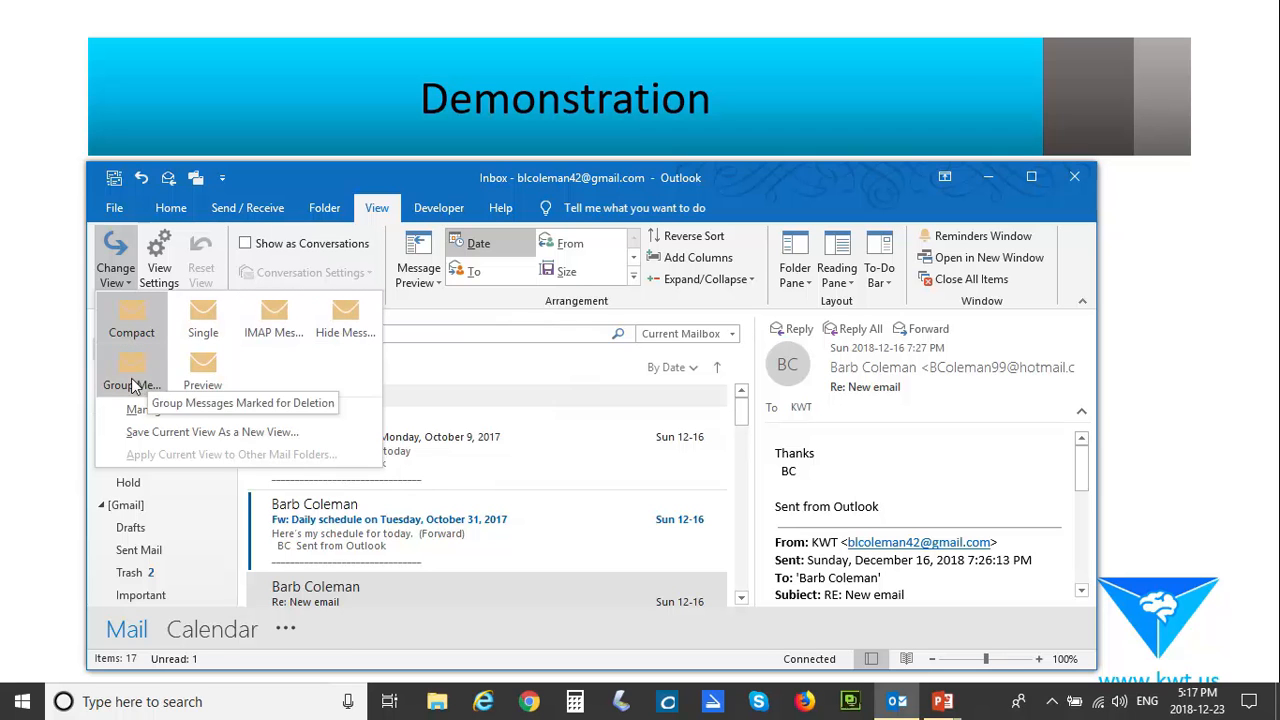
mouse_move(274, 316)
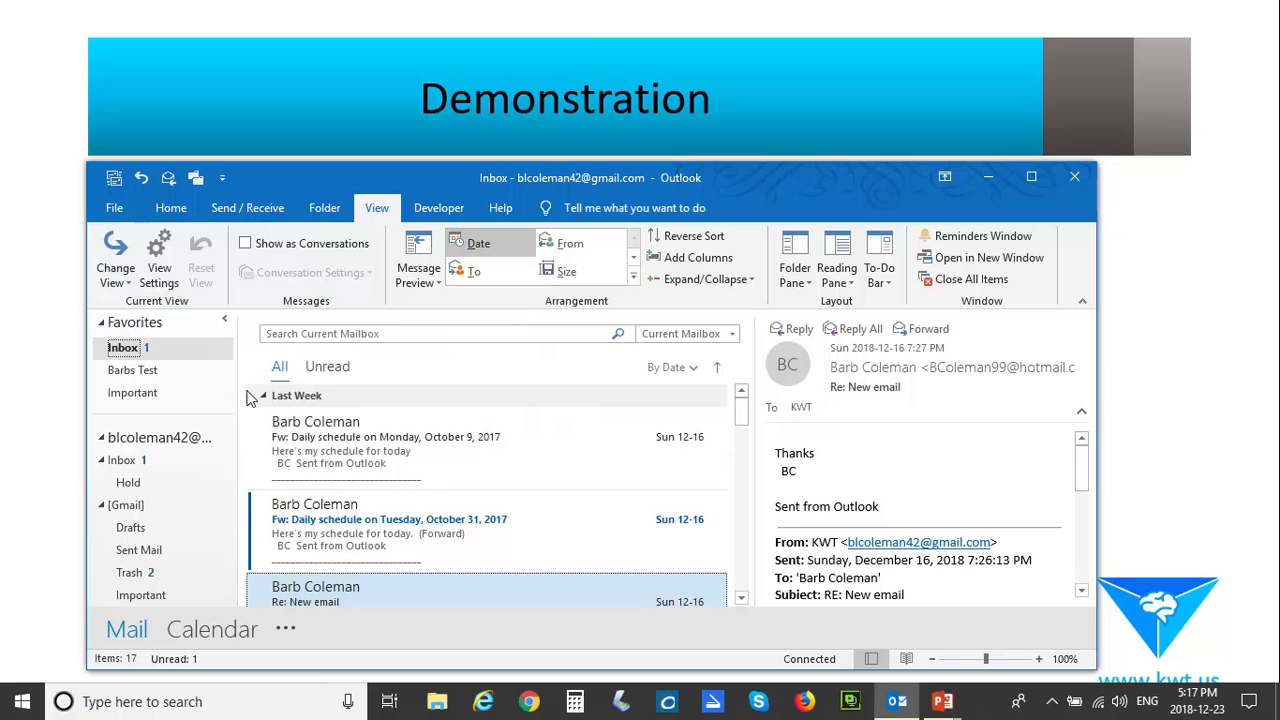
mouse_move(476, 564)
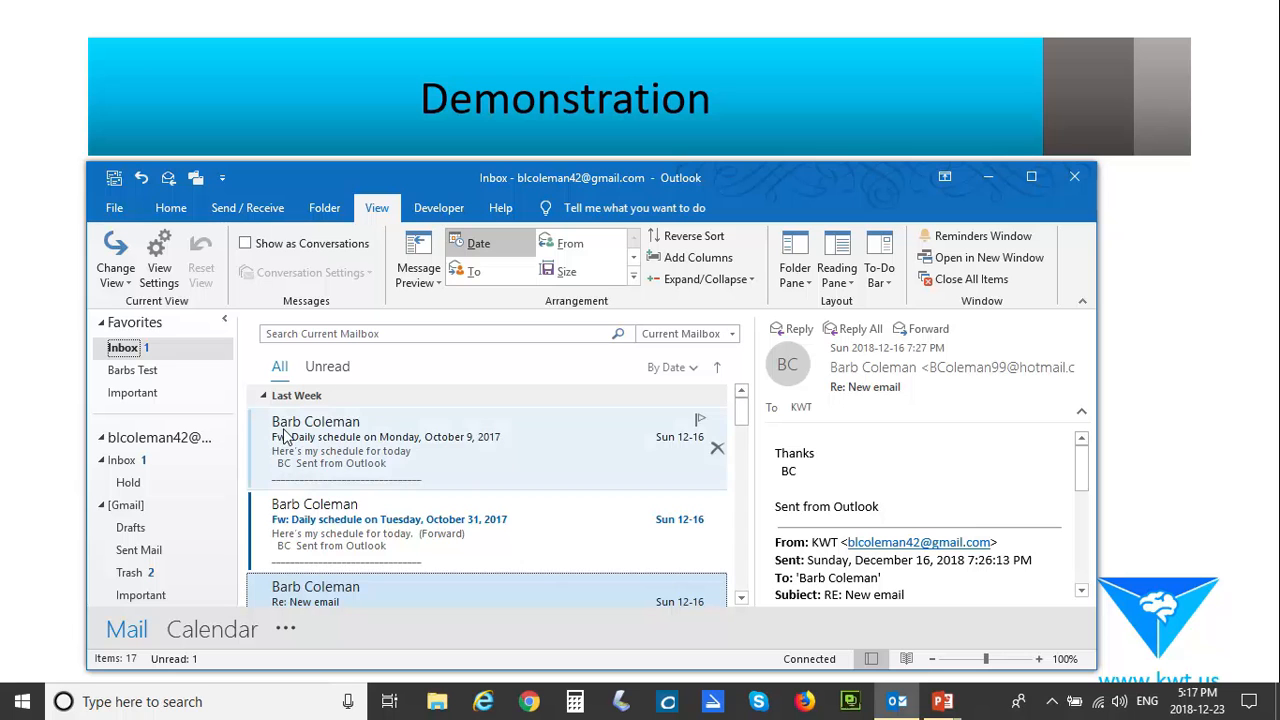
mouse_move(436, 412)
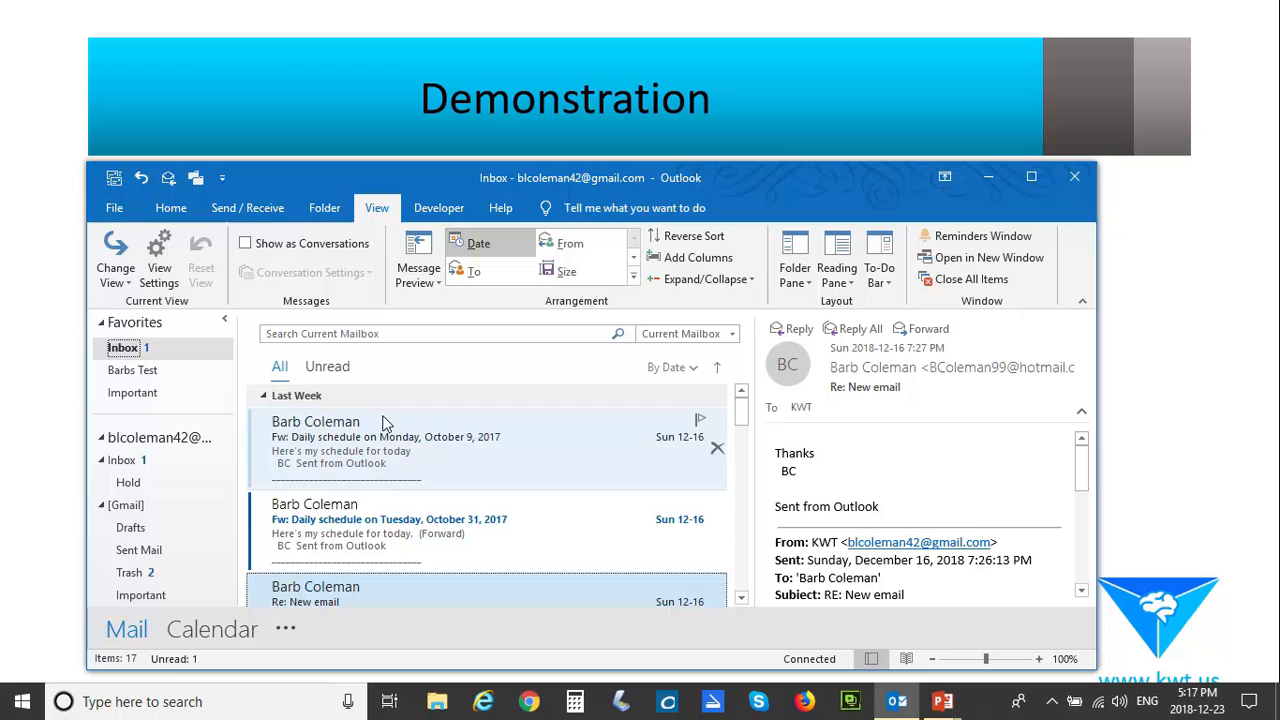
left_click(418, 260)
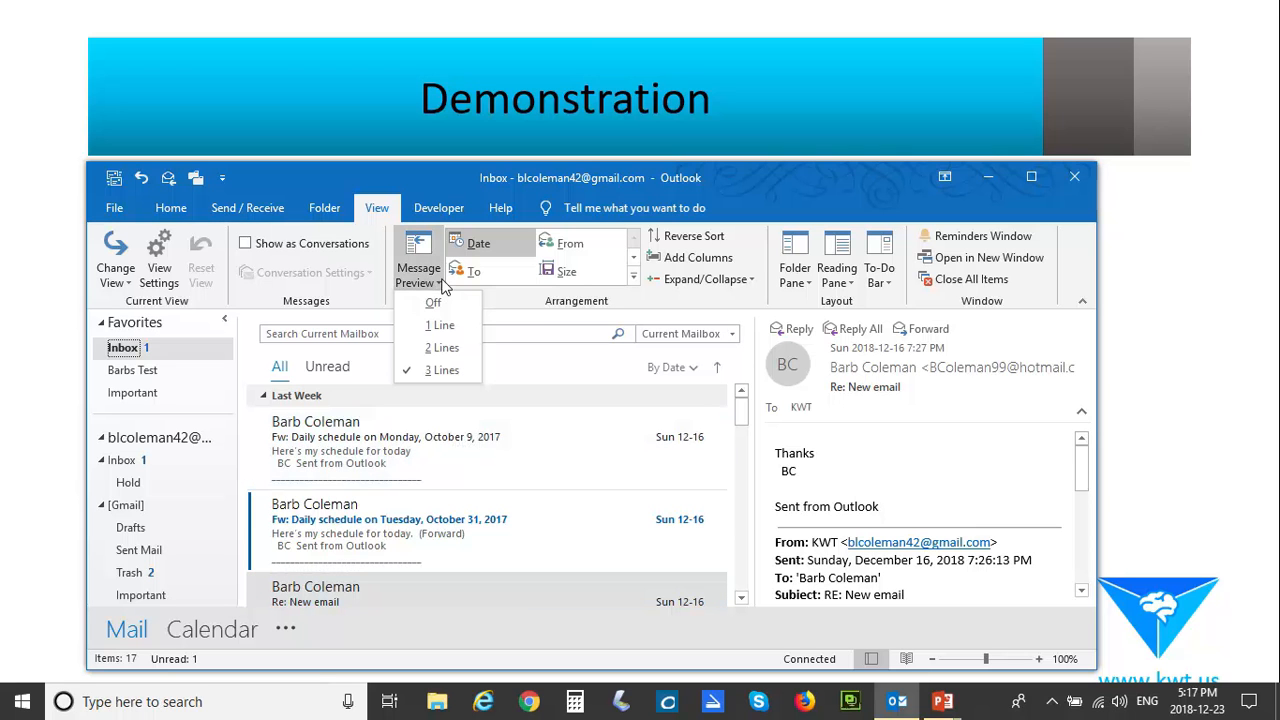
mouse_move(440, 324)
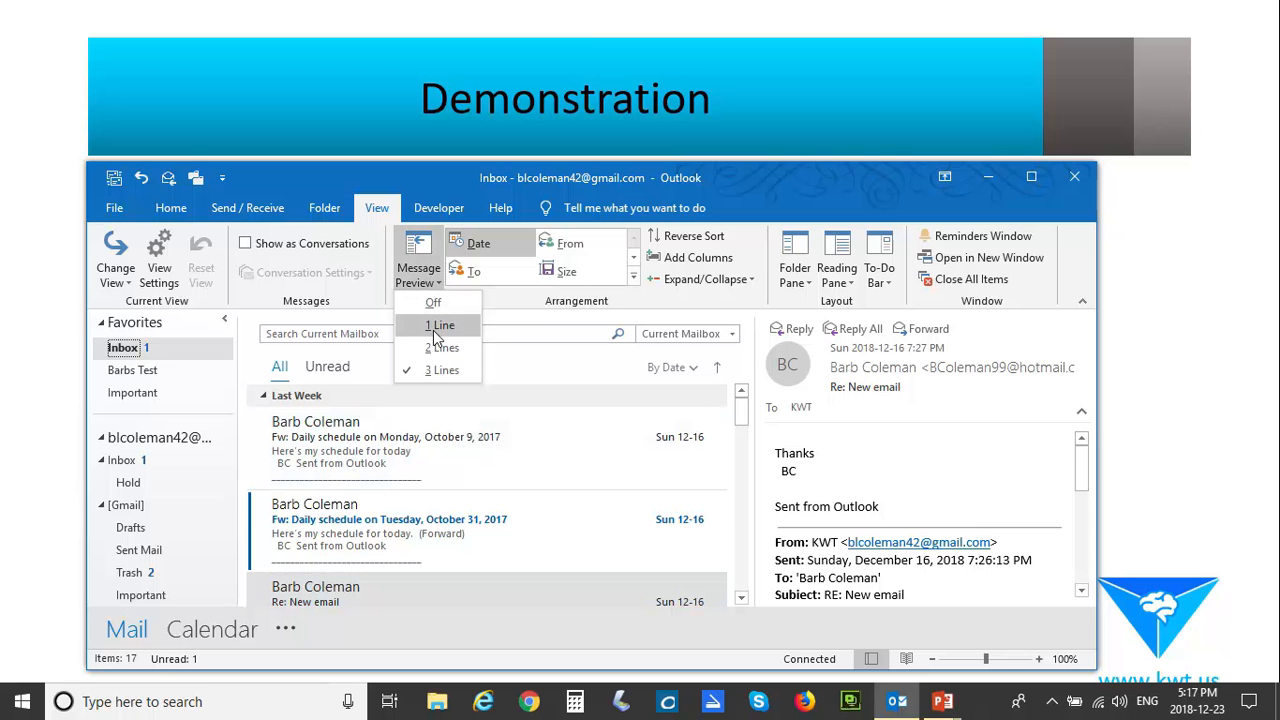
left_click(440, 324)
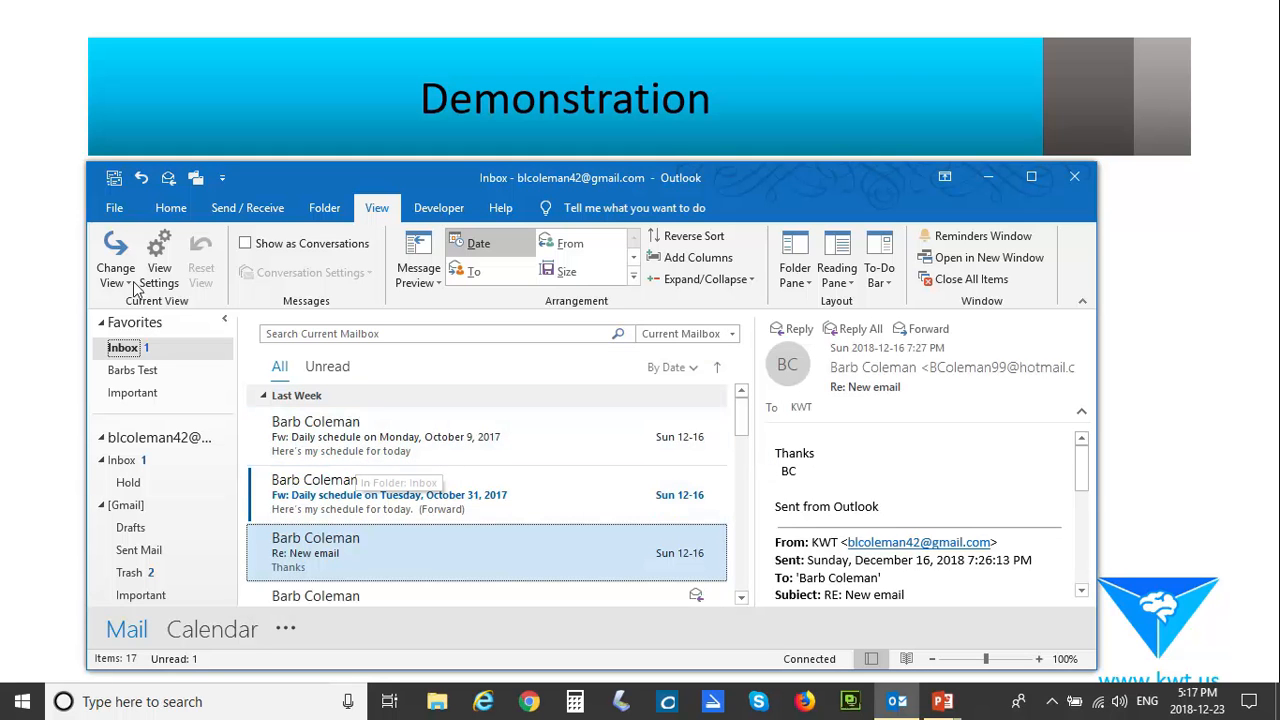
Step: Apply the saved view listing Received, Subject and Size grouped by sender with a filter
left_click(116, 260)
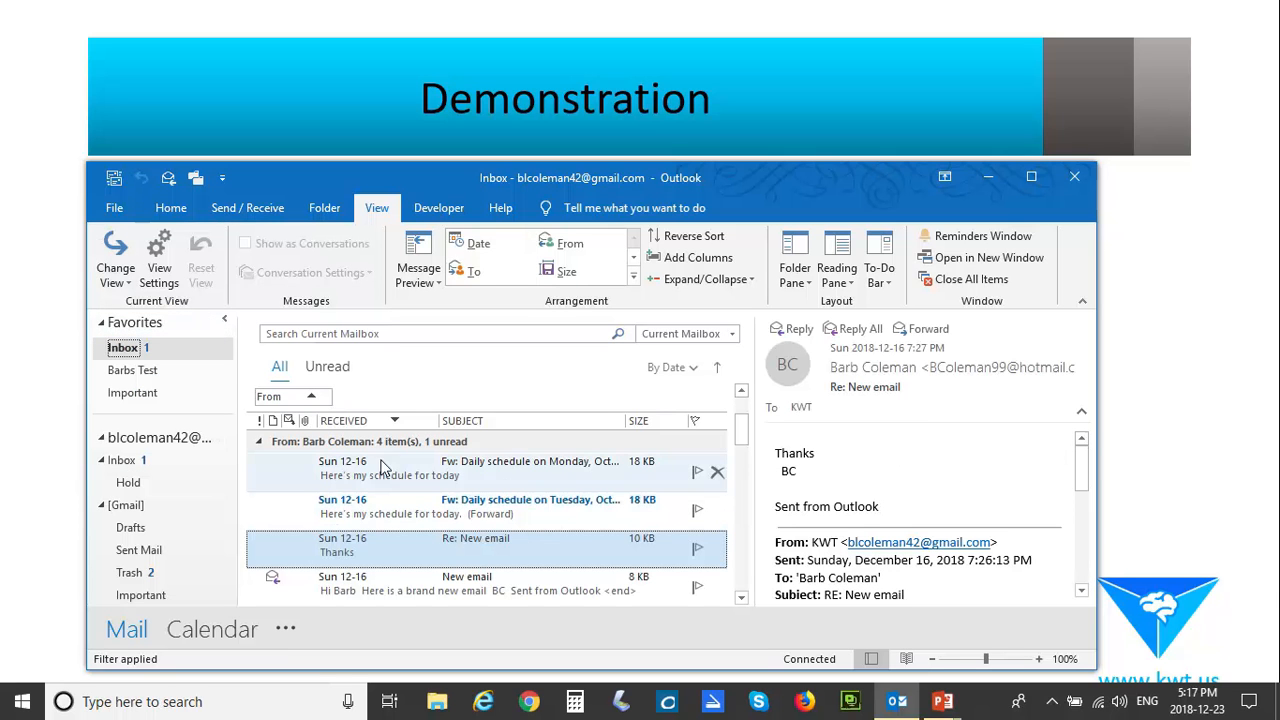
mouse_move(496, 428)
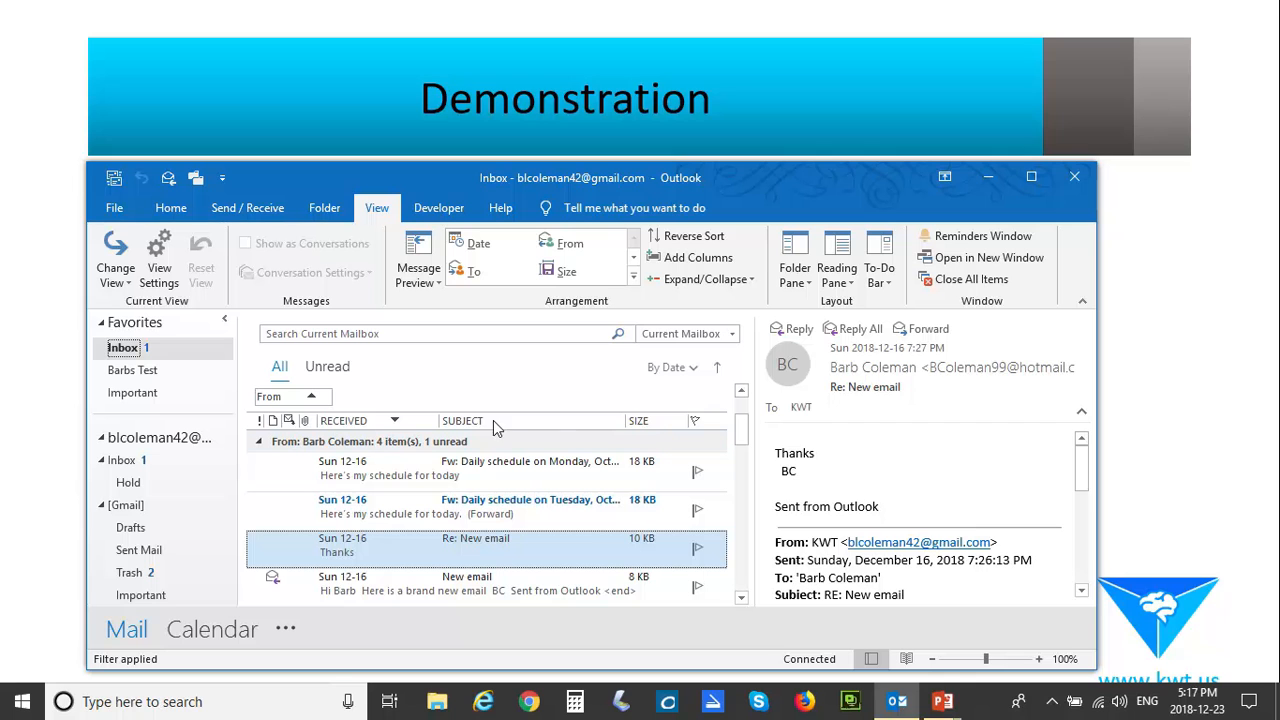
mouse_move(340, 420)
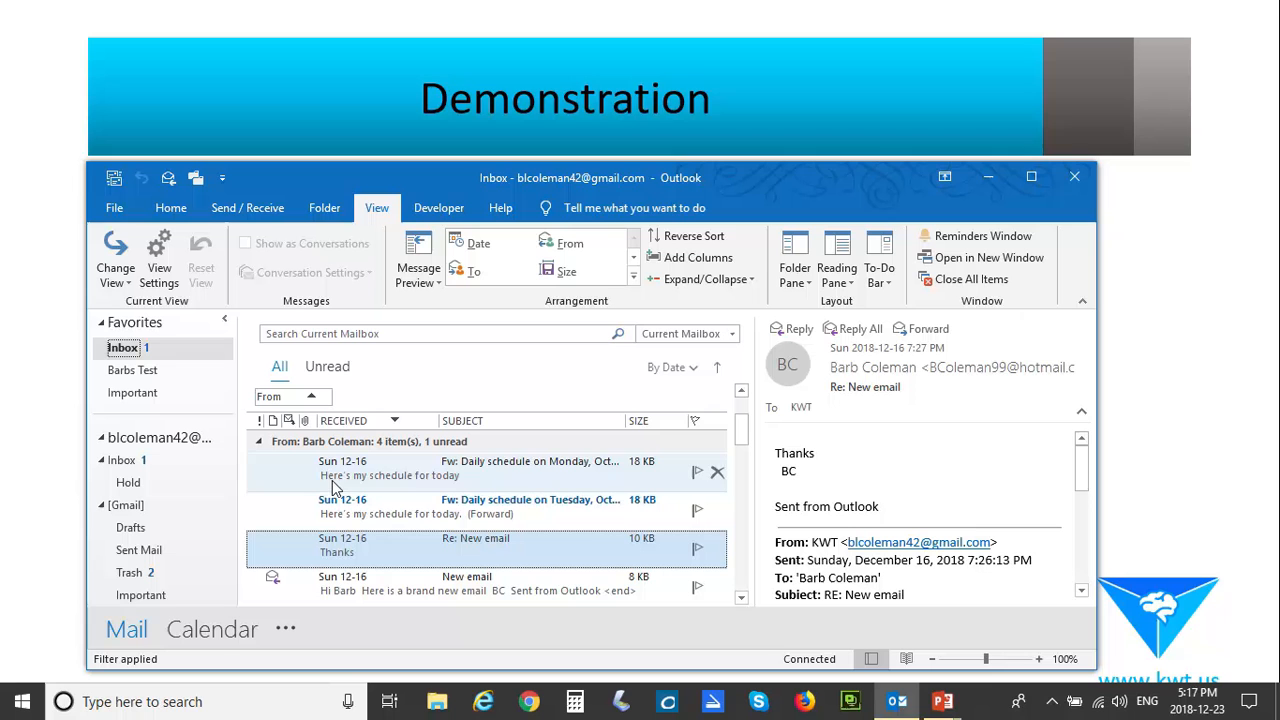
mouse_move(550, 476)
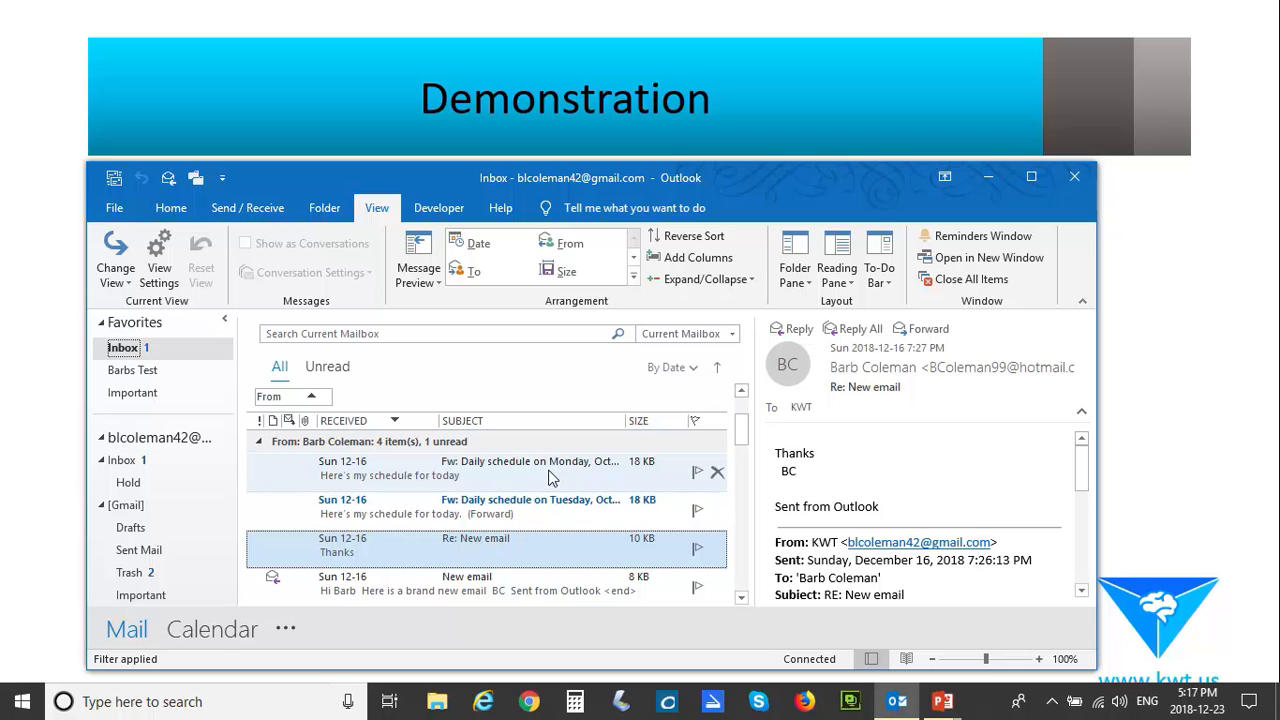
mouse_move(472, 478)
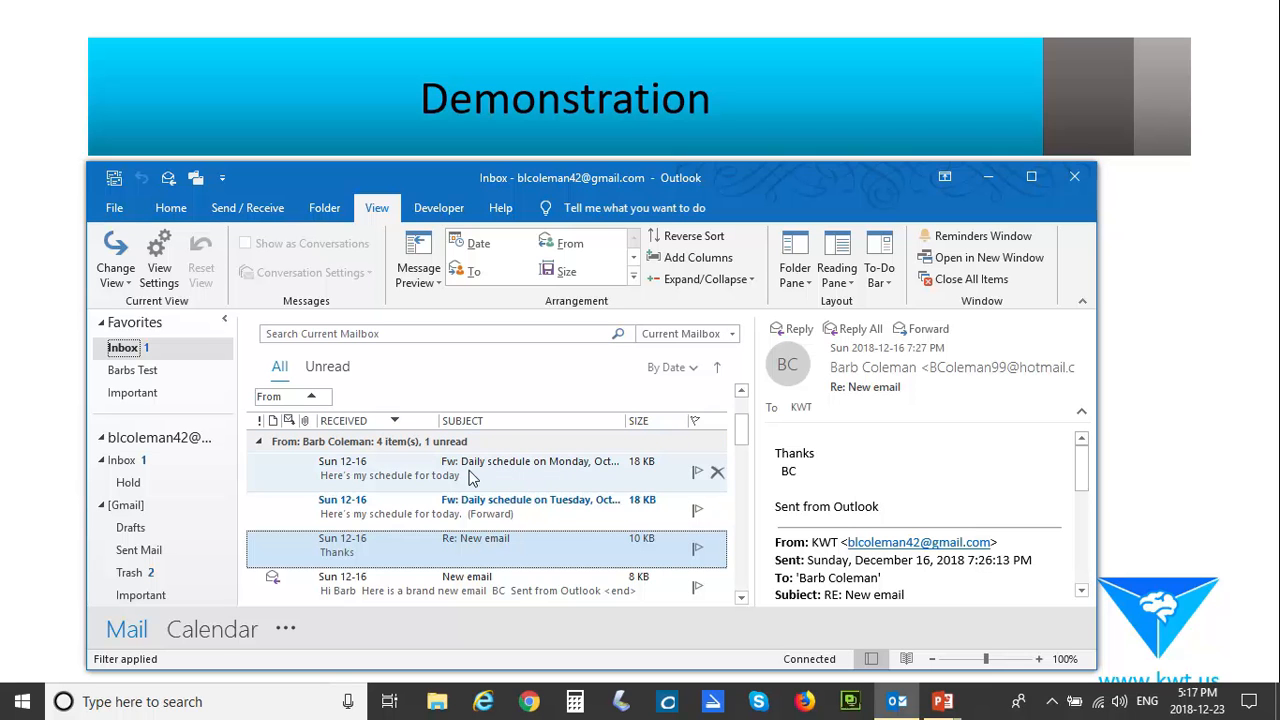
mouse_move(478, 488)
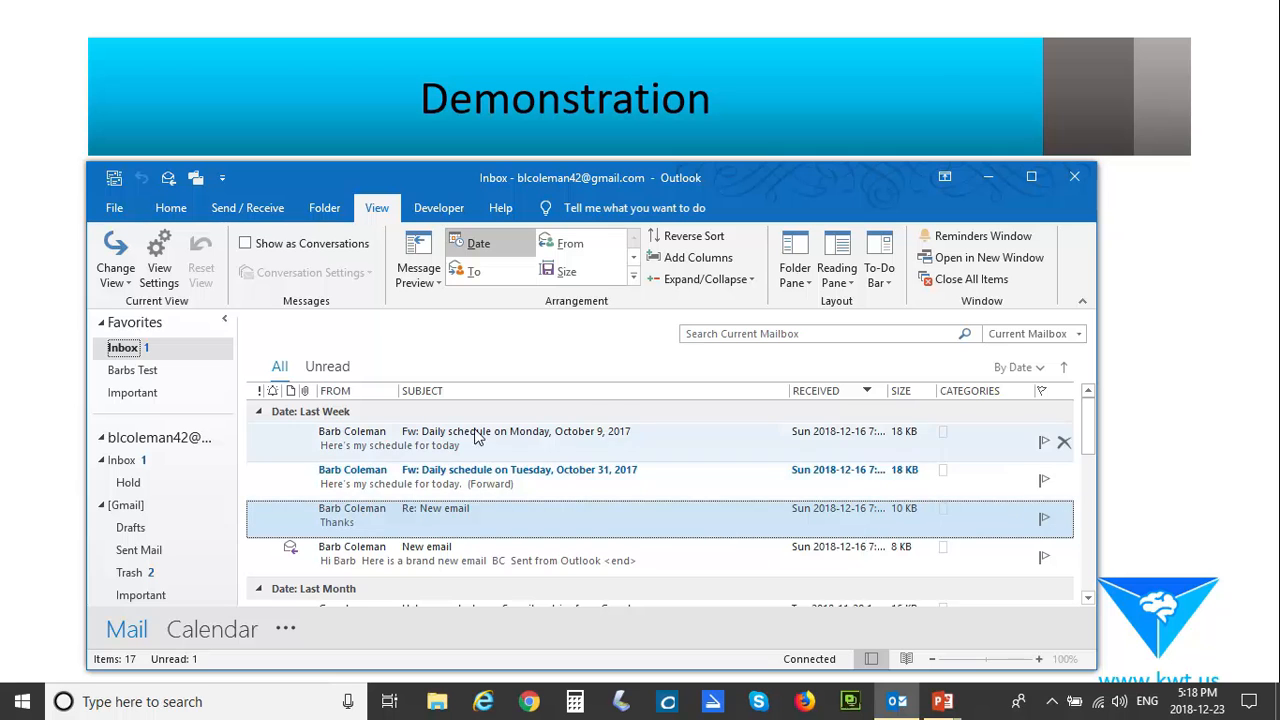
mouse_move(296, 444)
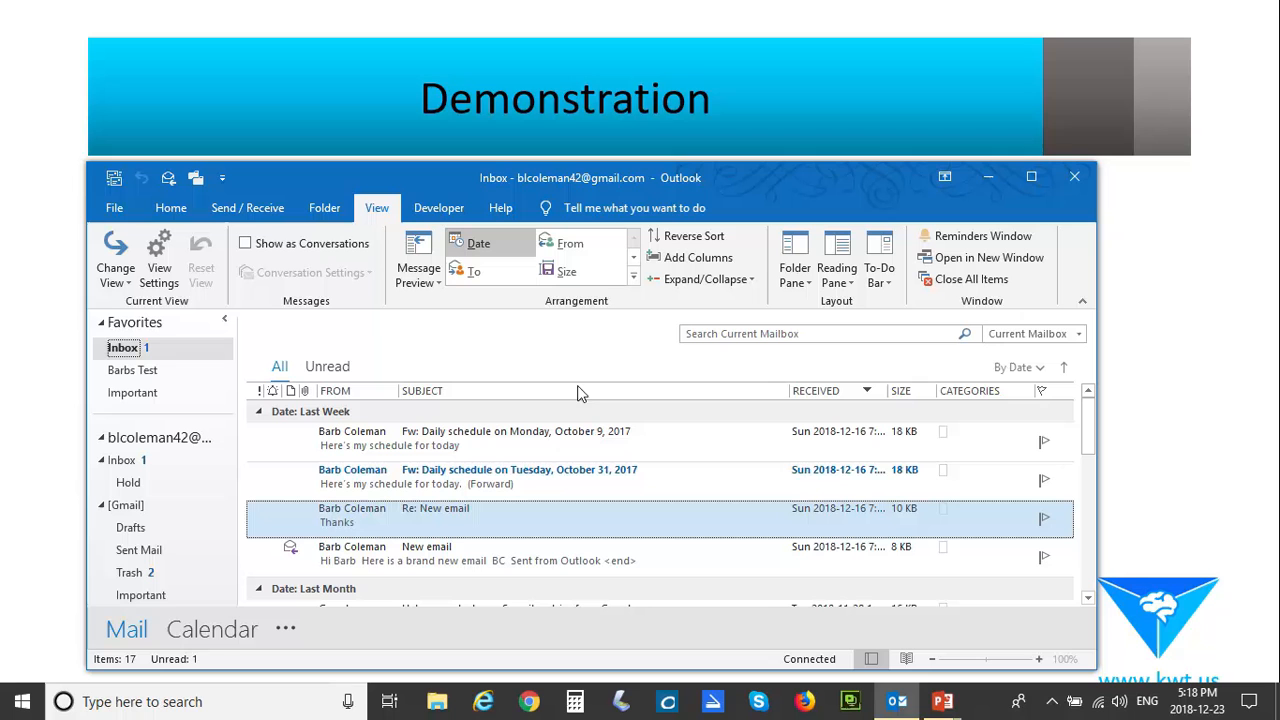
mouse_move(710, 408)
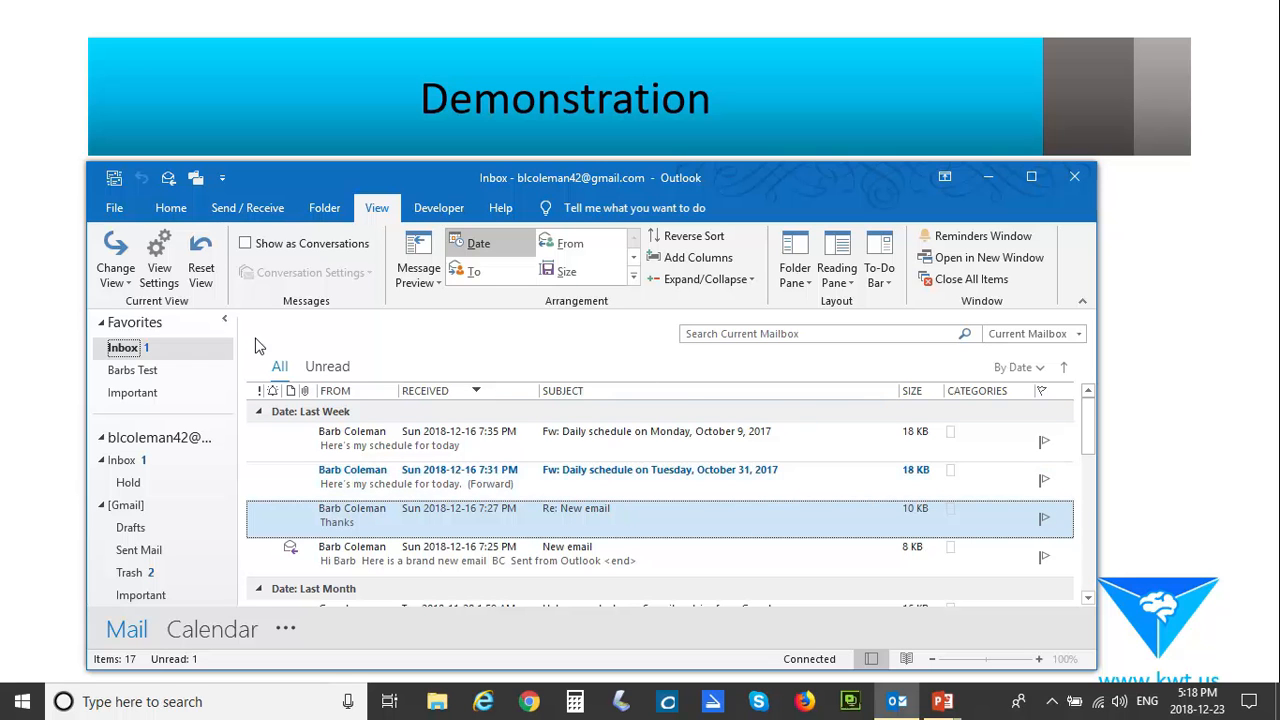
mouse_move(784, 186)
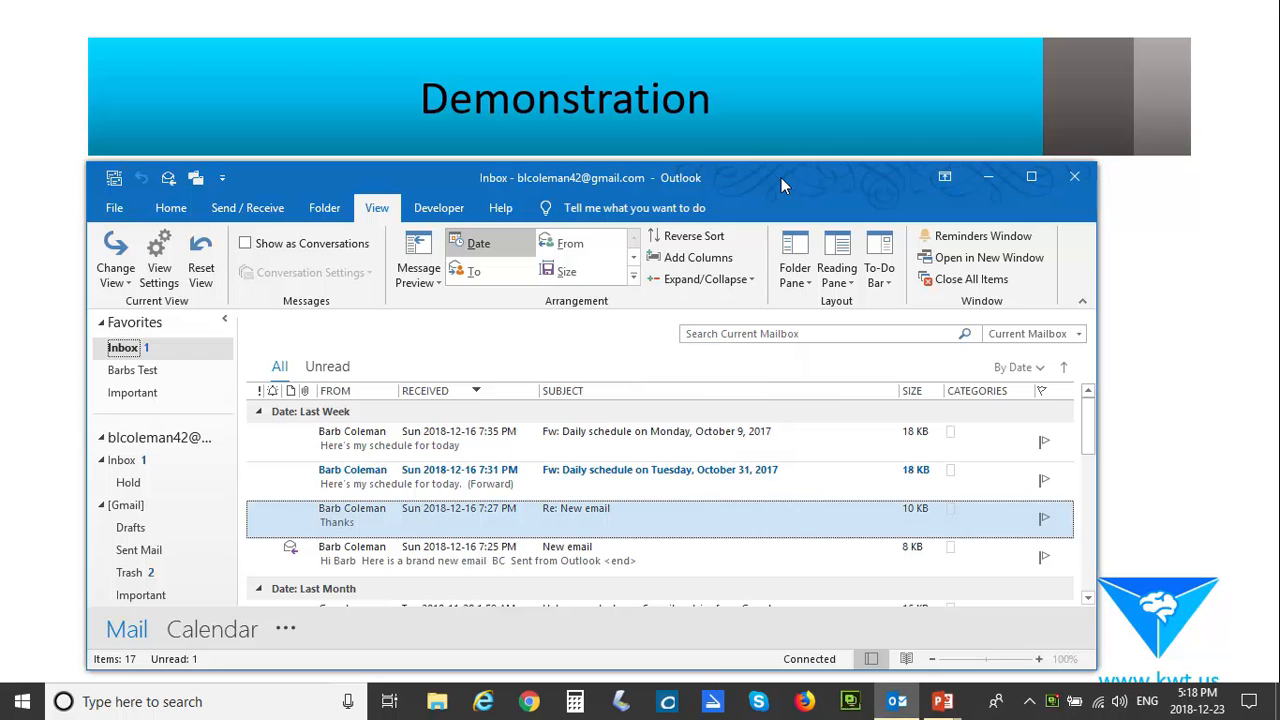
mouse_move(476, 564)
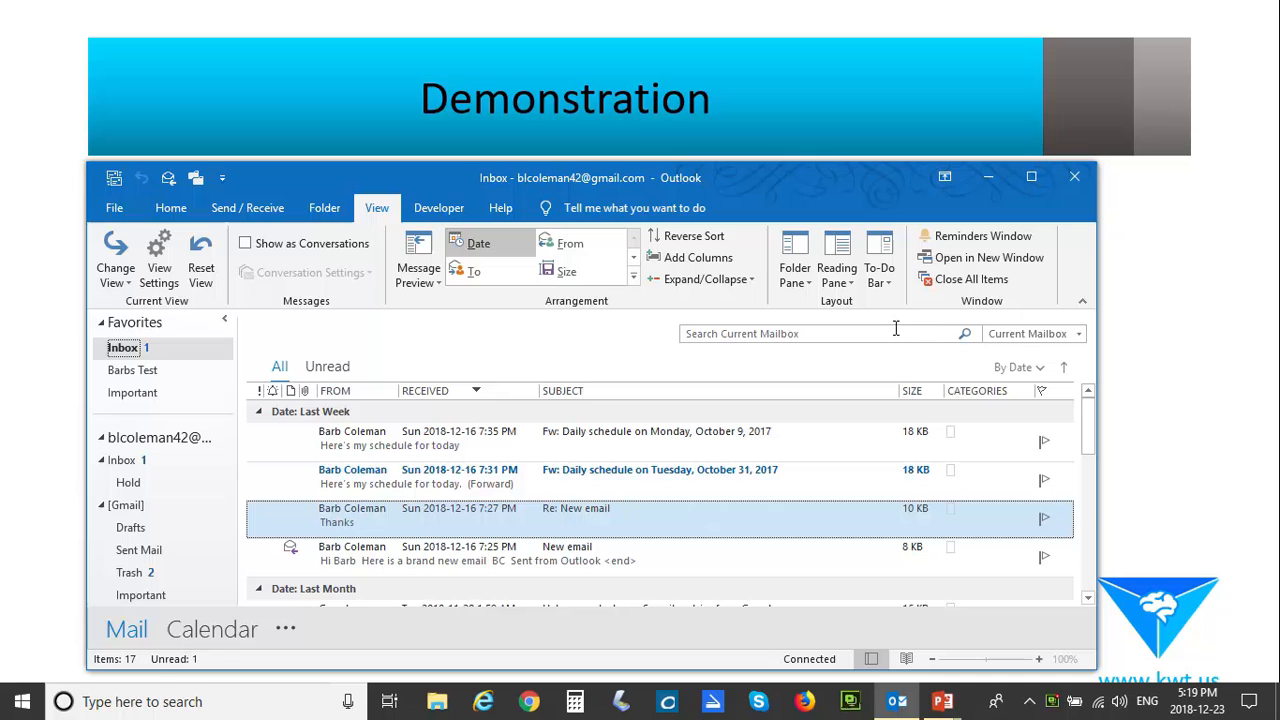
mouse_move(1018, 368)
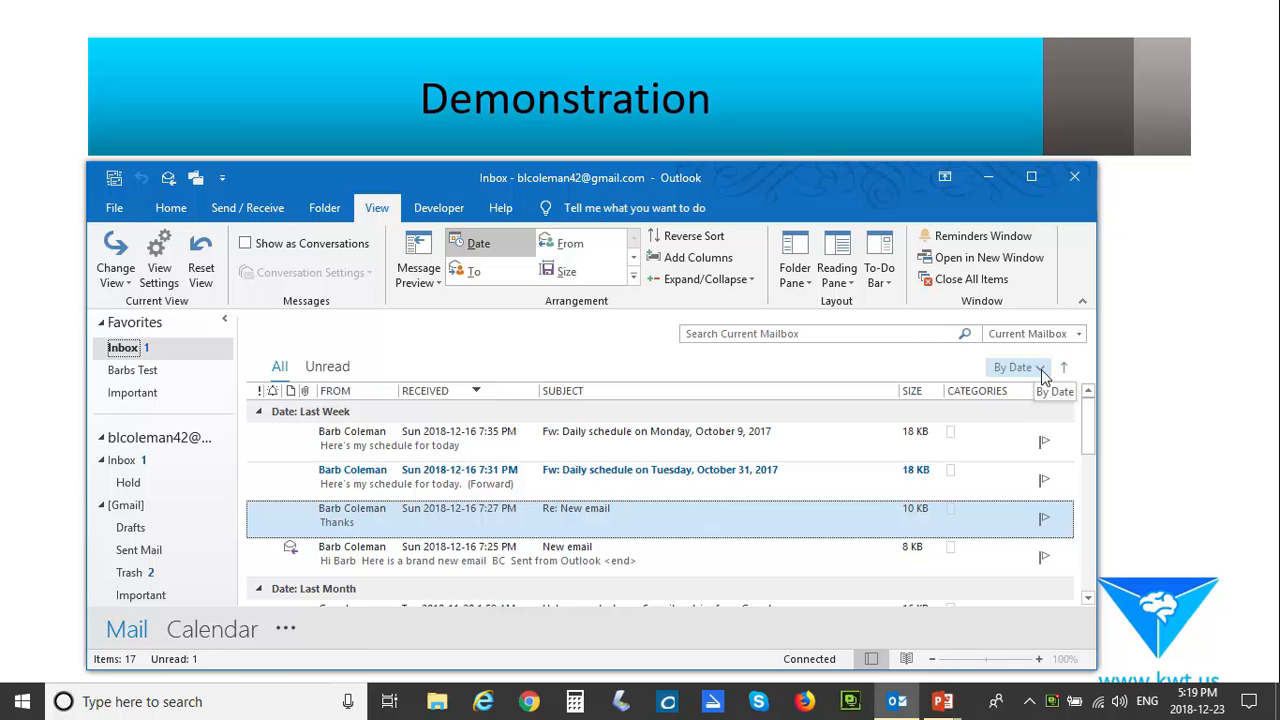
left_click(1012, 368)
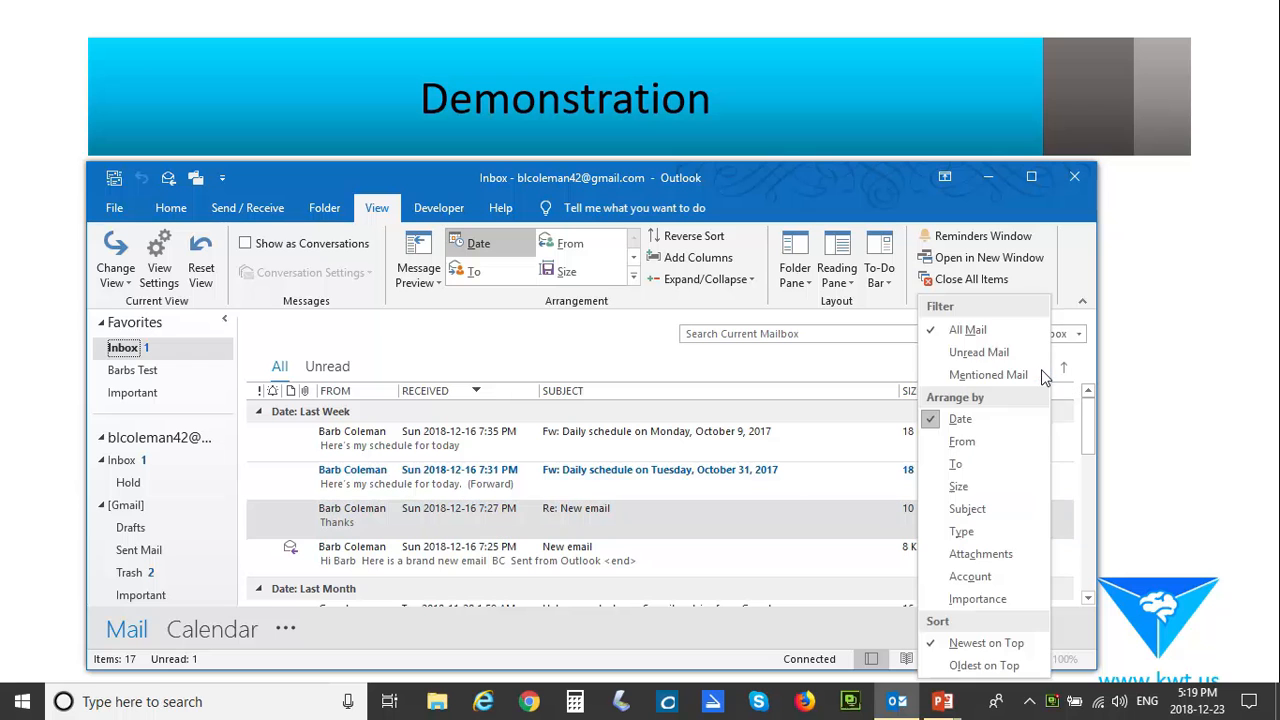
mouse_move(960, 442)
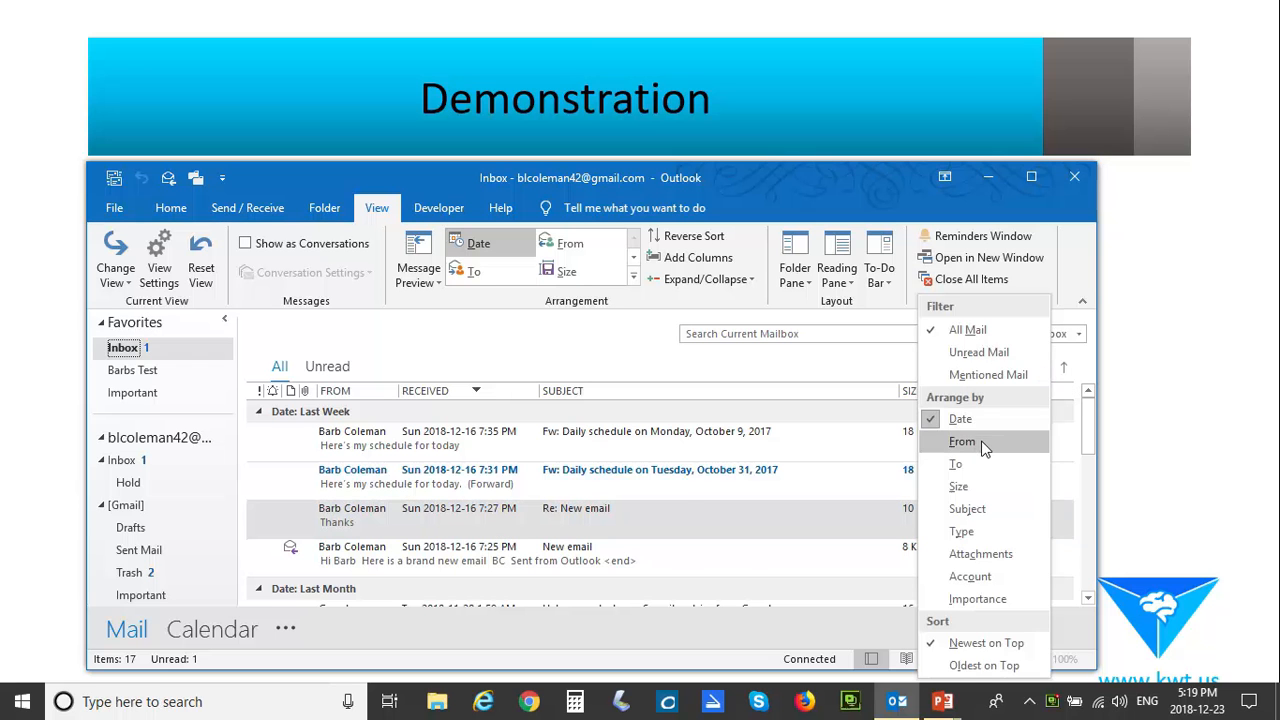
left_click(960, 442)
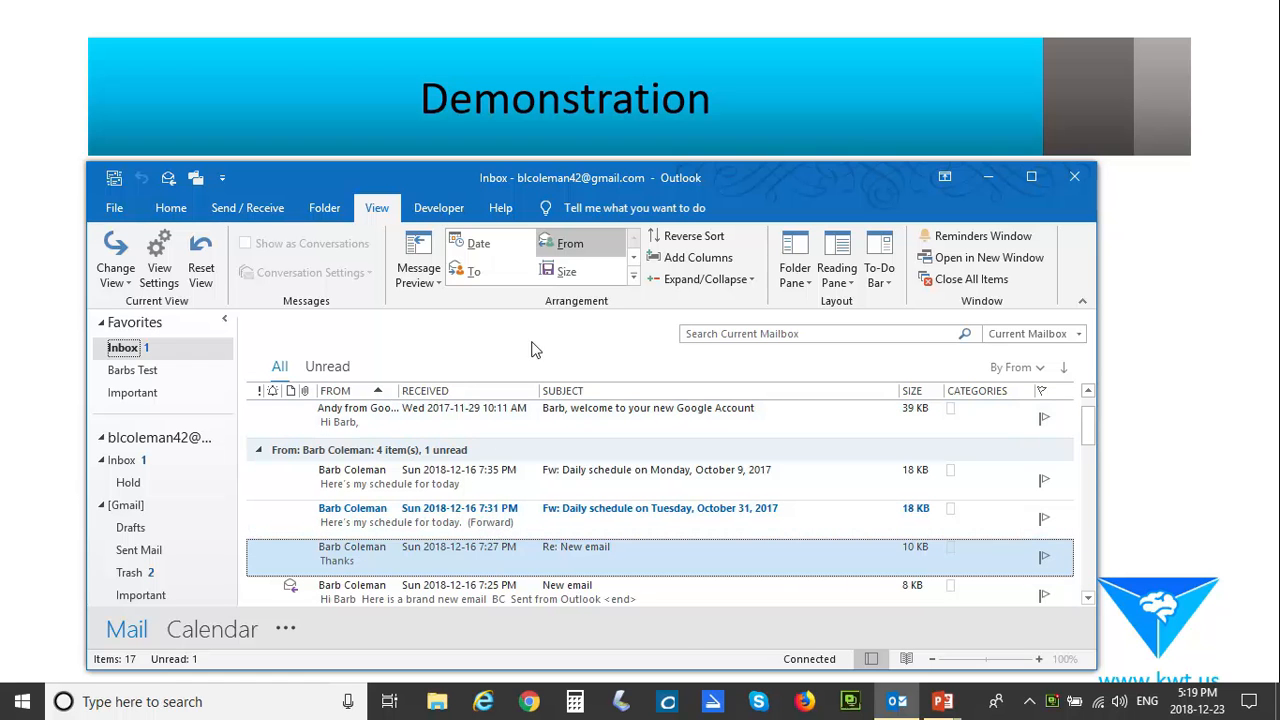
left_click(1016, 368)
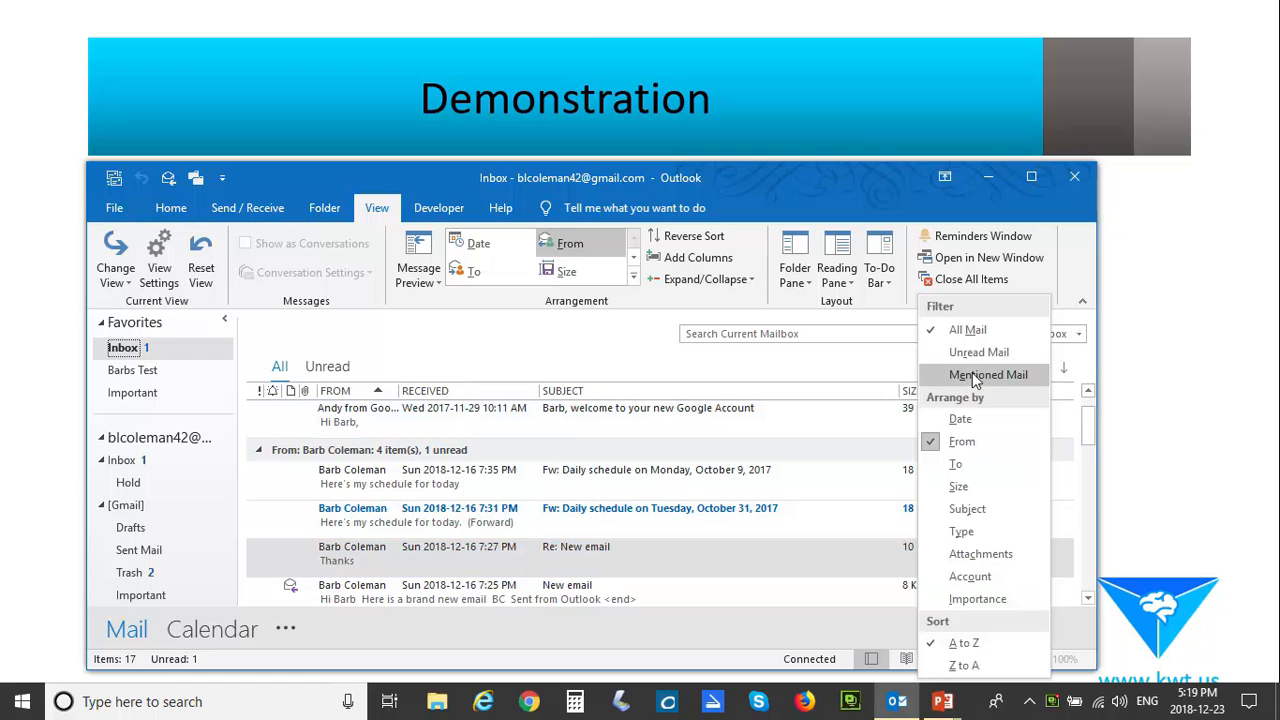
left_click(968, 508)
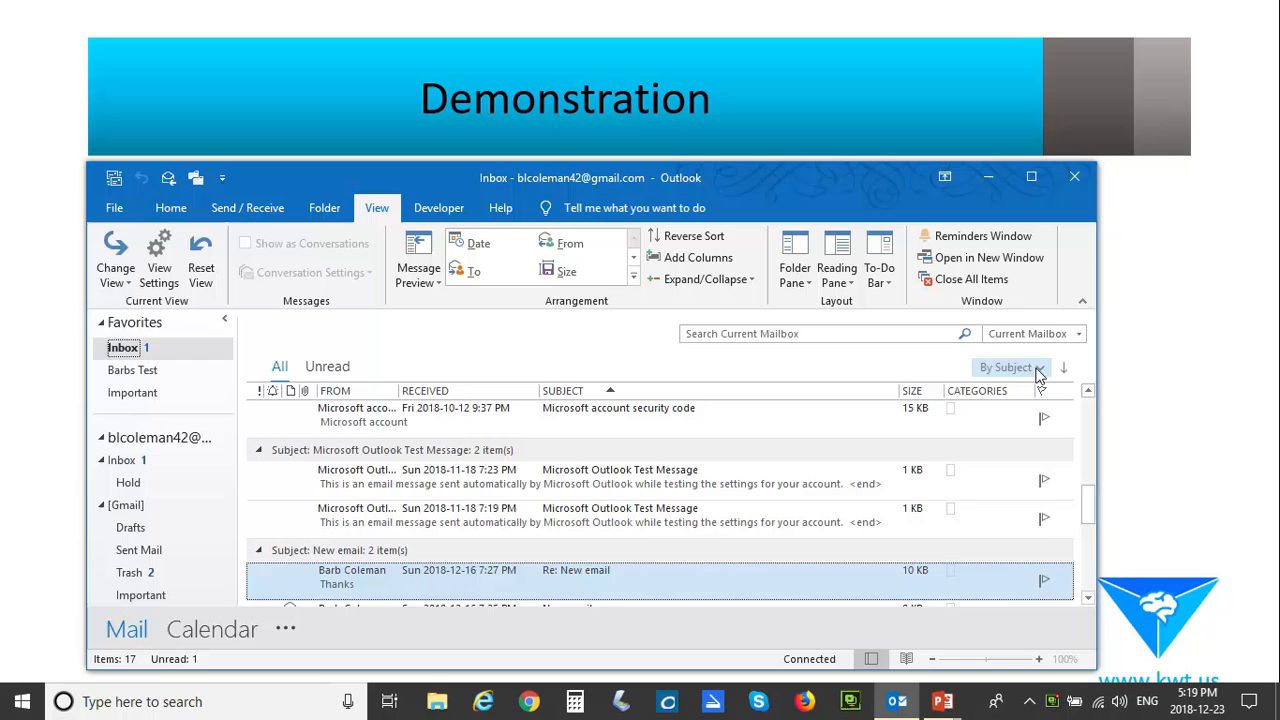
left_click(1040, 368)
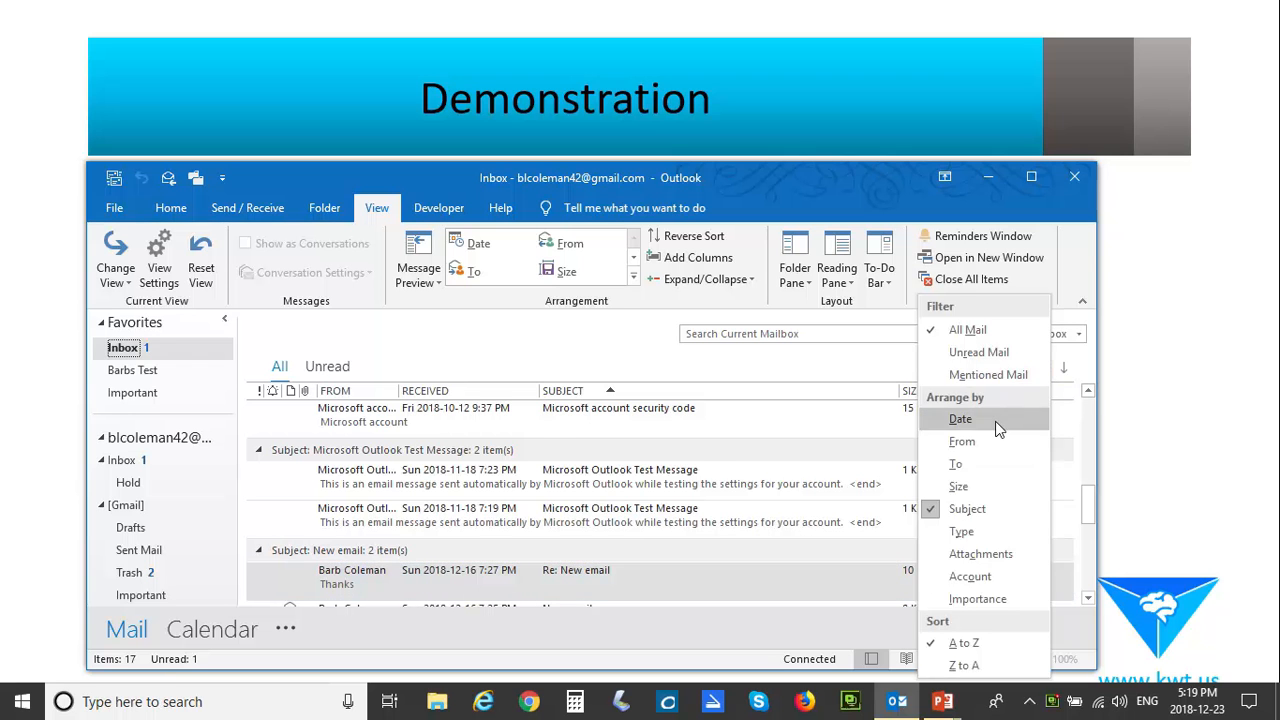
left_click(960, 420)
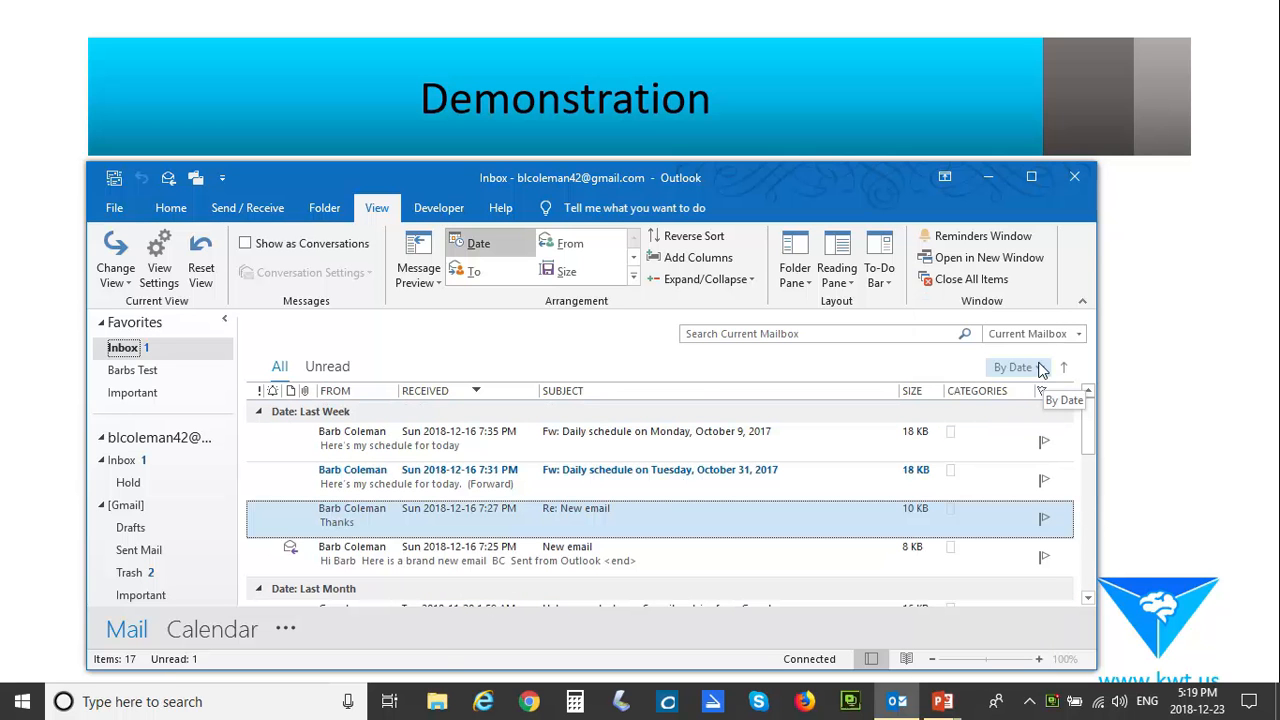
left_click(1012, 368)
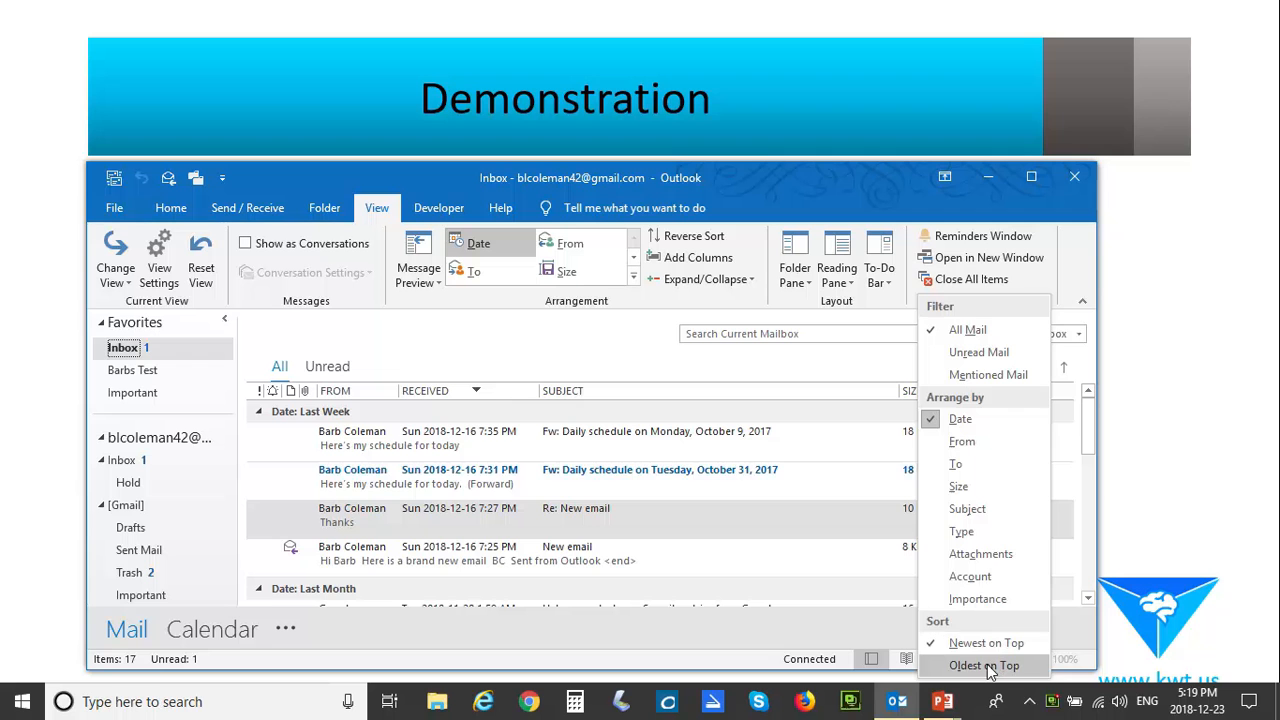
left_click(984, 664)
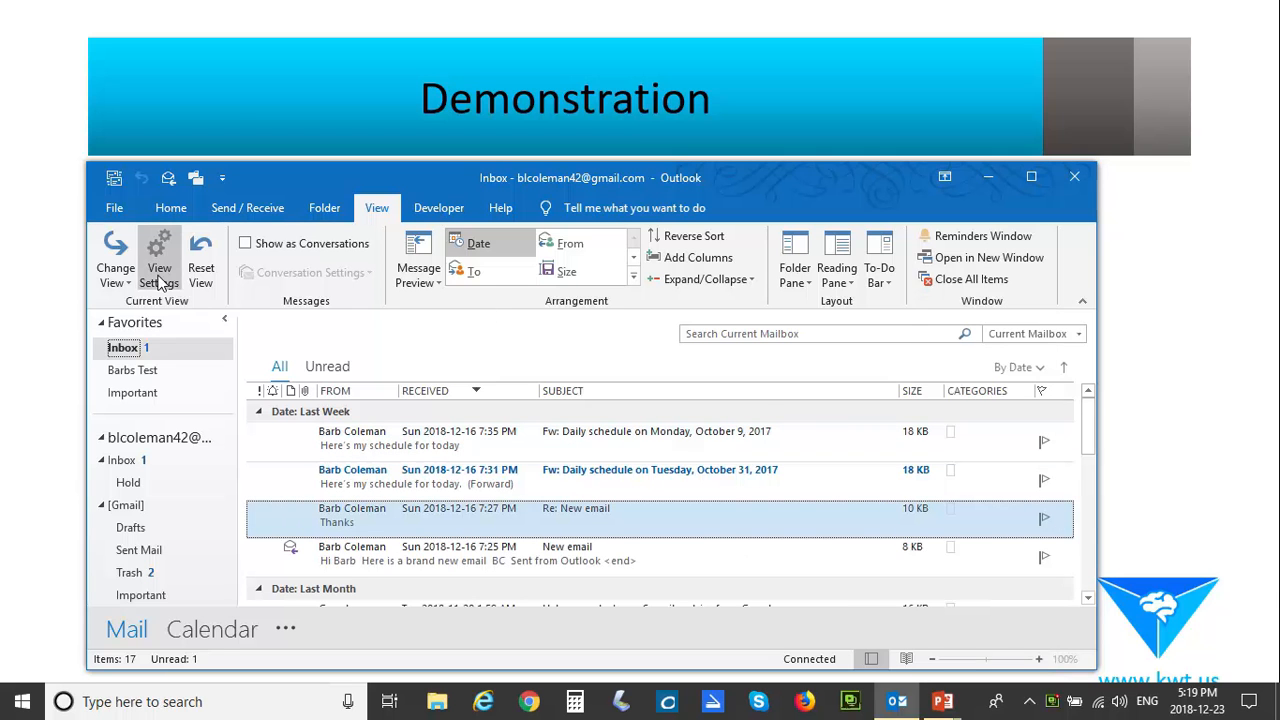
Step: Sort the view by From ascending, then by Received descending, via View Settings > Sort
left_click(160, 260)
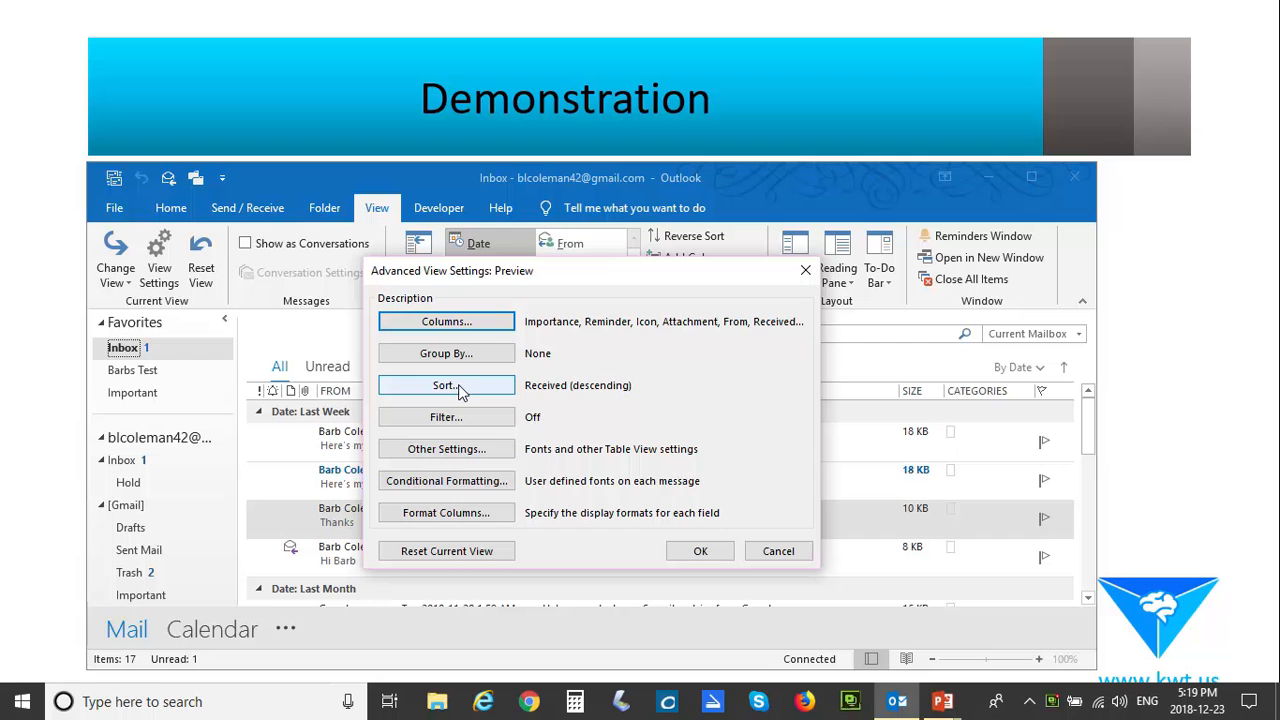
left_click(446, 384)
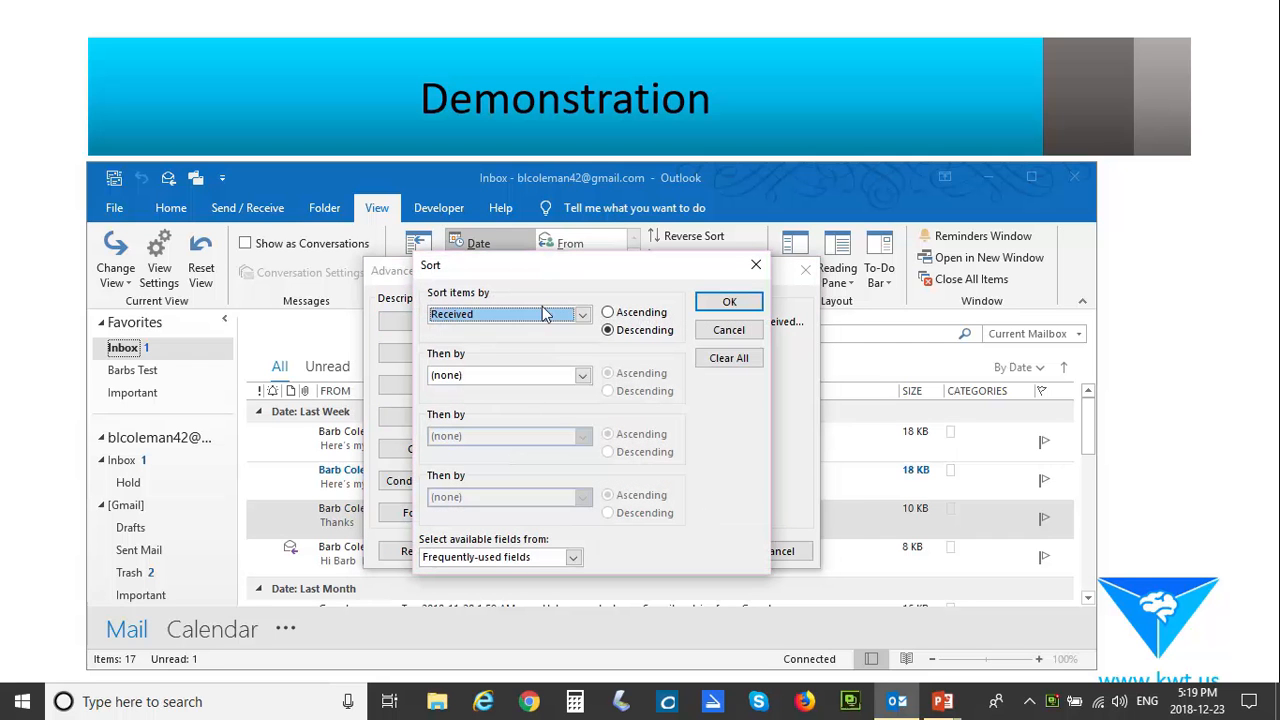
left_click(584, 376)
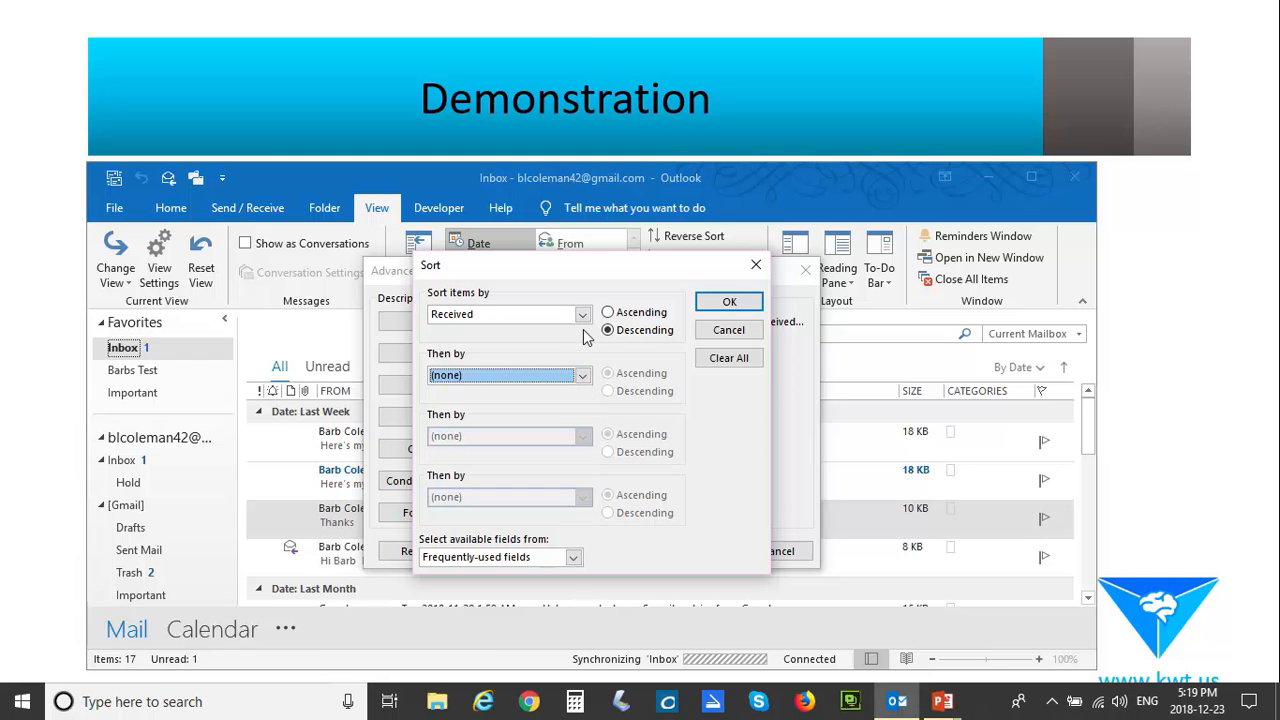
left_click(582, 314)
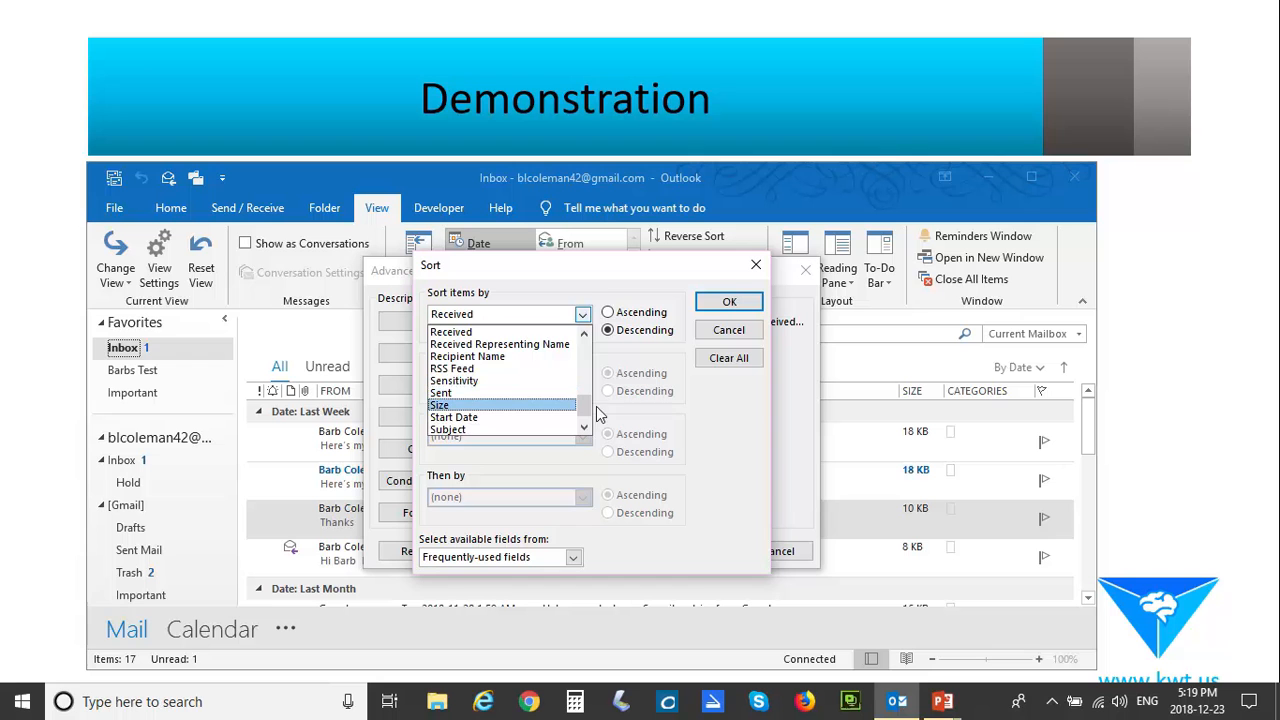
scroll("down", 3)
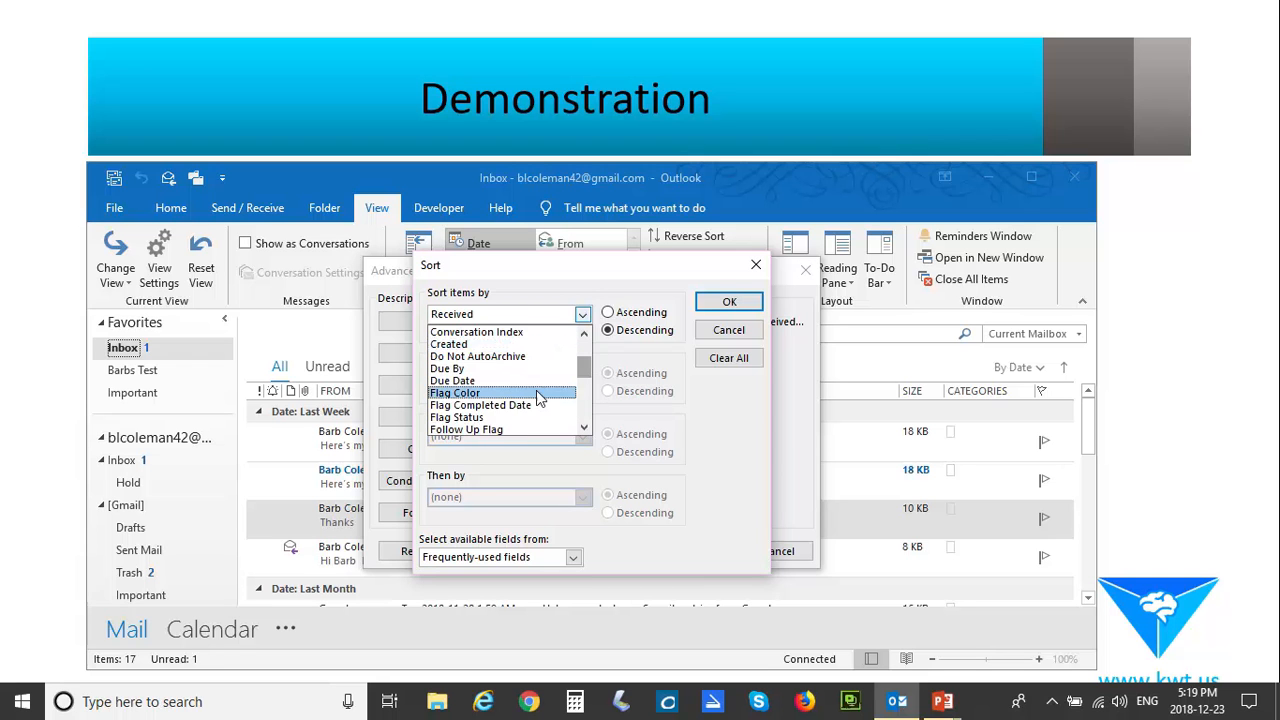
left_click(470, 314)
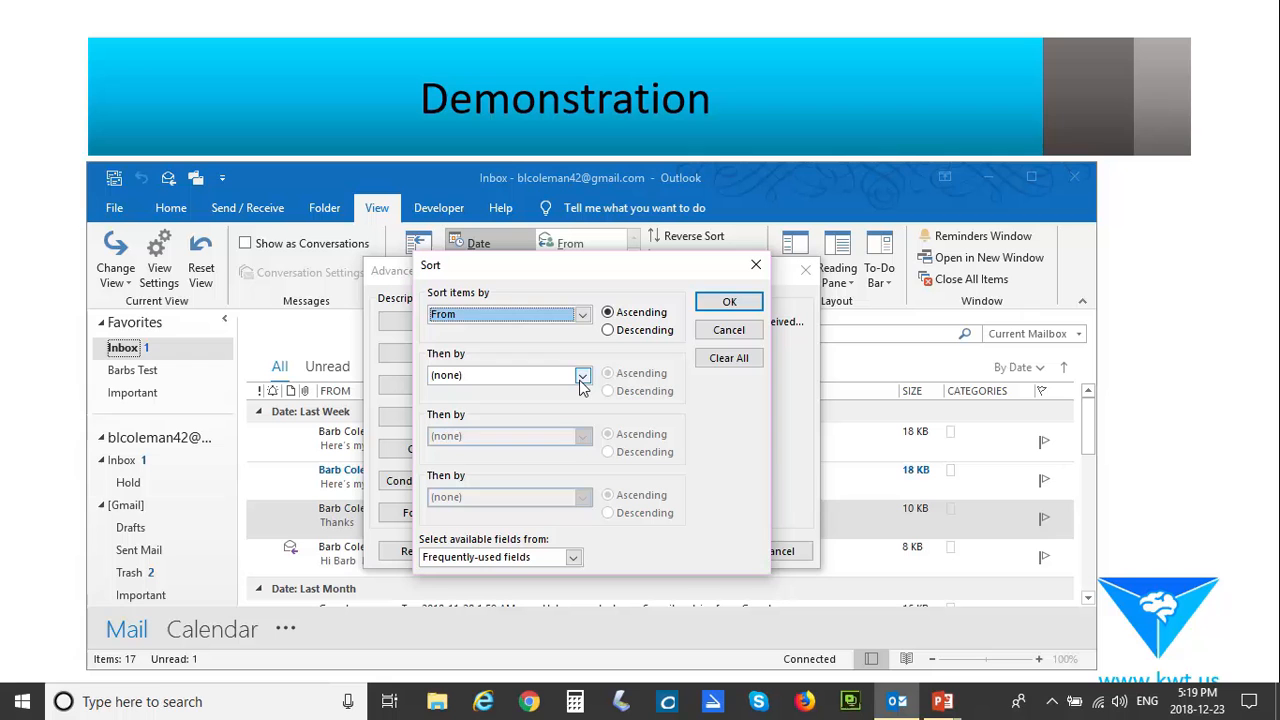
left_click(584, 376)
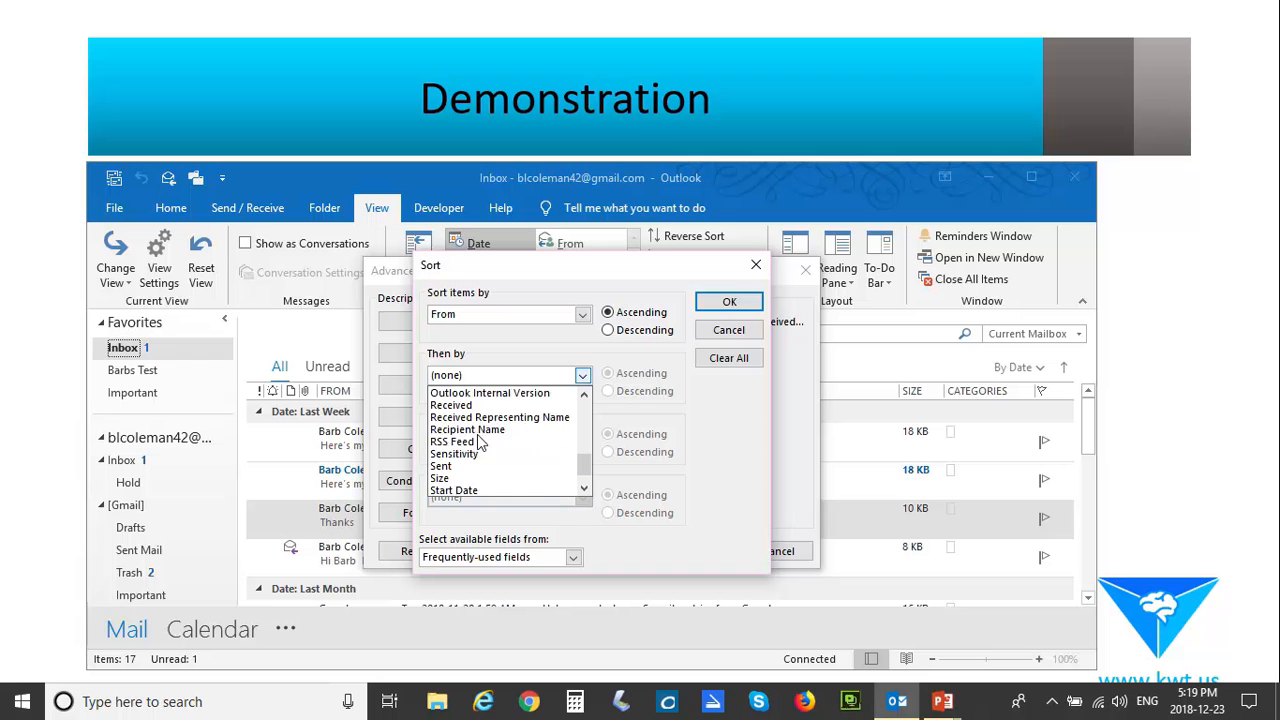
left_click(452, 404)
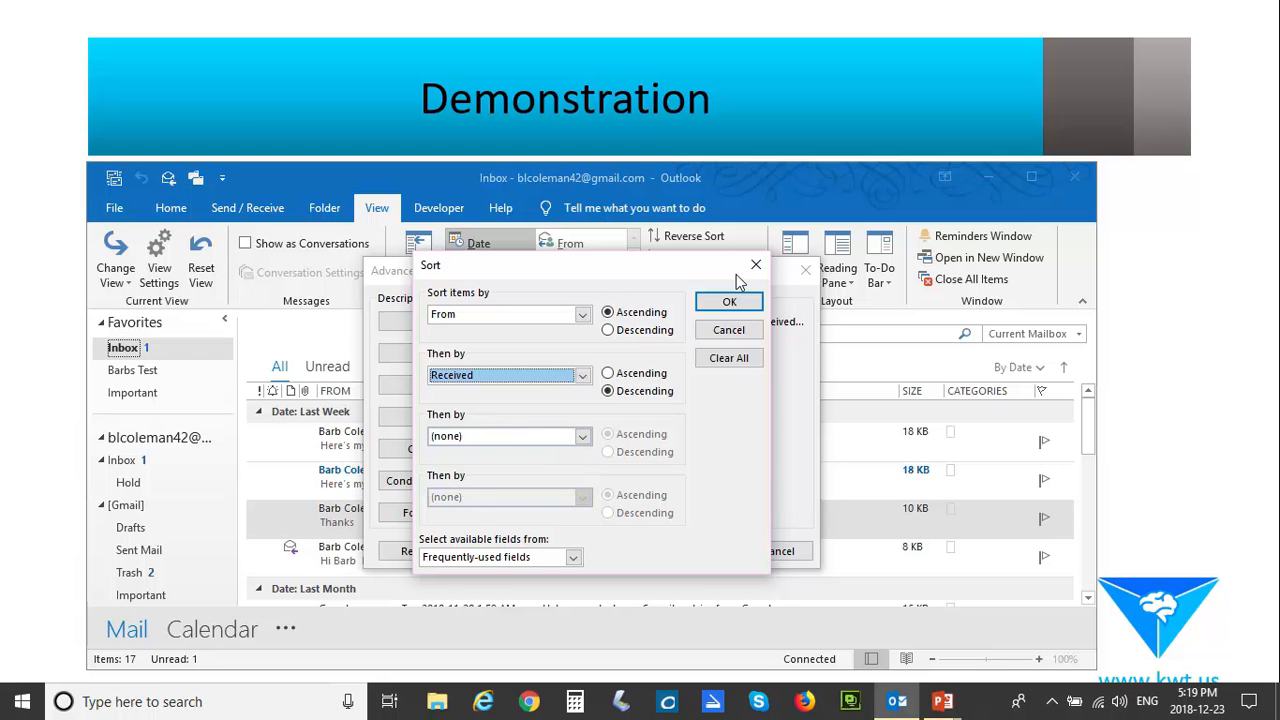
left_click(728, 300)
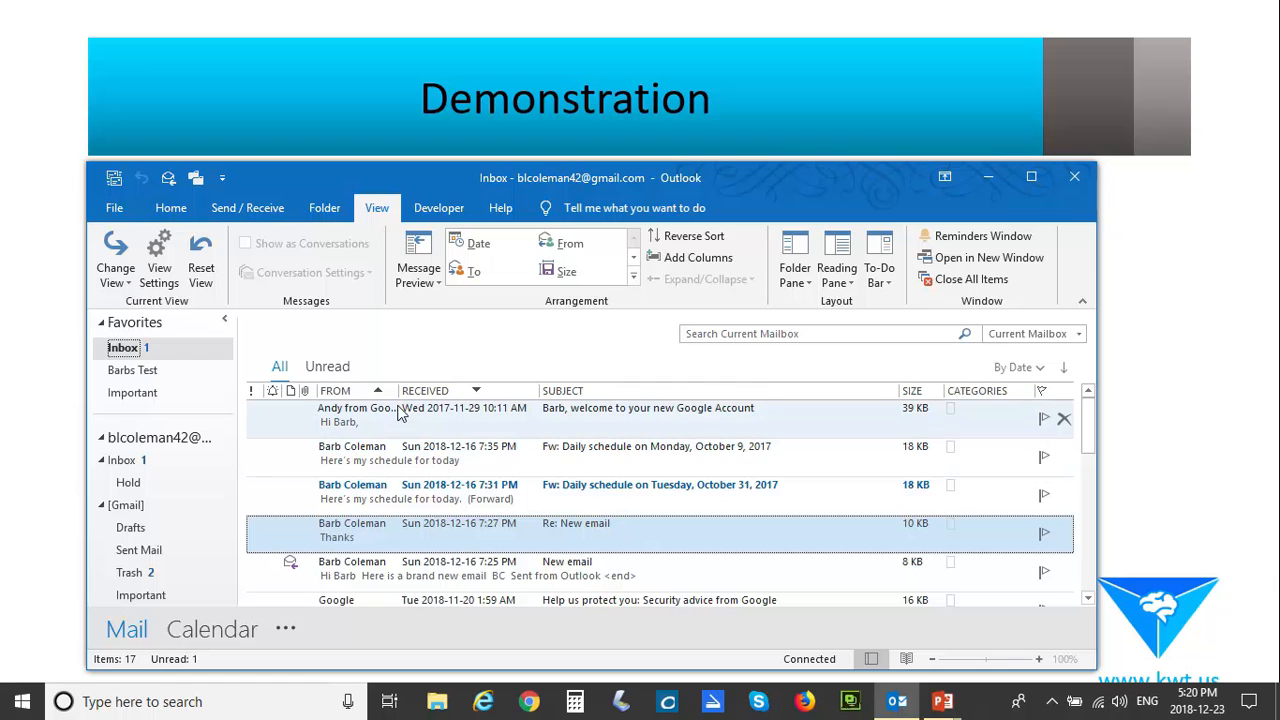
mouse_move(870, 452)
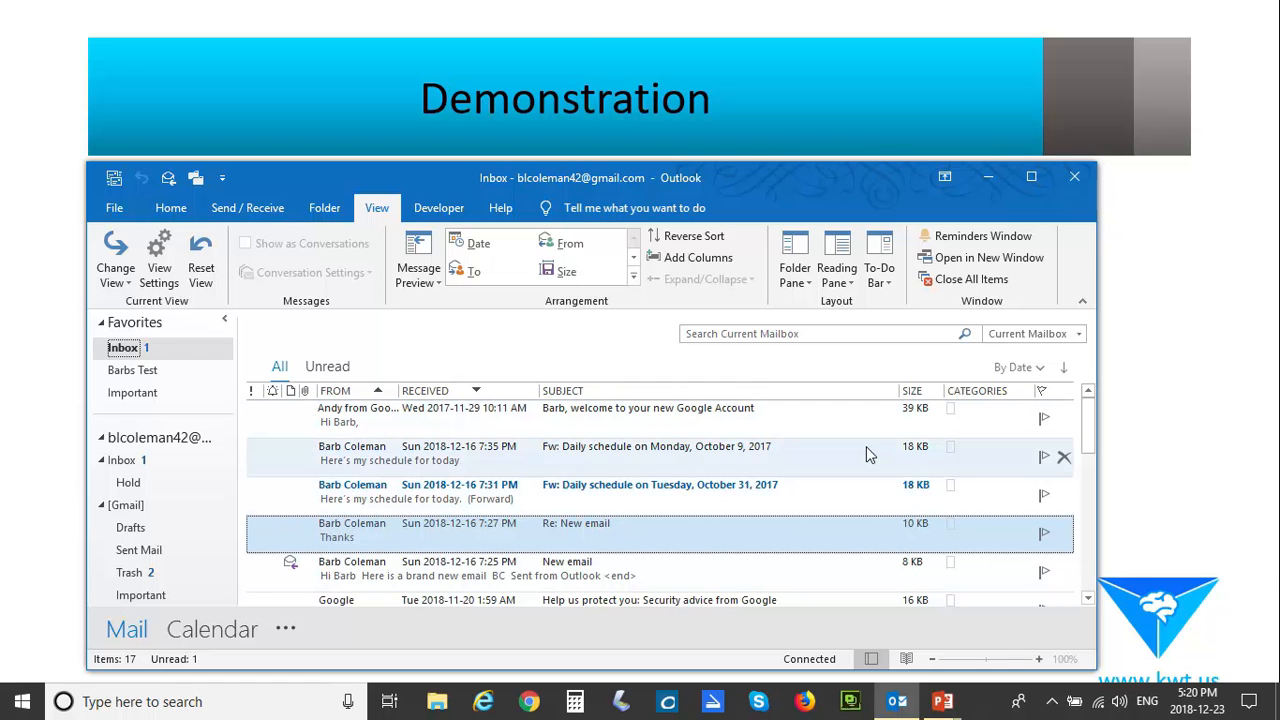
Step: Turn off automatic grouping and group the inbox messages by From in ascending order
left_click(1020, 368)
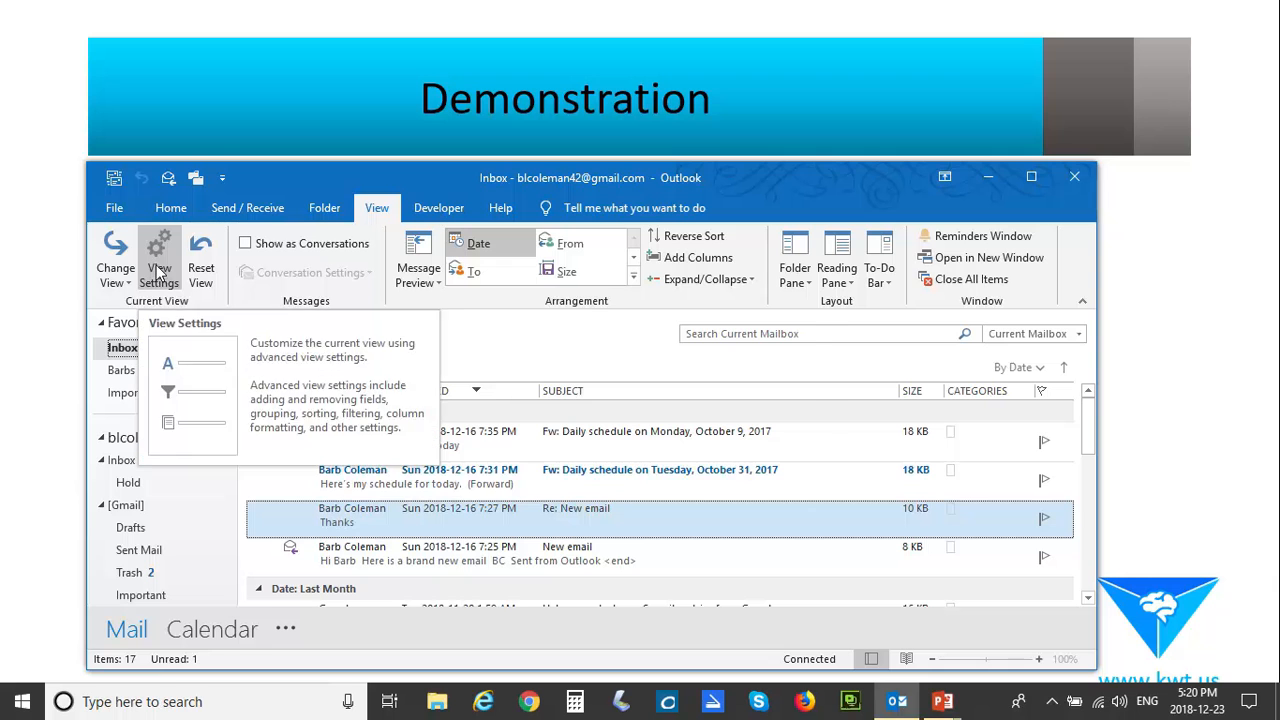
left_click(160, 256)
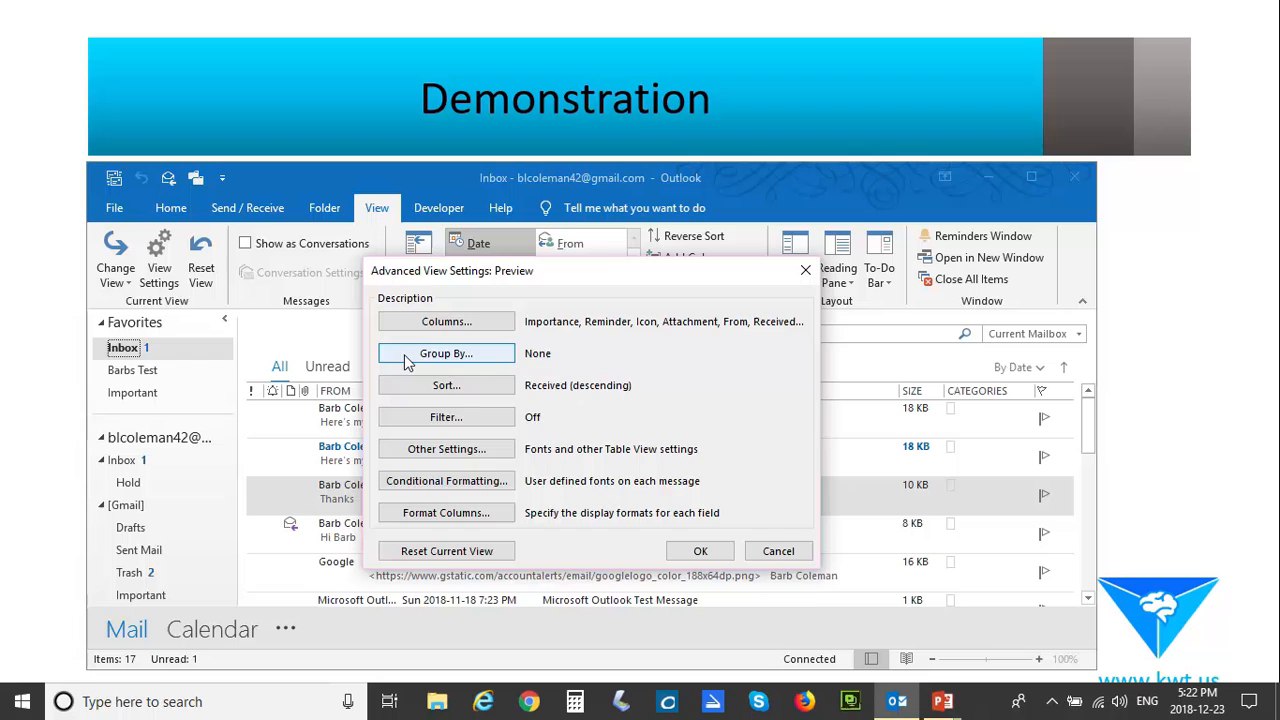
left_click(444, 352)
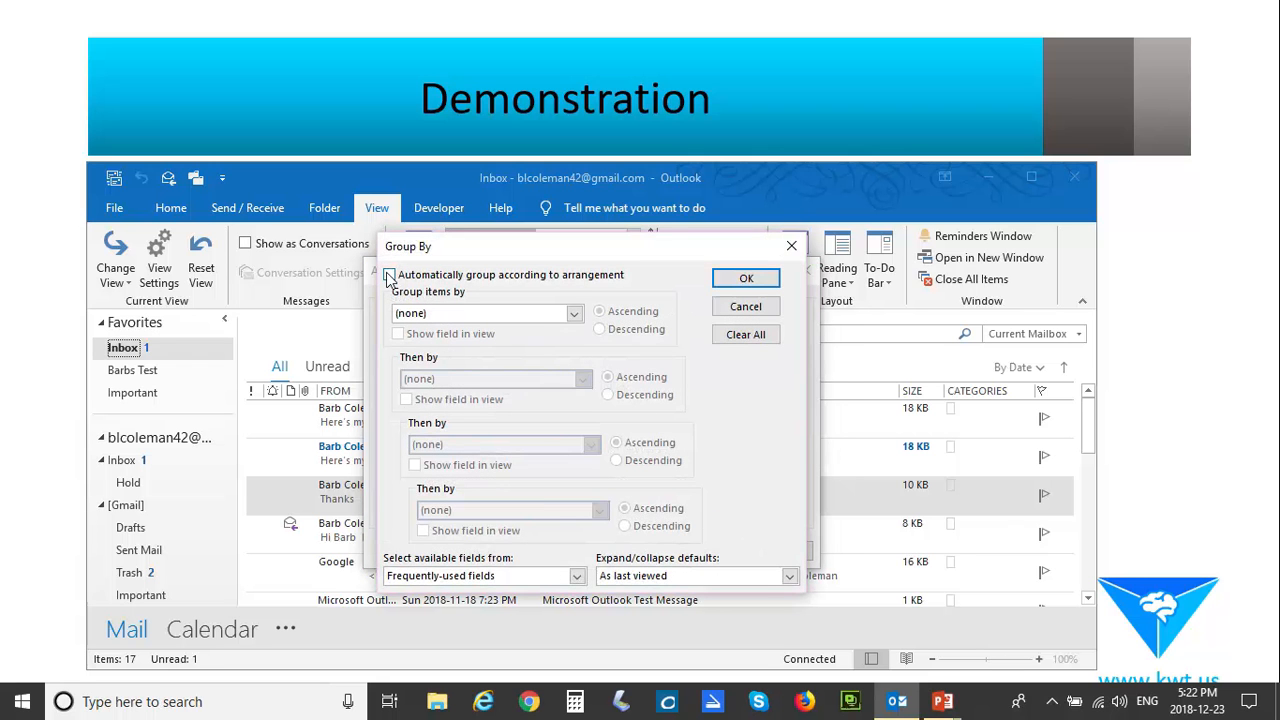
left_click(388, 274)
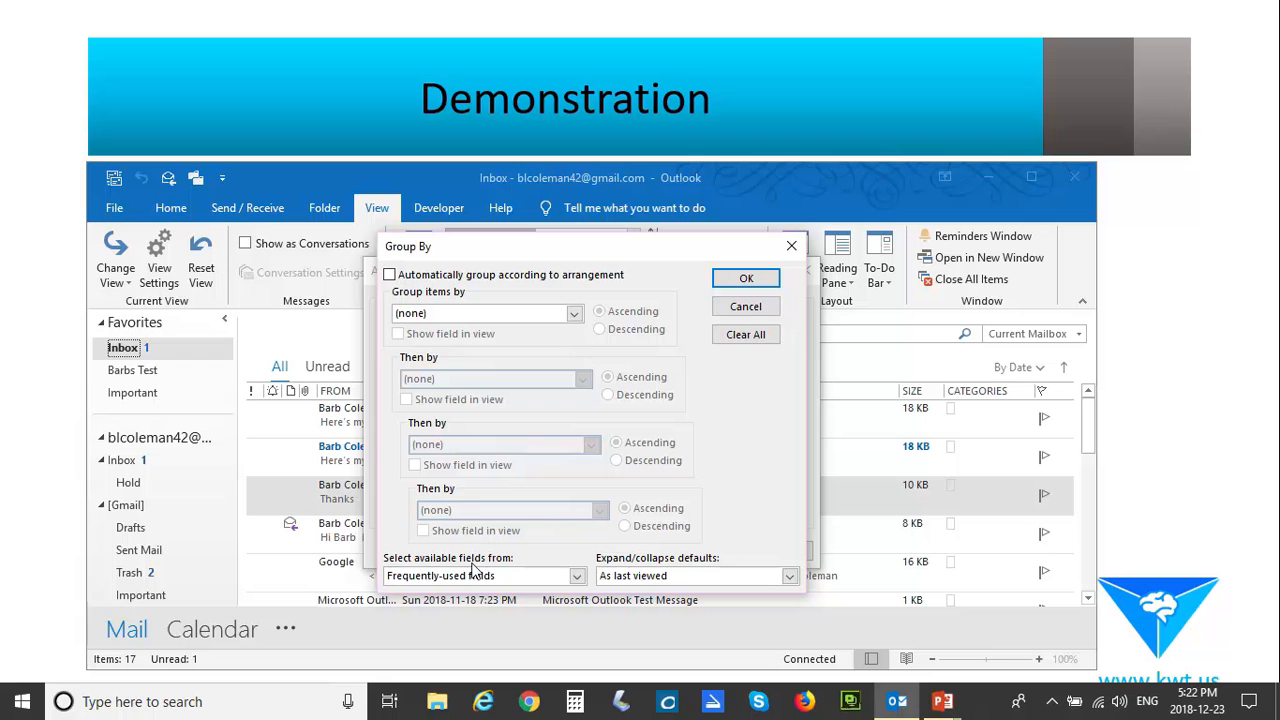
left_click(572, 312)
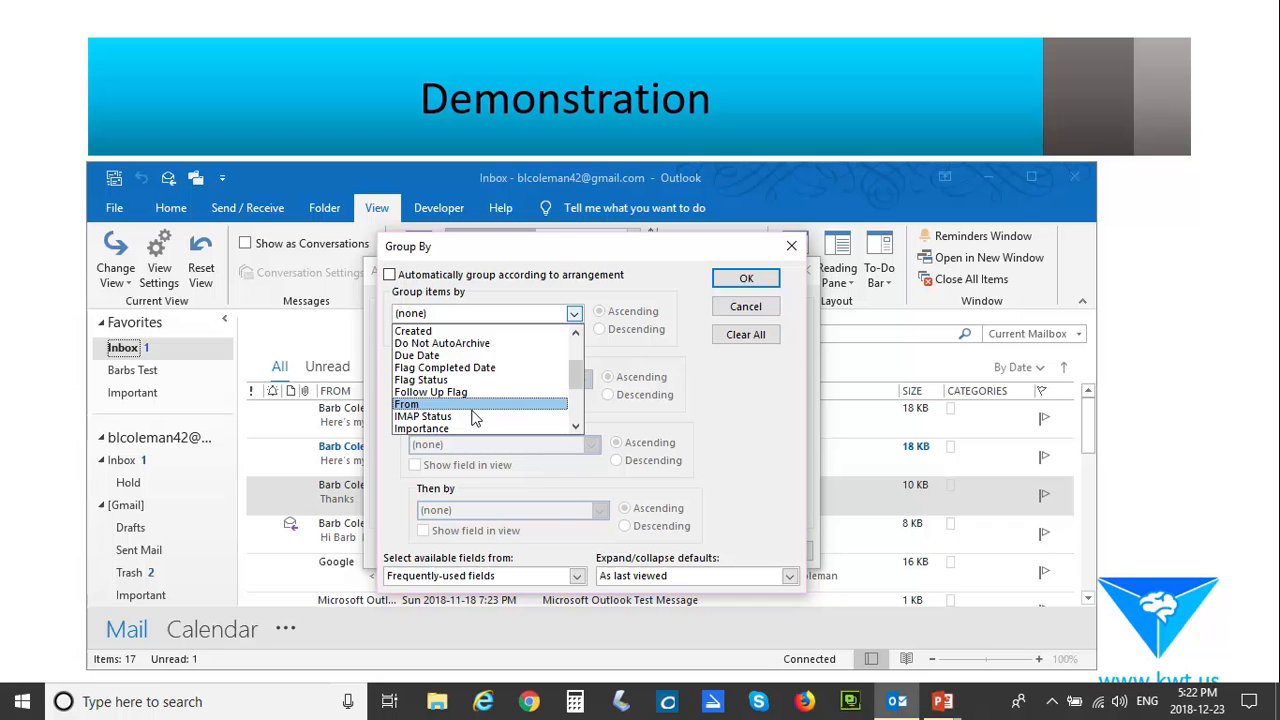
left_click(746, 276)
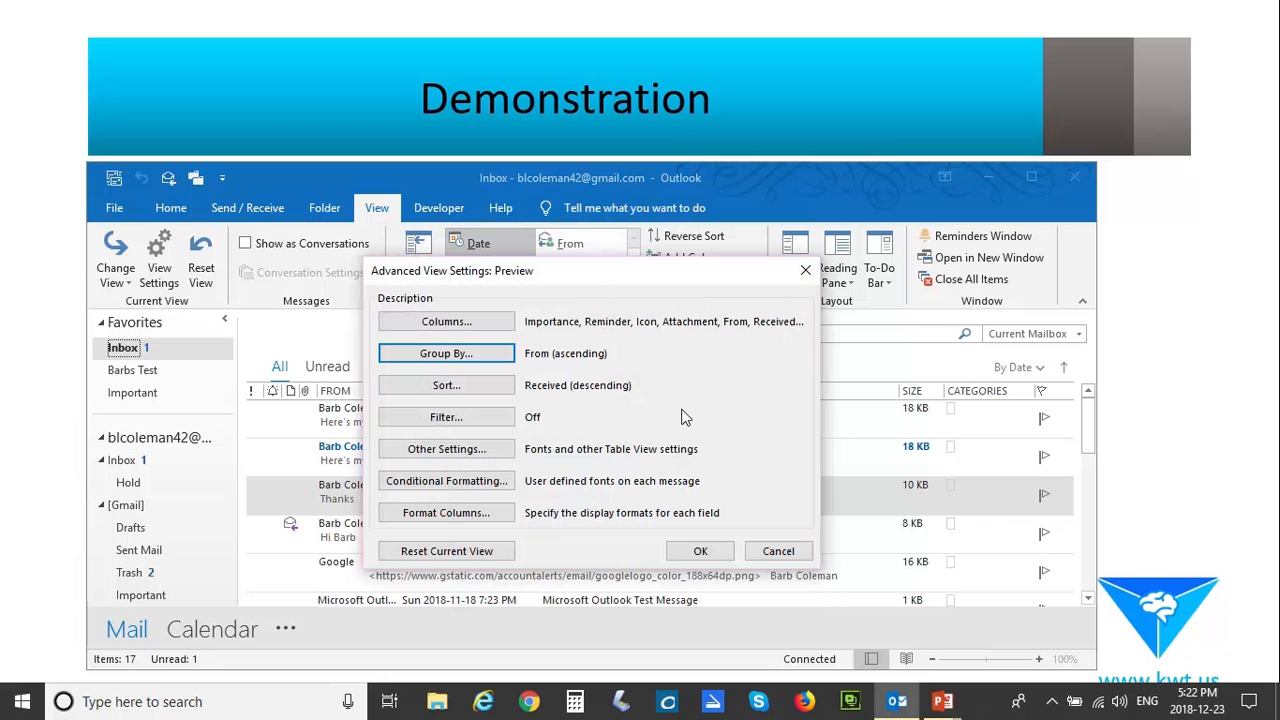
mouse_move(604, 280)
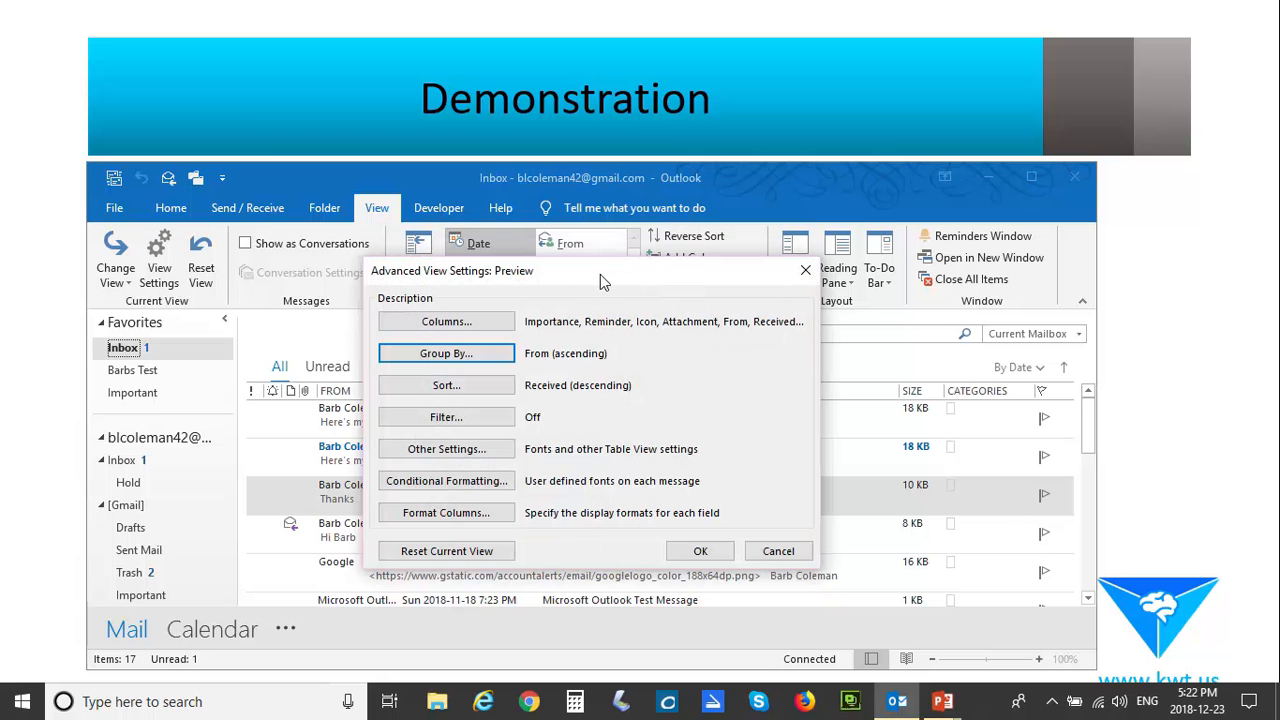
left_click(700, 552)
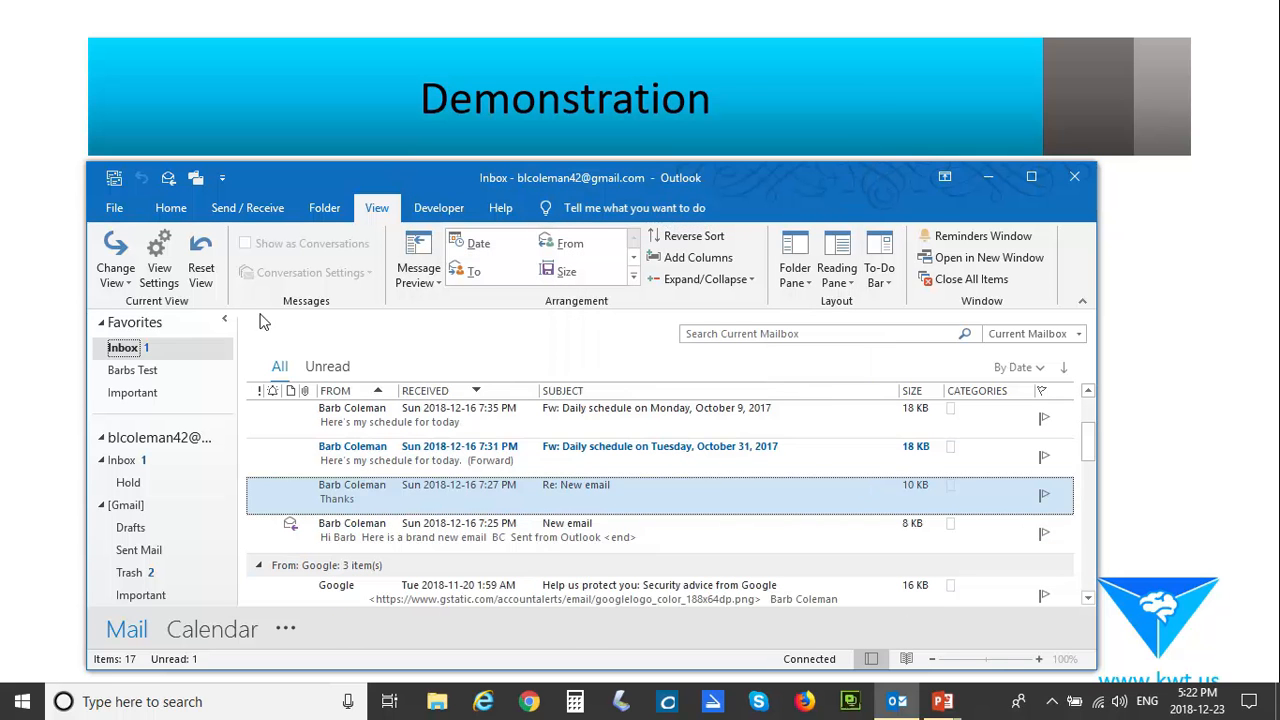
left_click(160, 258)
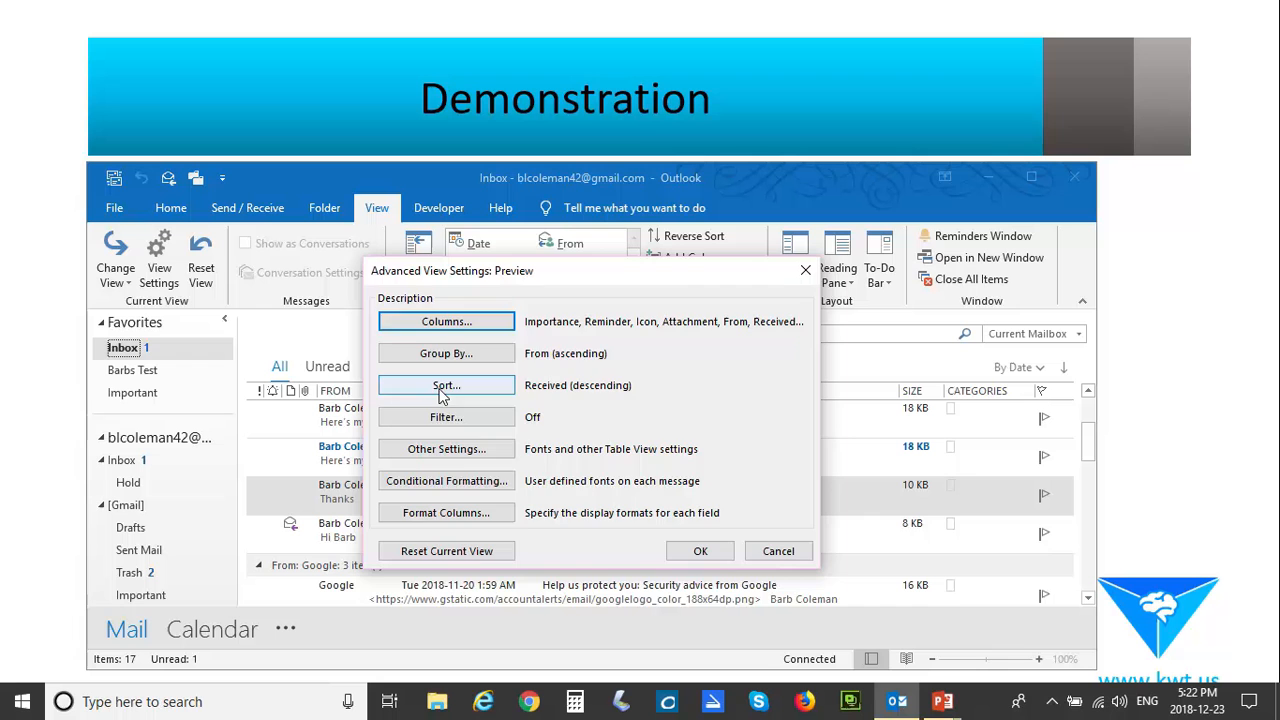
left_click(446, 384)
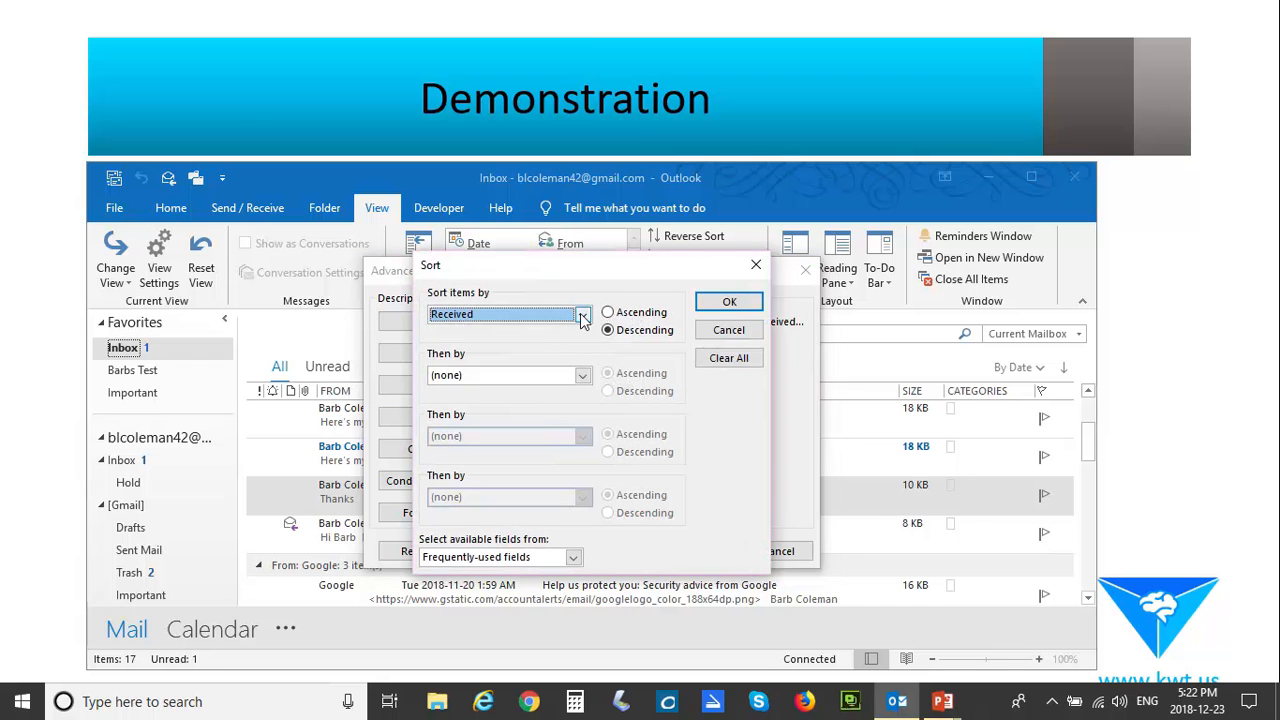
left_click(584, 314)
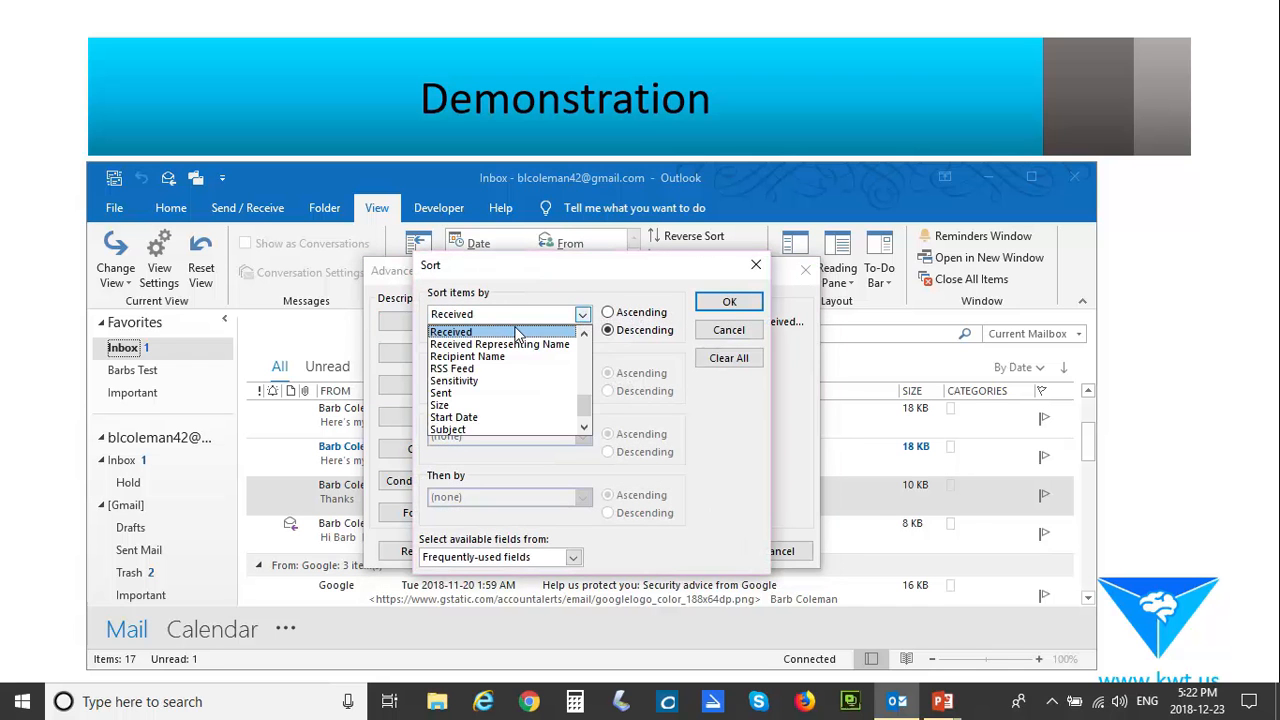
left_click(452, 332)
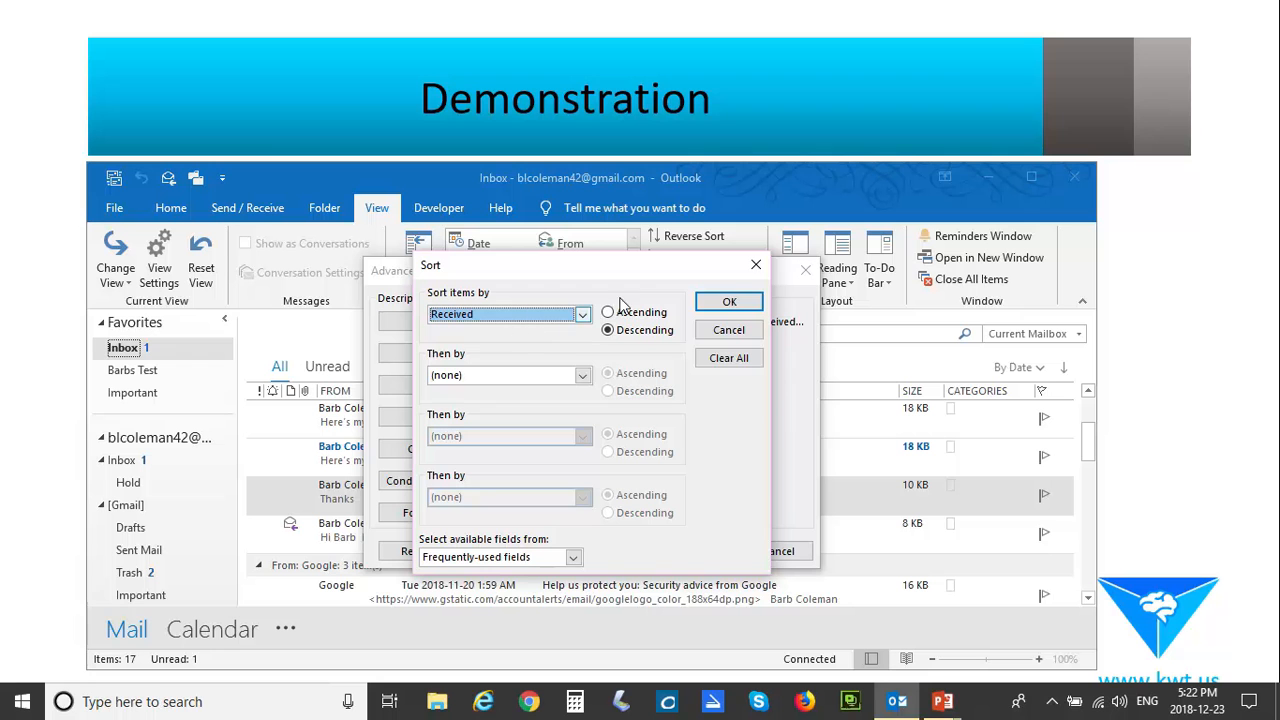
left_click(728, 300)
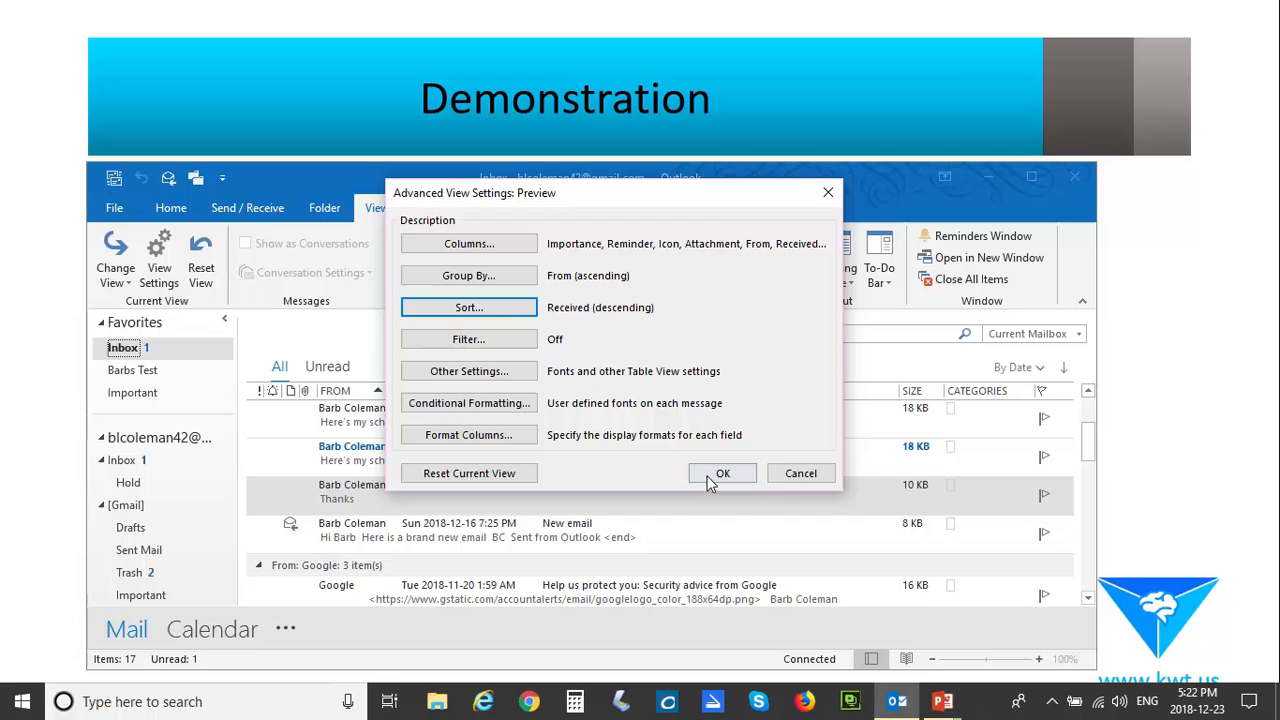
left_click(722, 472)
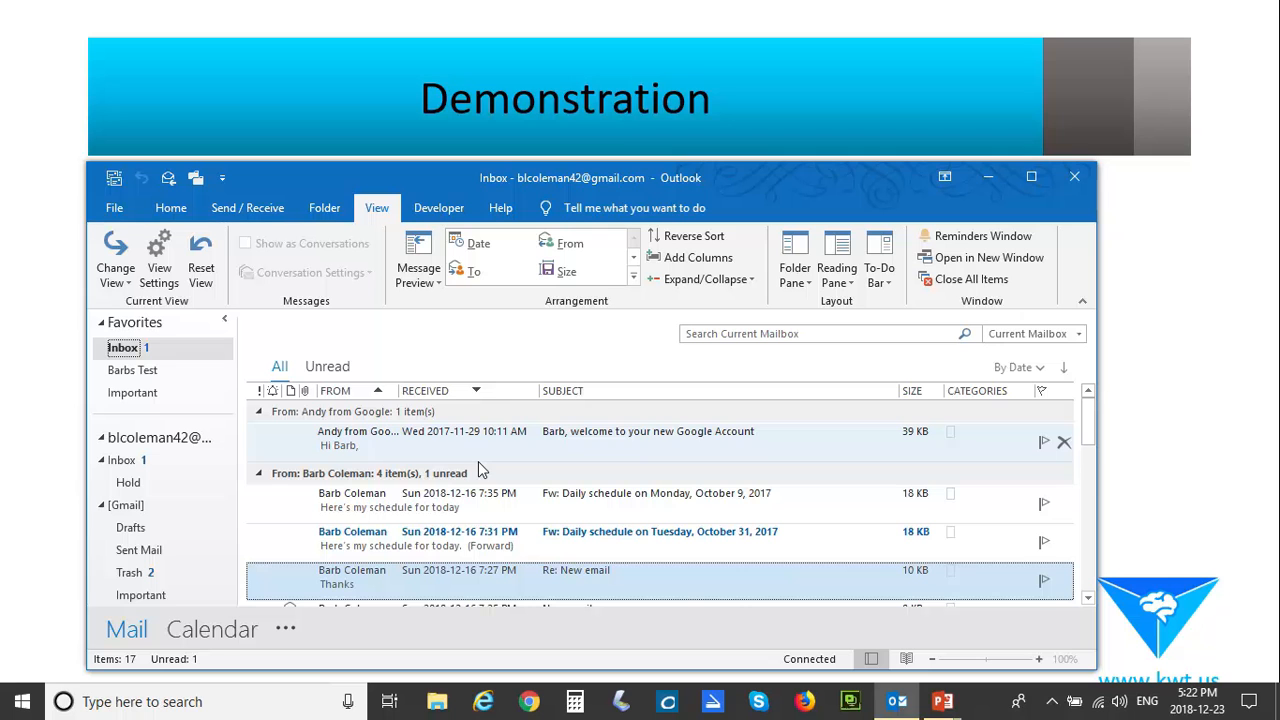
mouse_move(556, 436)
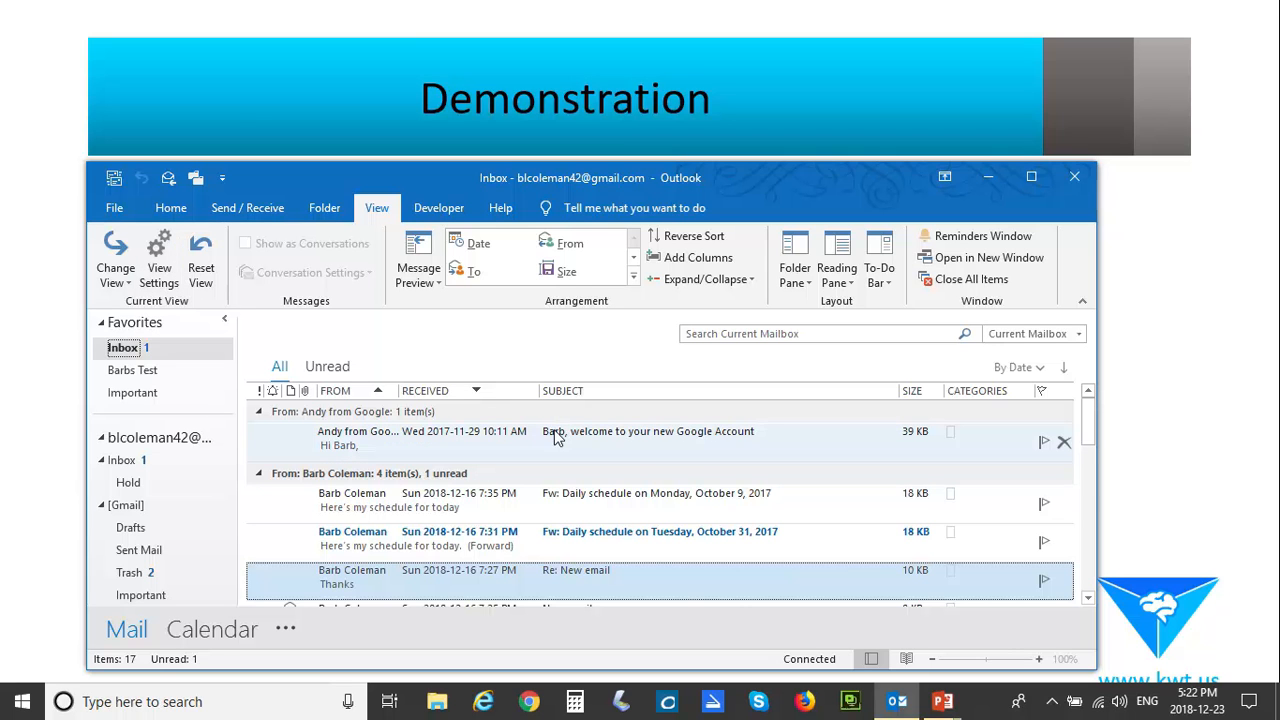
mouse_move(650, 452)
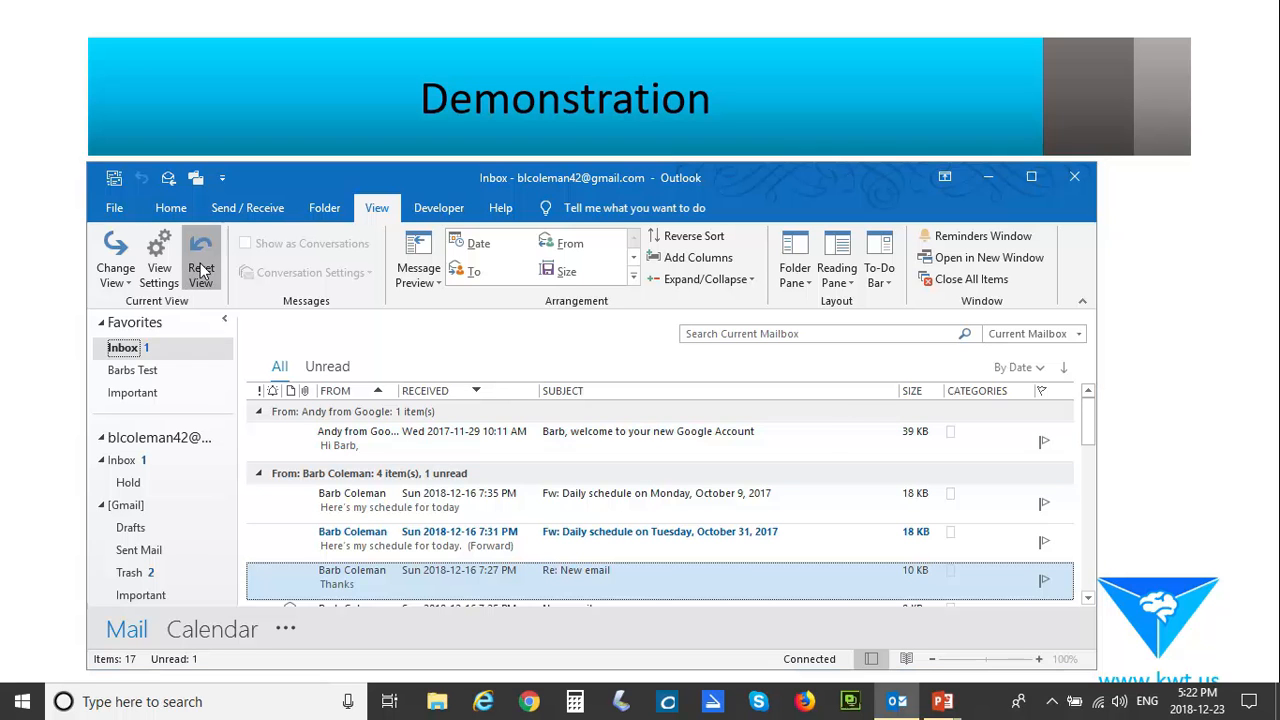
Step: Reset the Preview view to its original settings and close the view settings
left_click(200, 258)
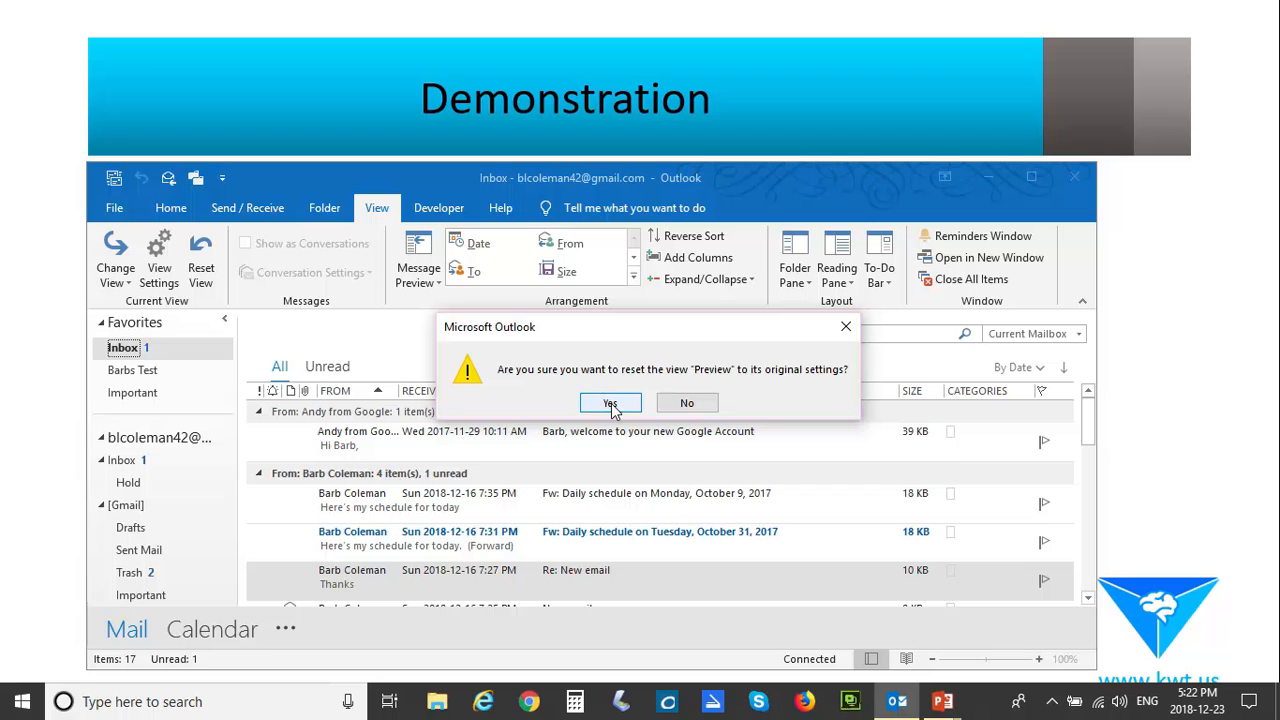
left_click(610, 402)
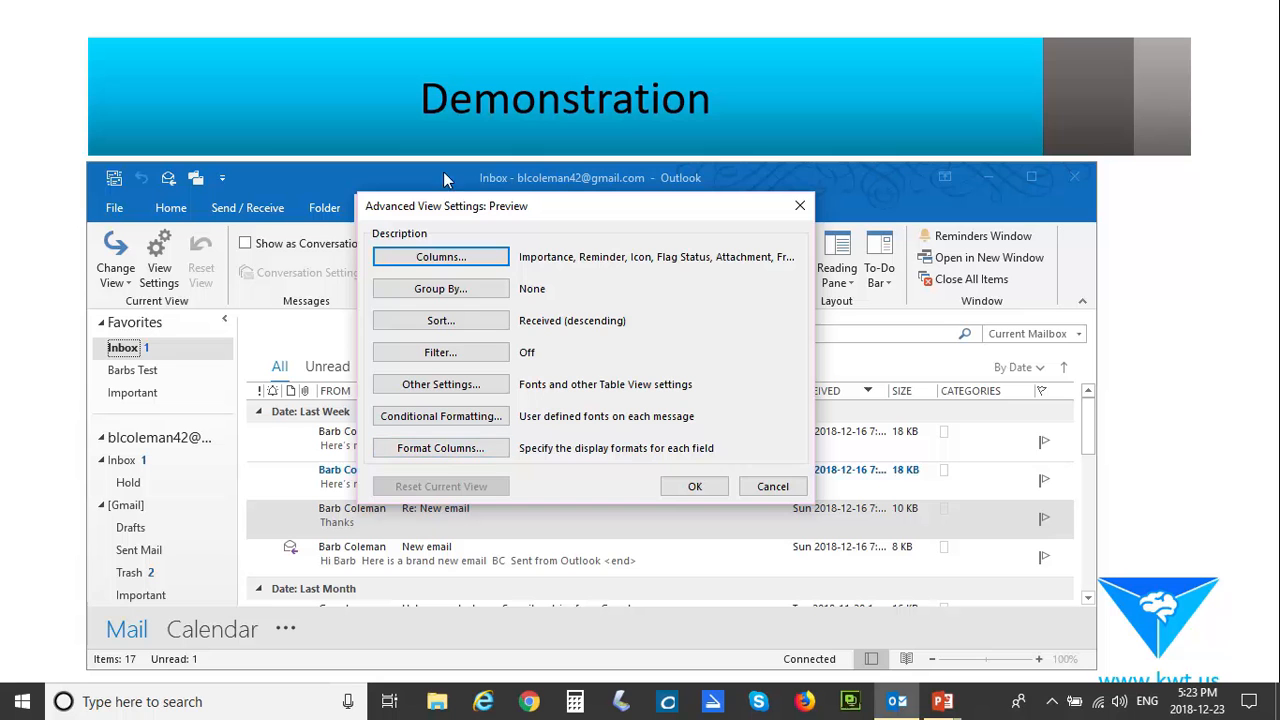
mouse_move(400, 244)
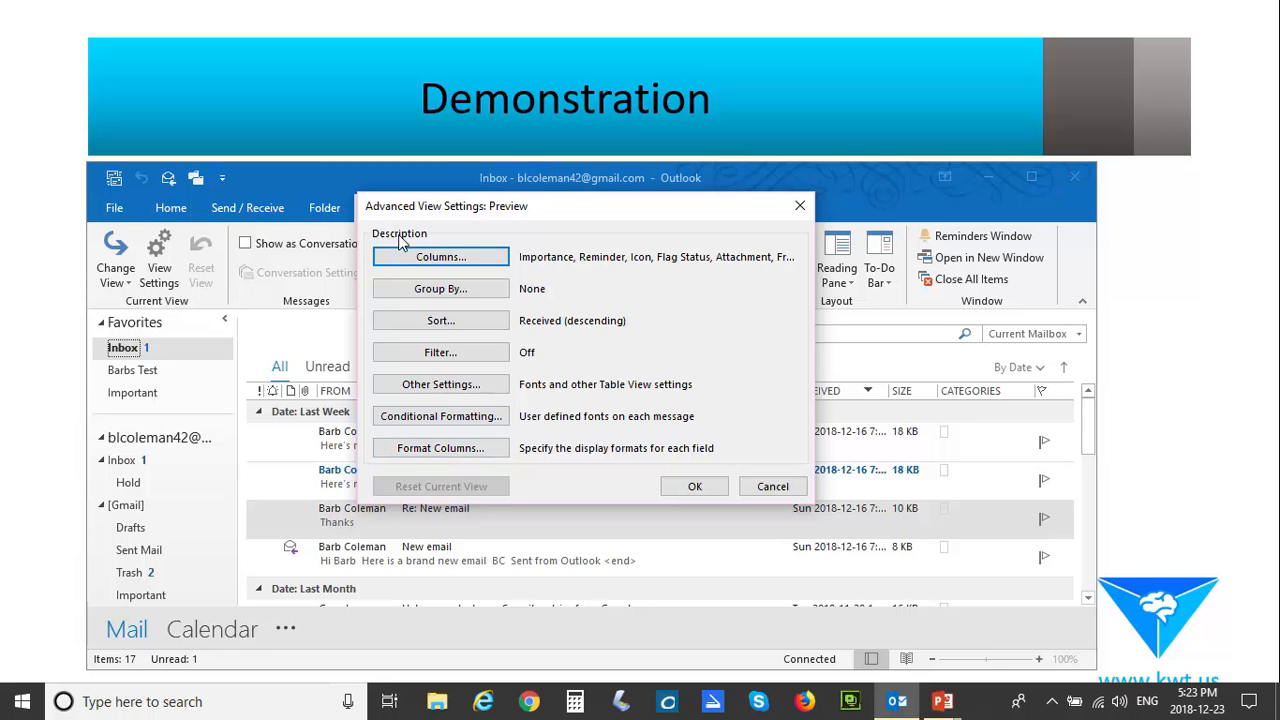
mouse_move(224, 284)
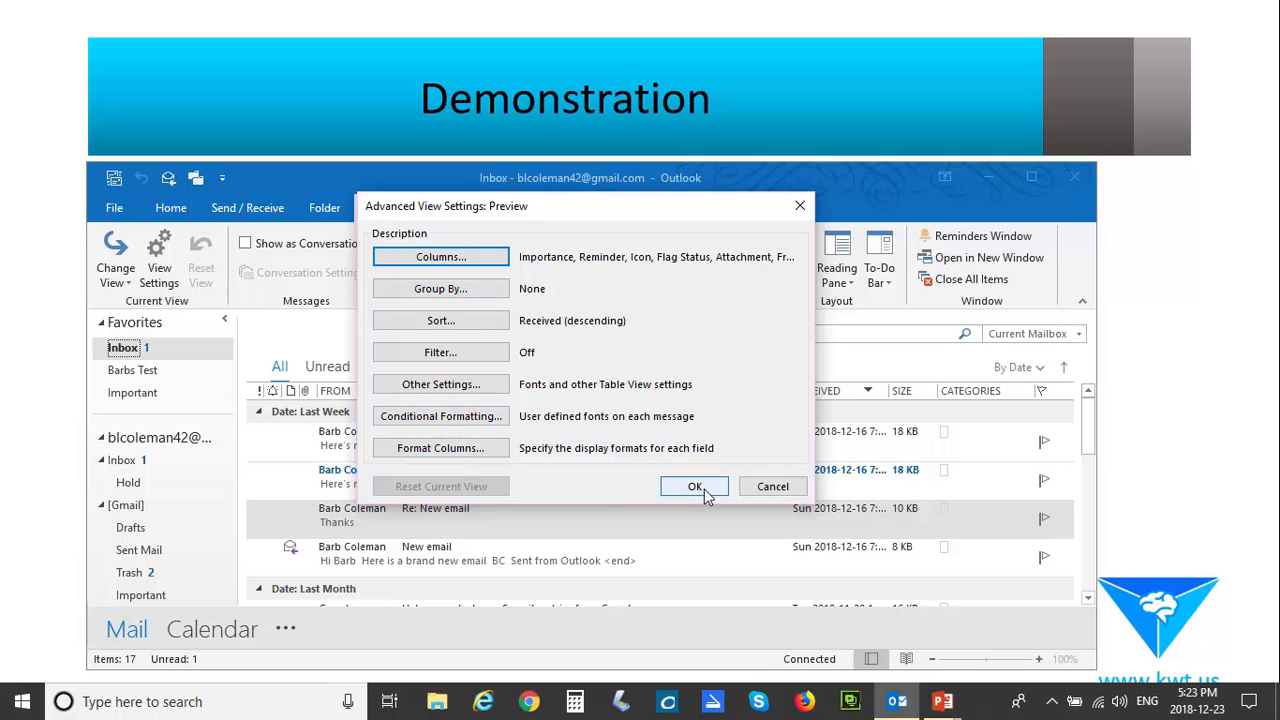
left_click(696, 486)
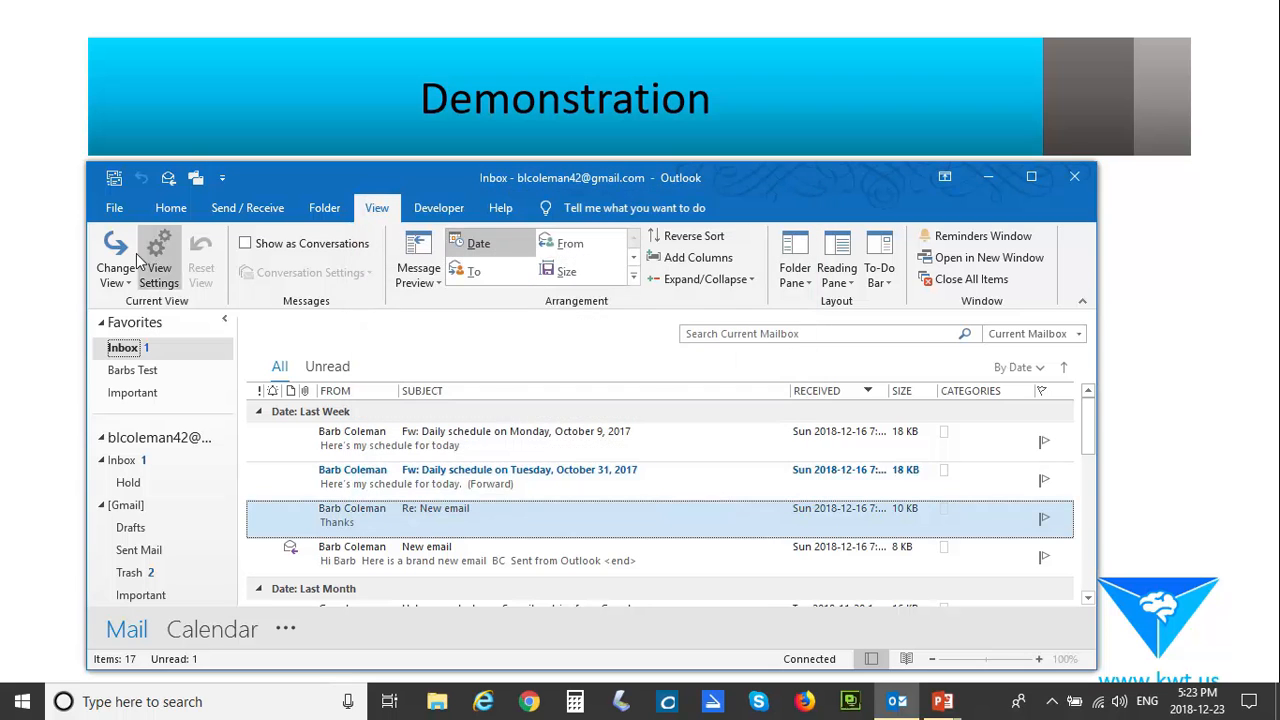
Step: Turn off automatic grouping and group the inbox messages by Cc ascending
left_click(158, 256)
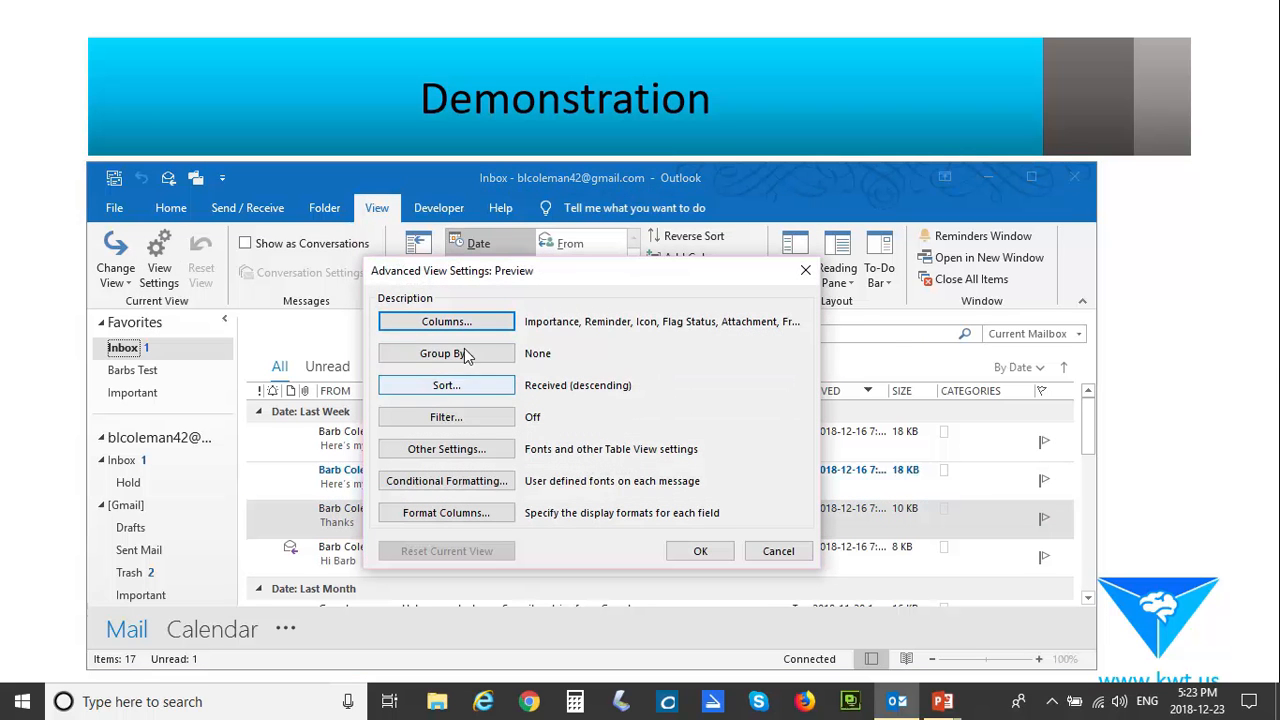
left_click(444, 352)
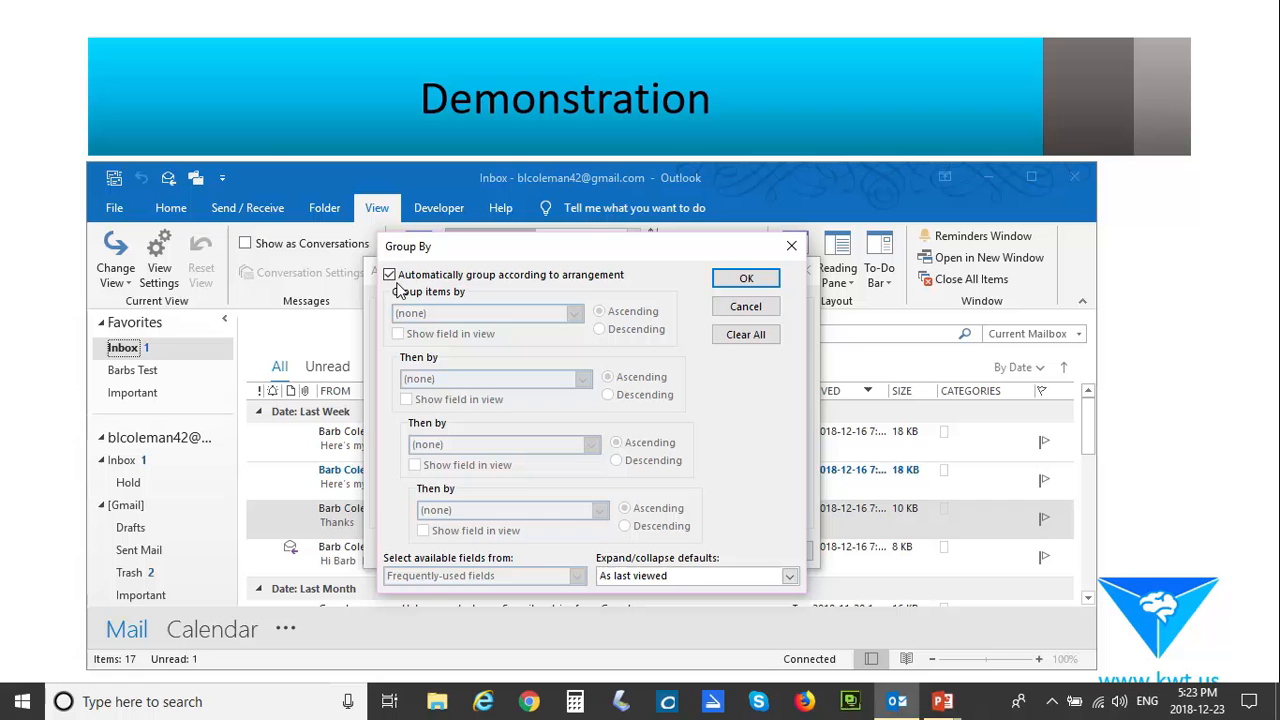
left_click(484, 312)
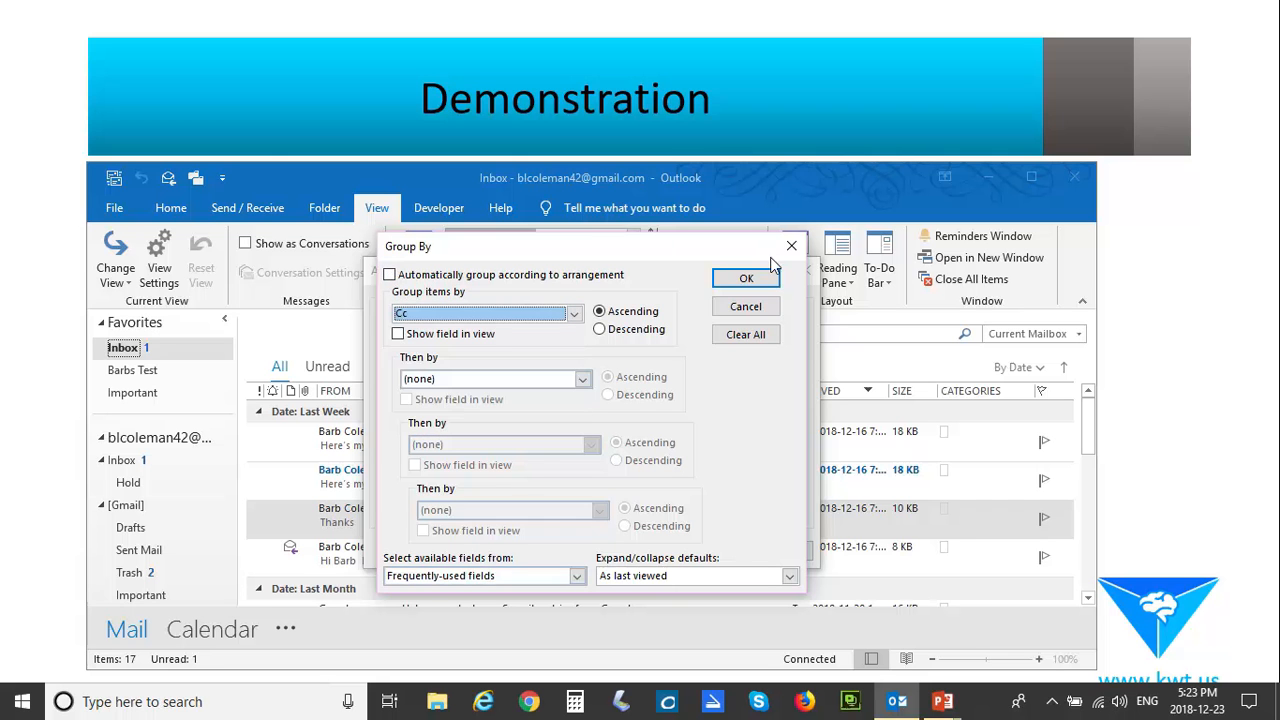
left_click(746, 278)
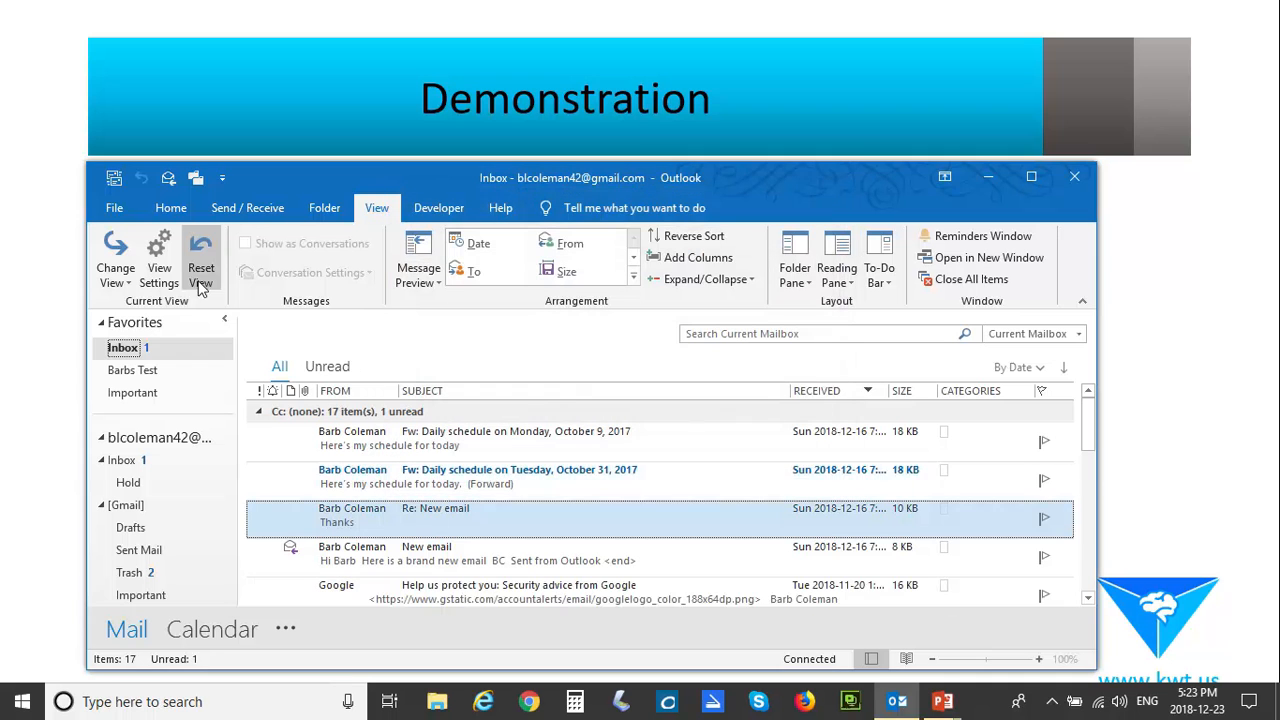
Step: Save the current view as a new view named Barb, usable in all IMAP folders
left_click(116, 260)
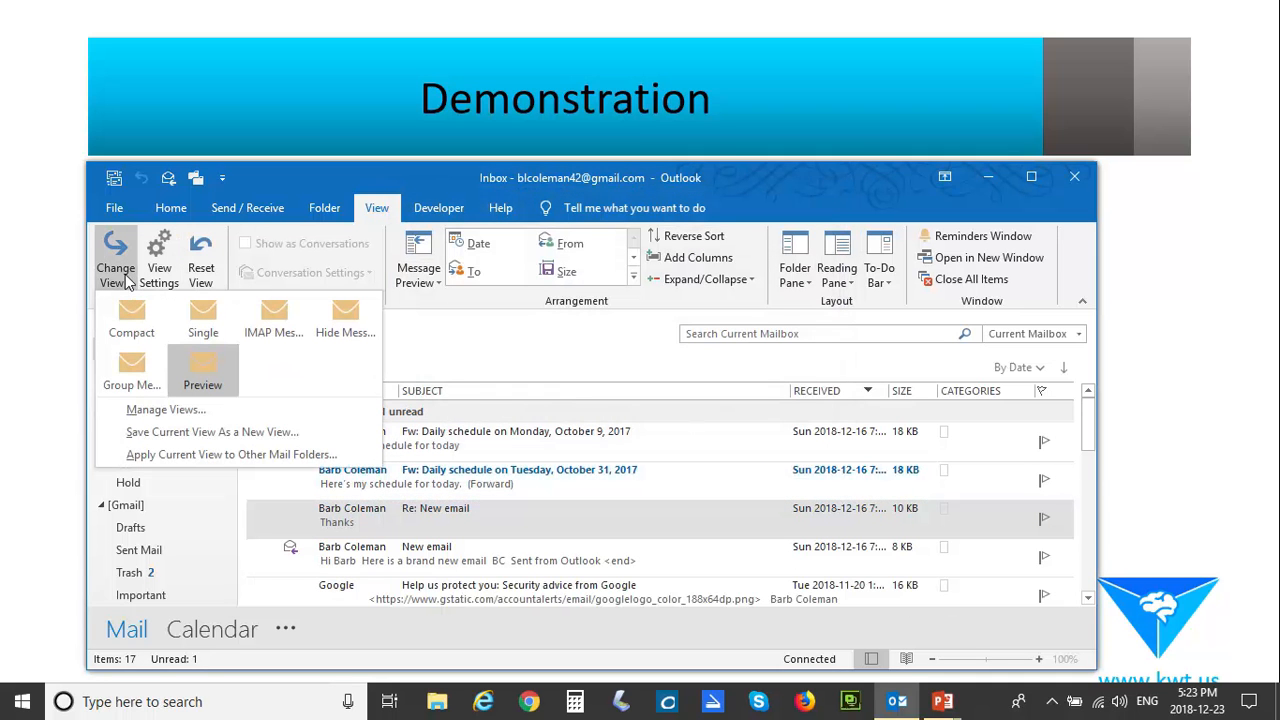
mouse_move(212, 432)
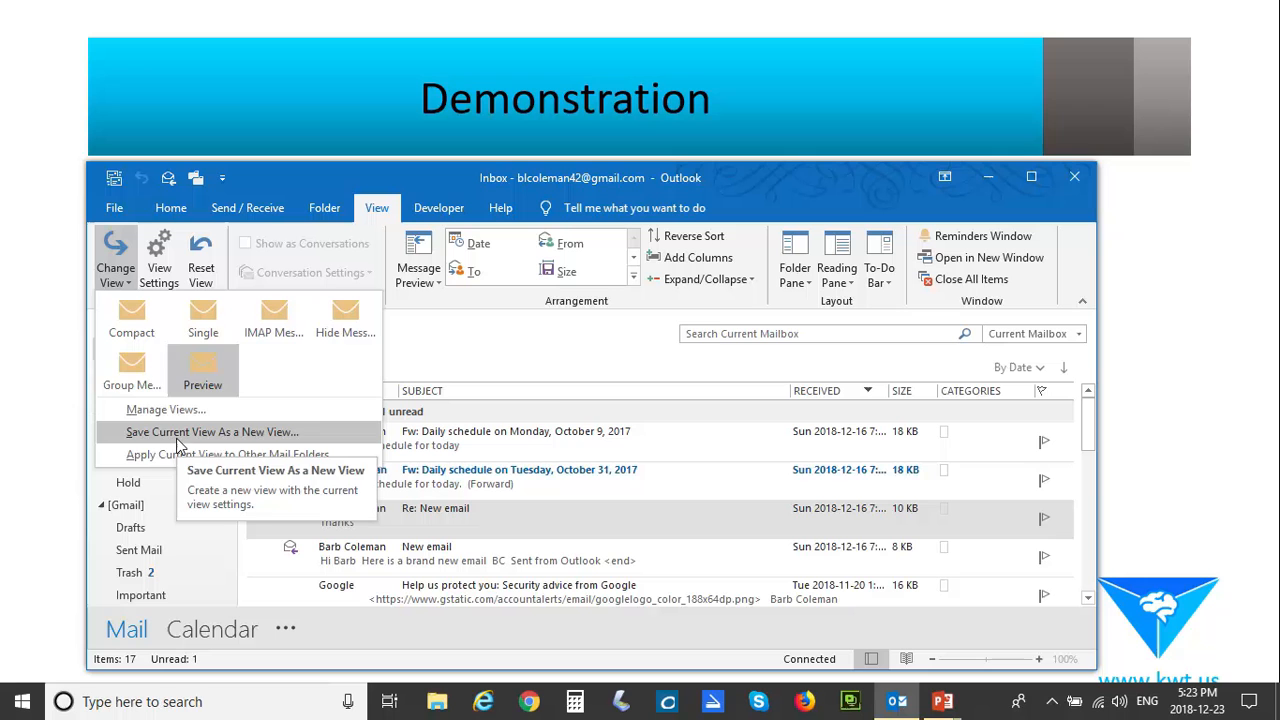
left_click(212, 432)
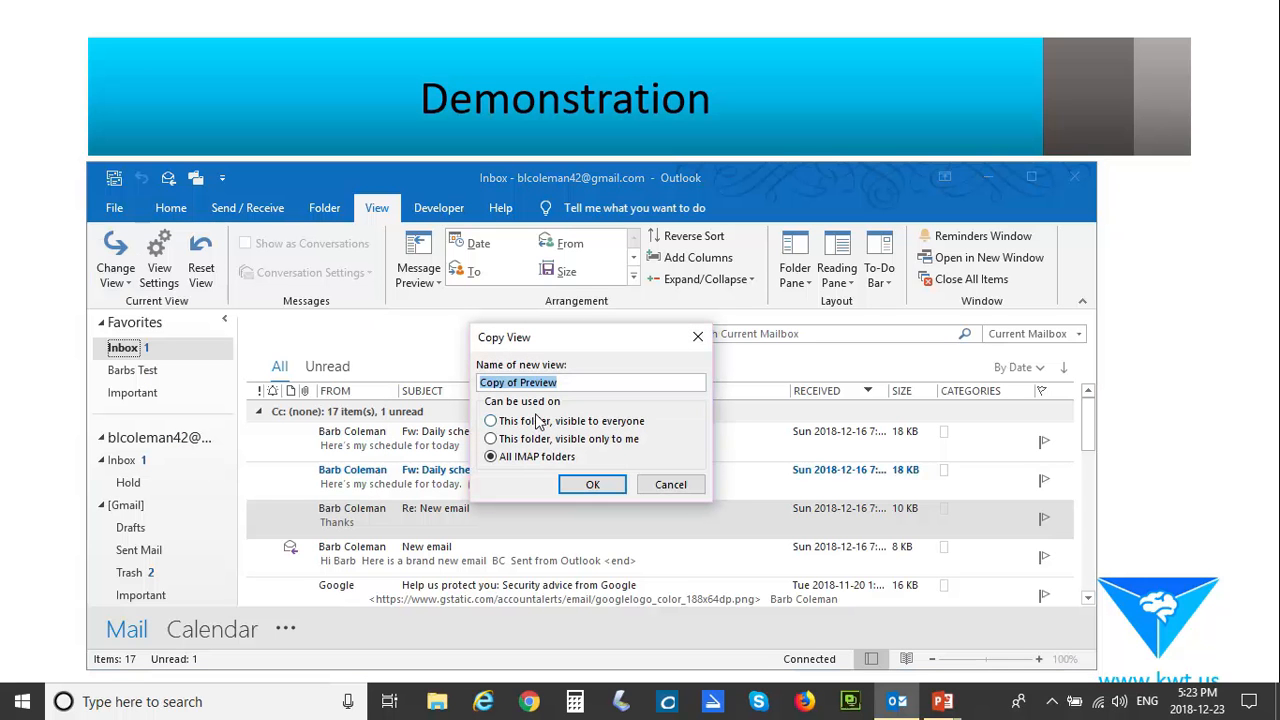
type("Barb")
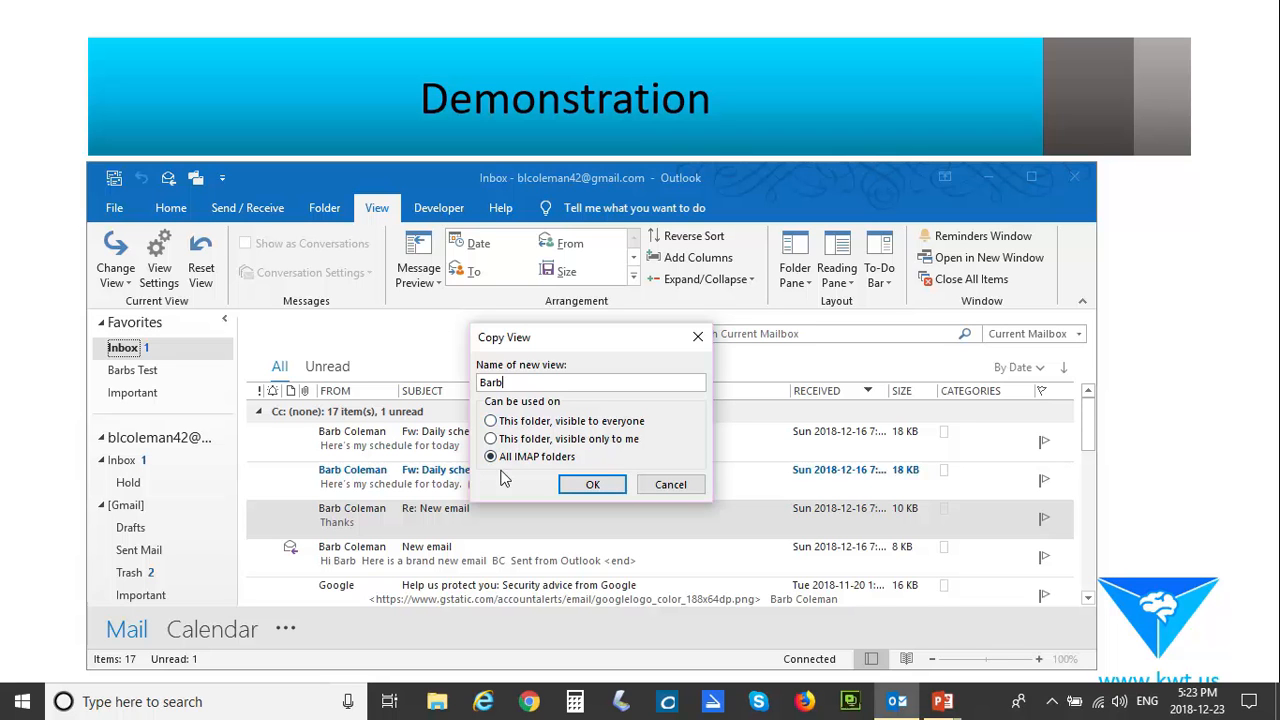
mouse_move(510, 472)
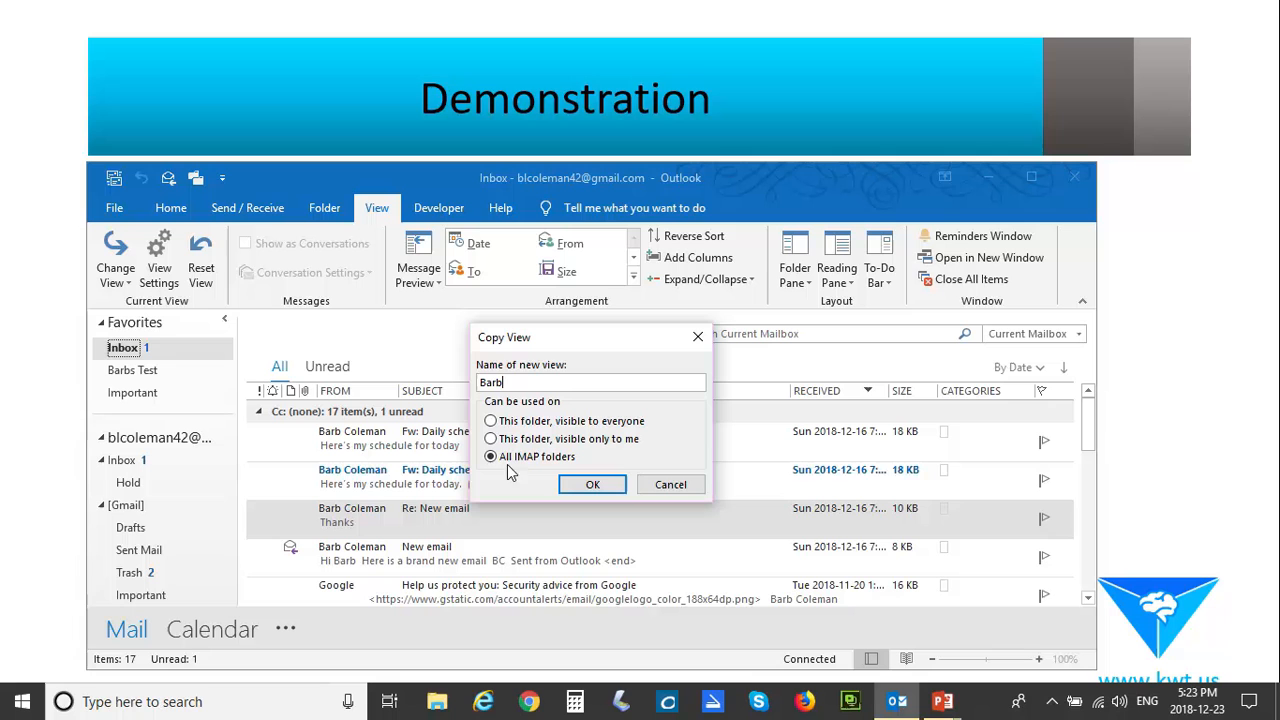
mouse_move(146, 584)
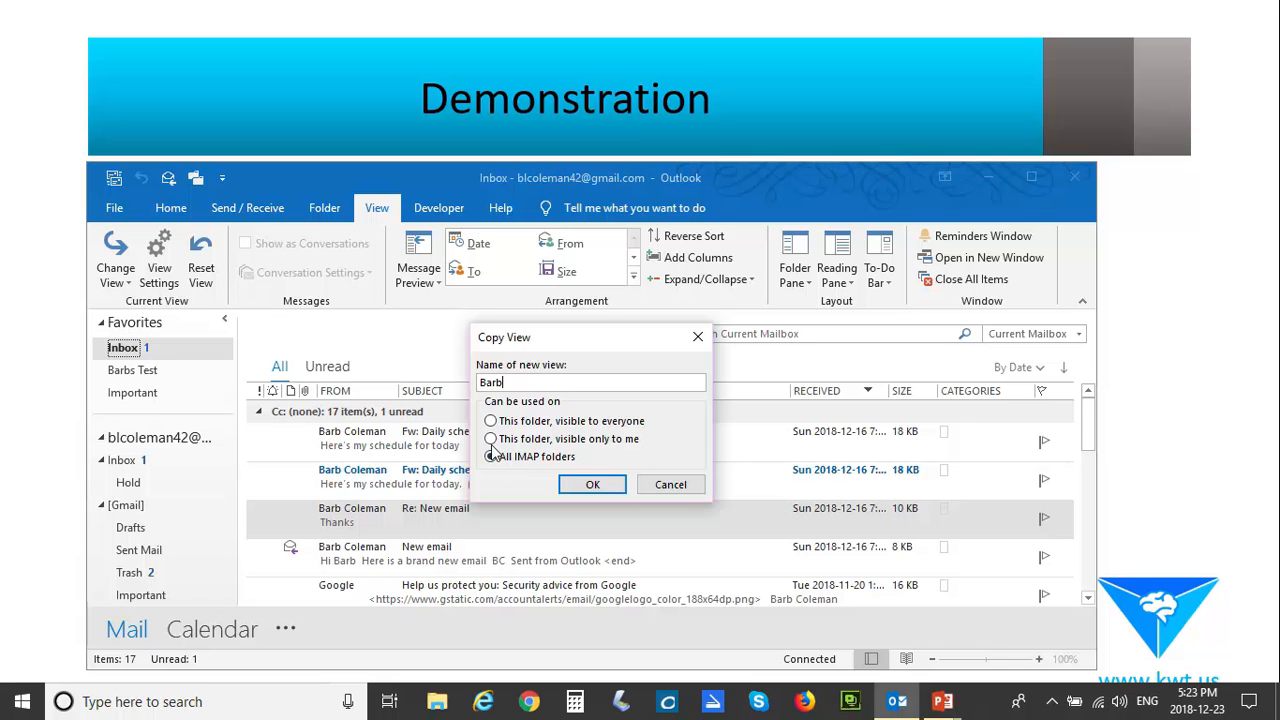
left_click(492, 456)
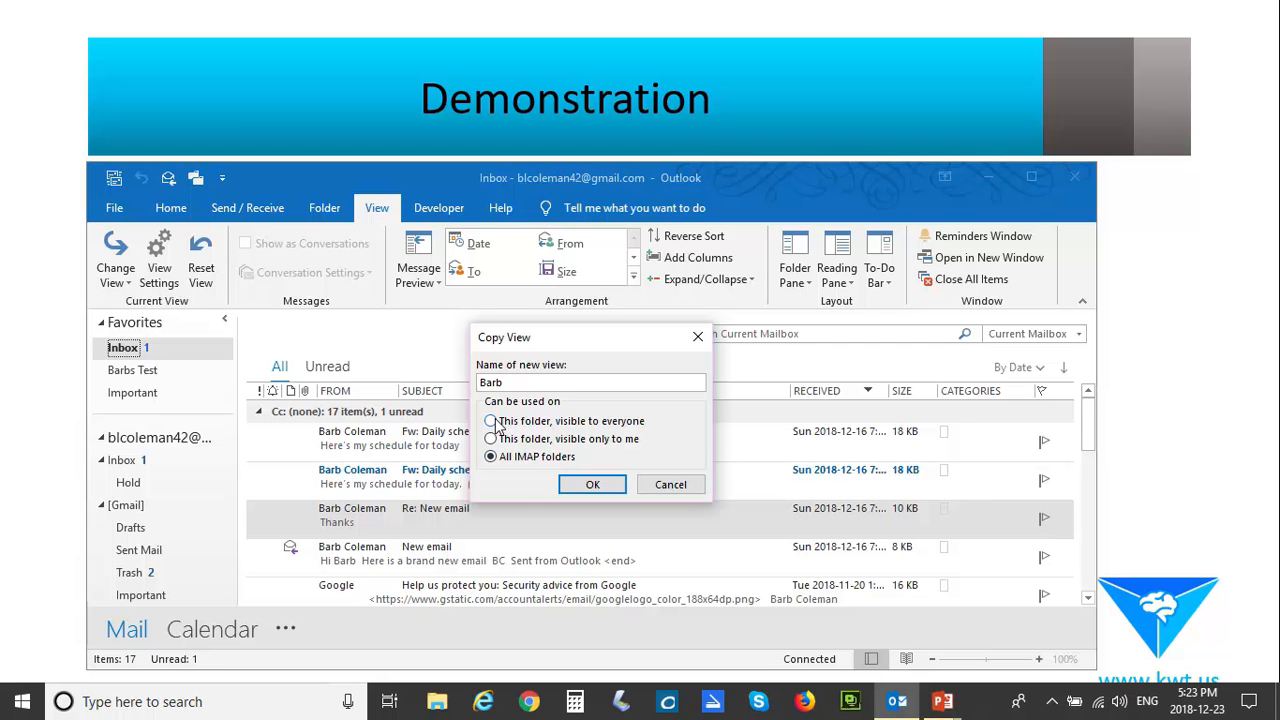
left_click(492, 420)
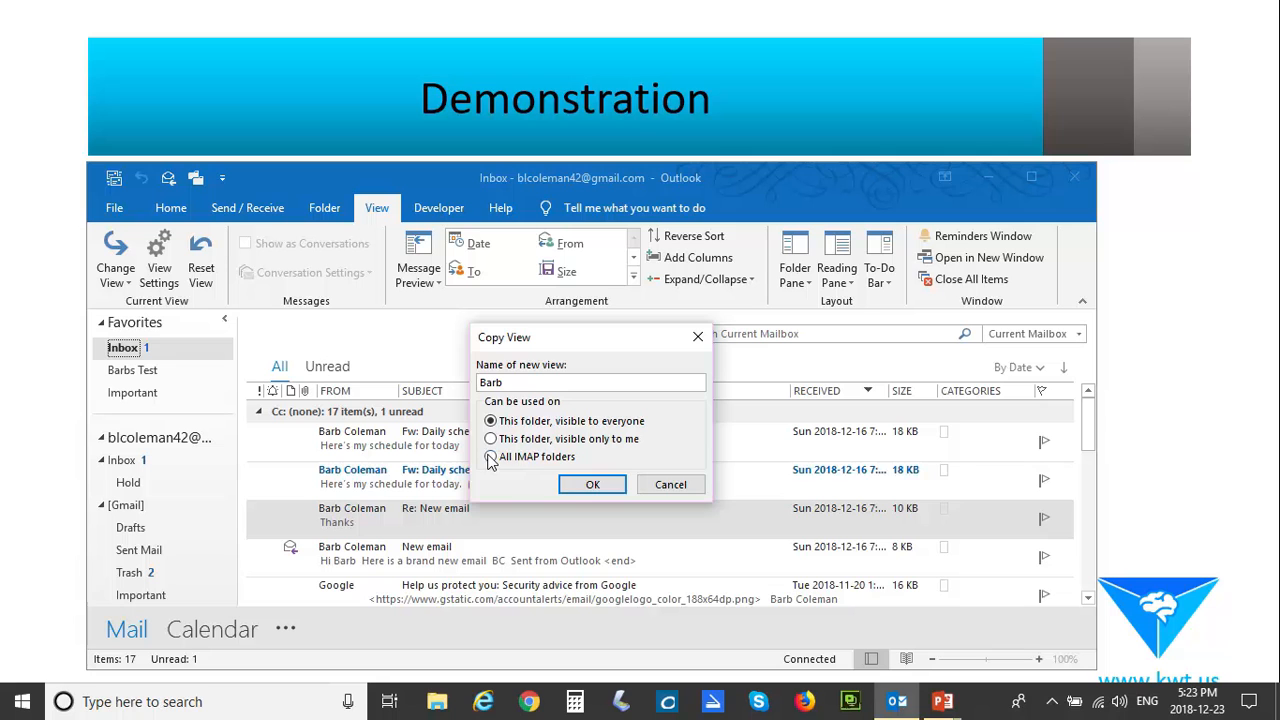
left_click(490, 456)
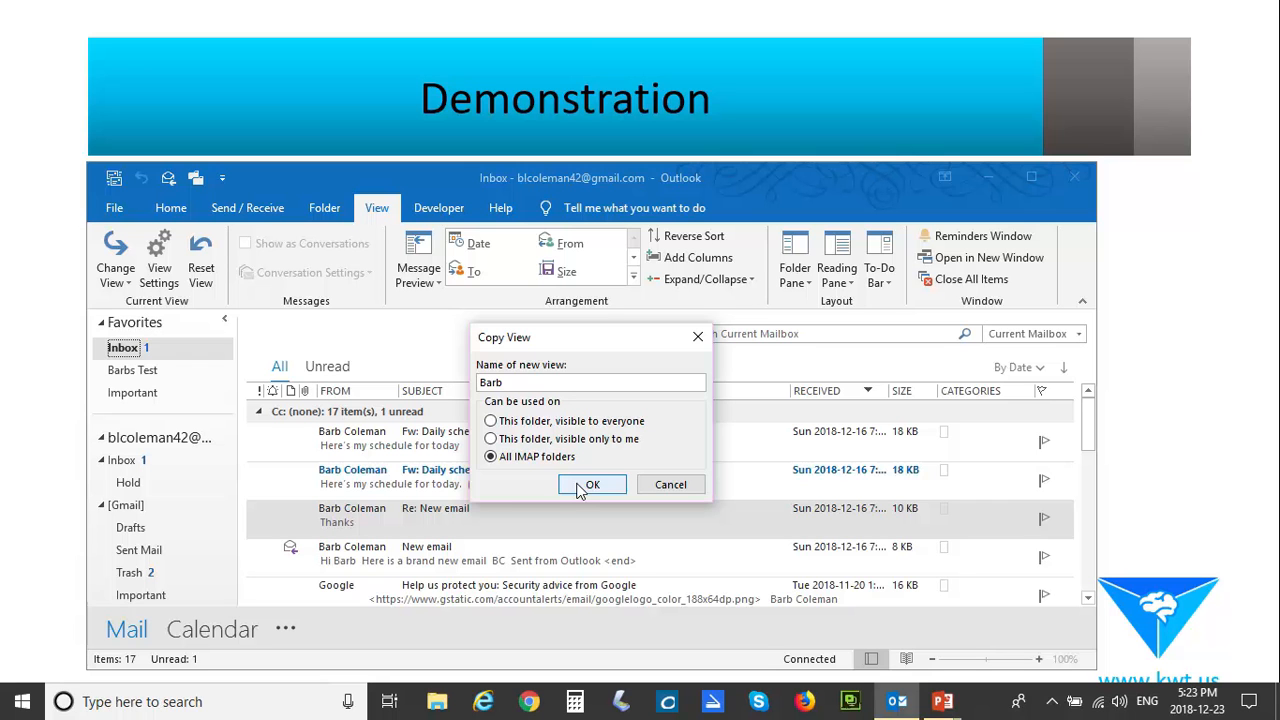
left_click(592, 484)
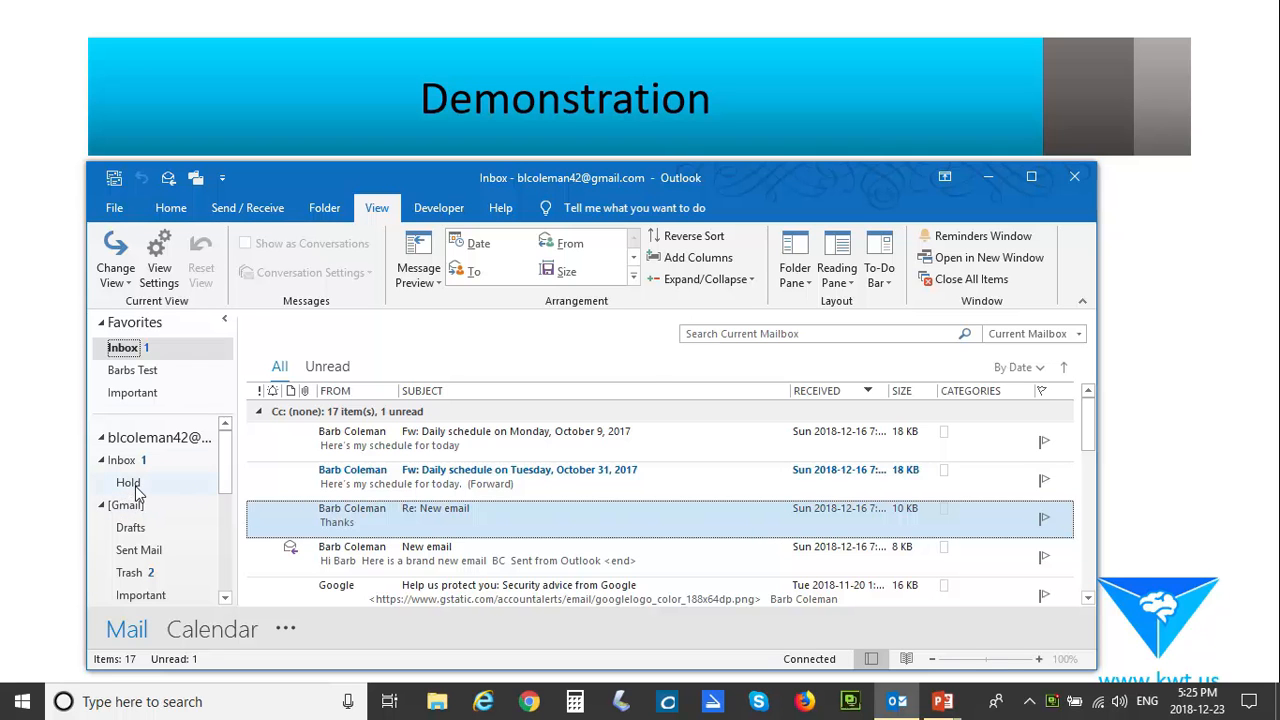
left_click(128, 482)
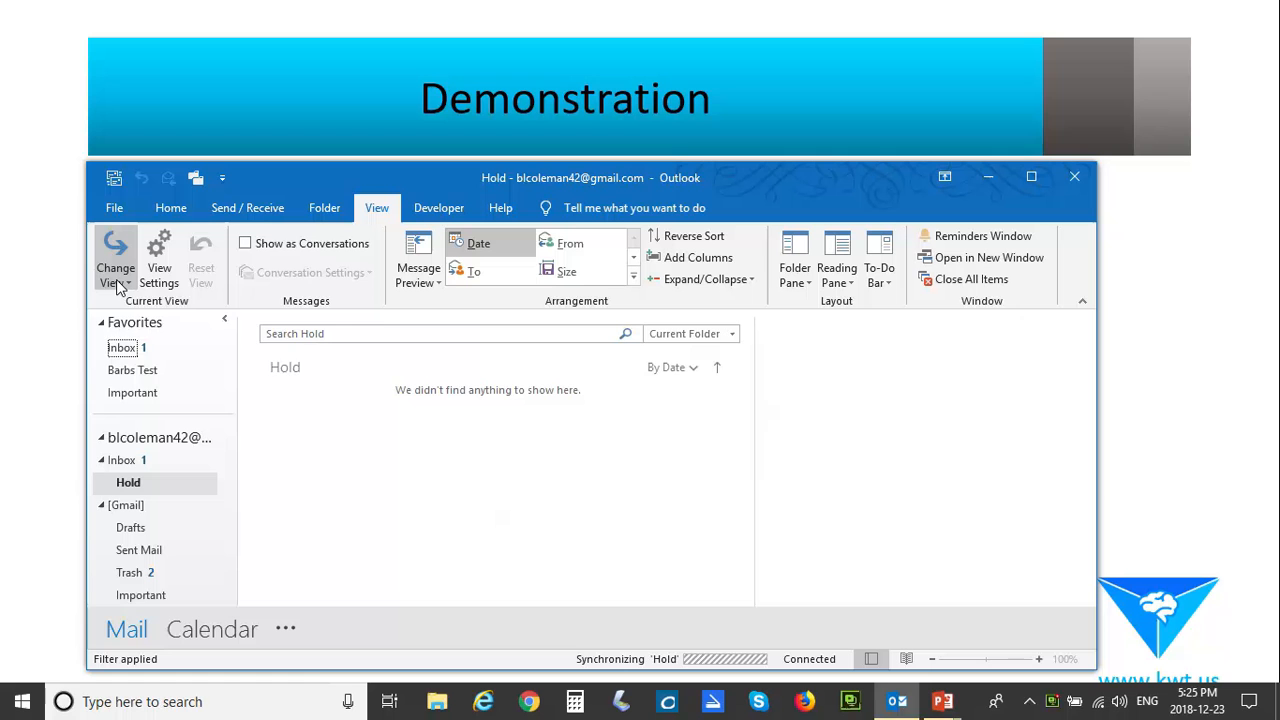
left_click(116, 260)
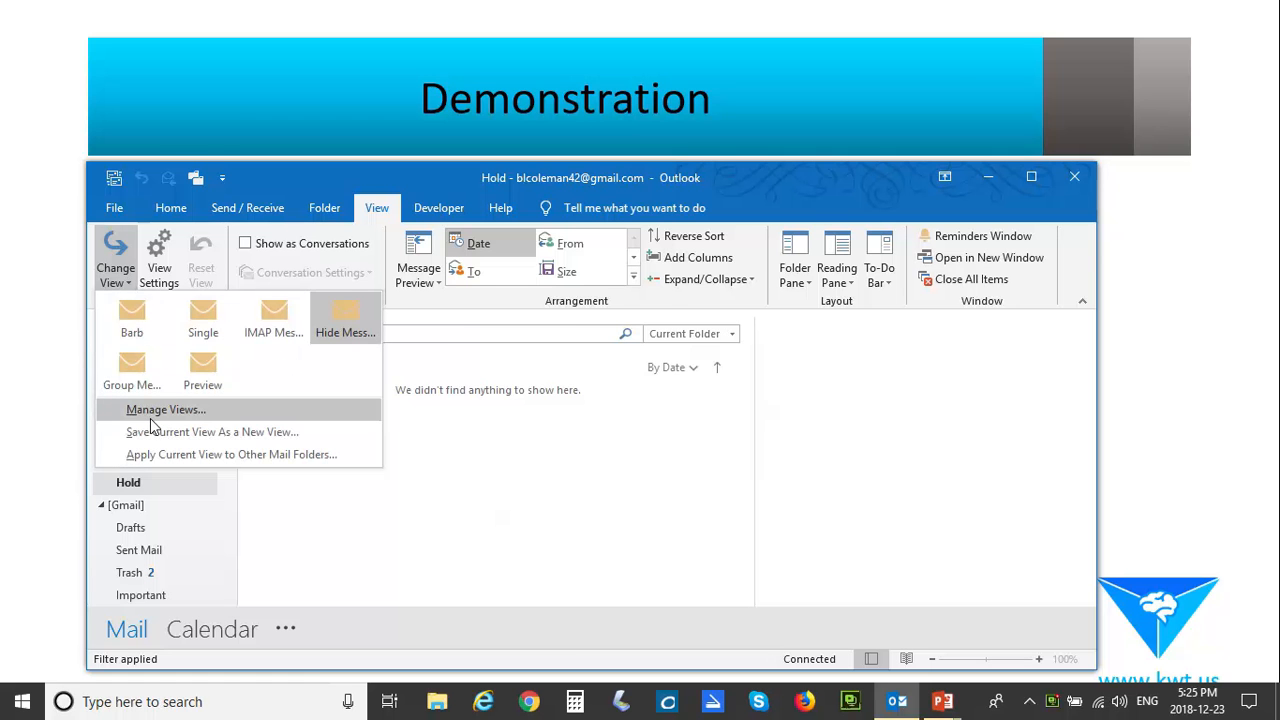
left_click(164, 408)
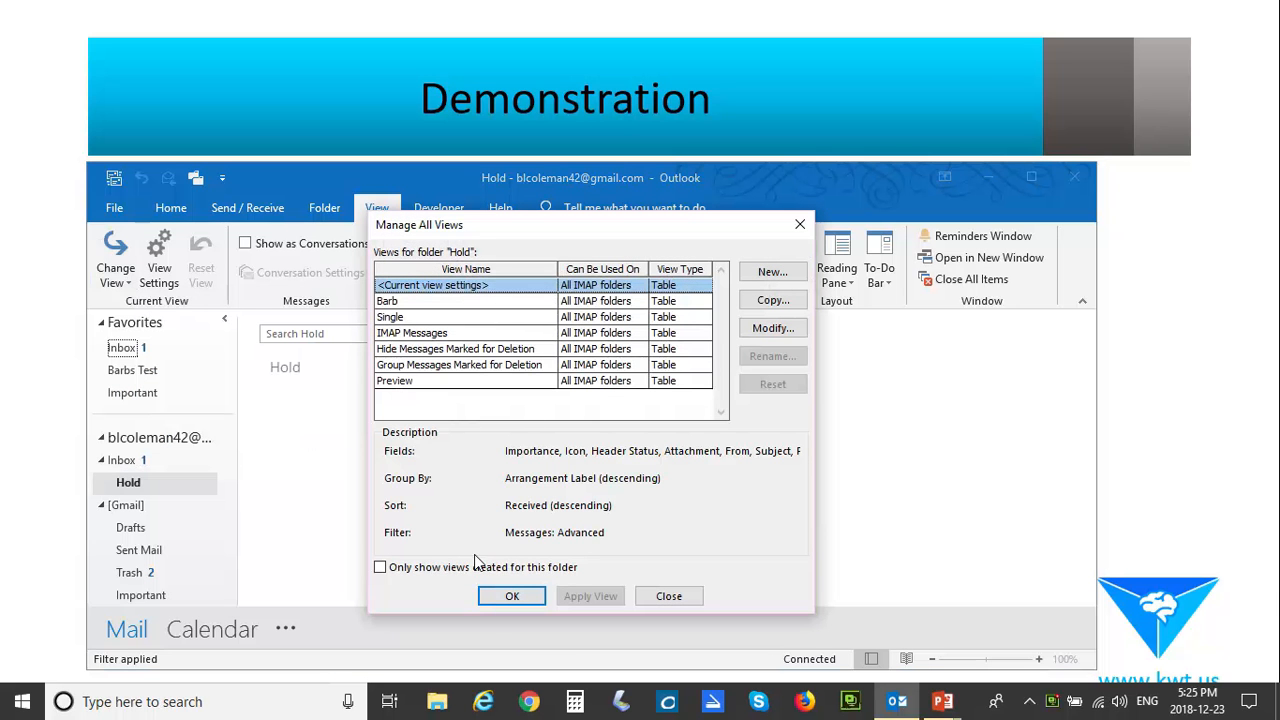
left_click(430, 300)
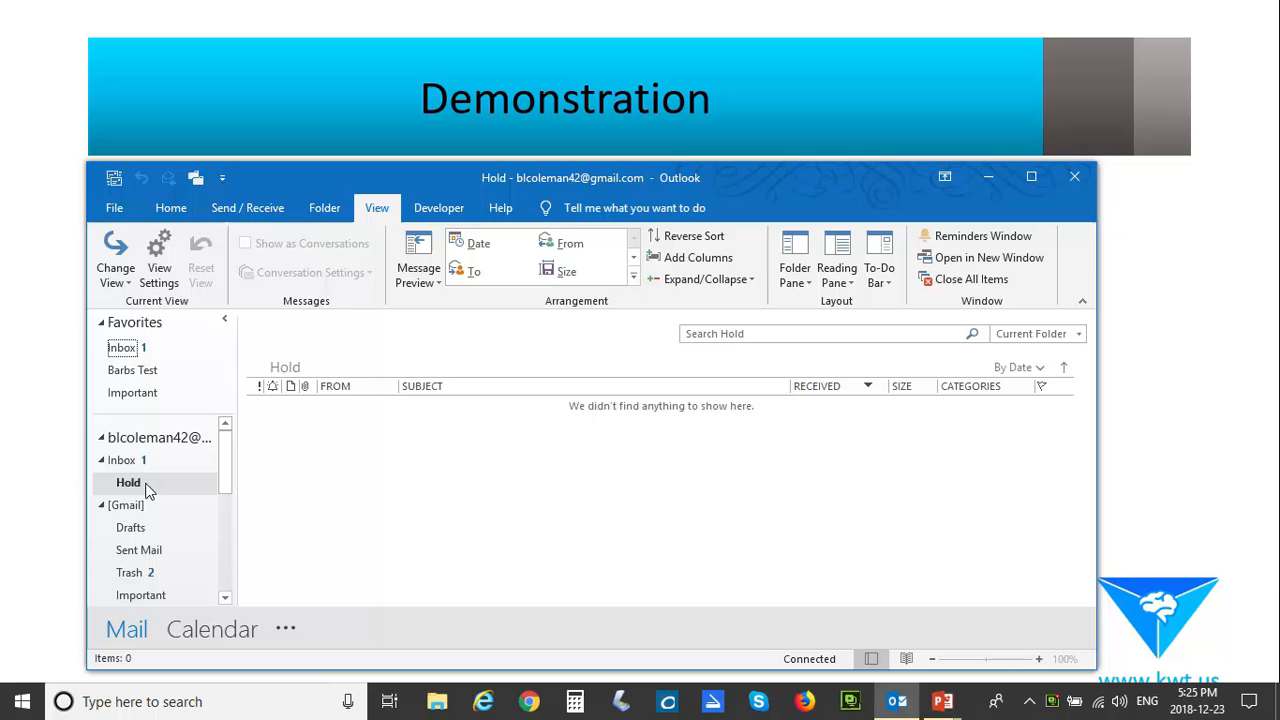
left_click(116, 258)
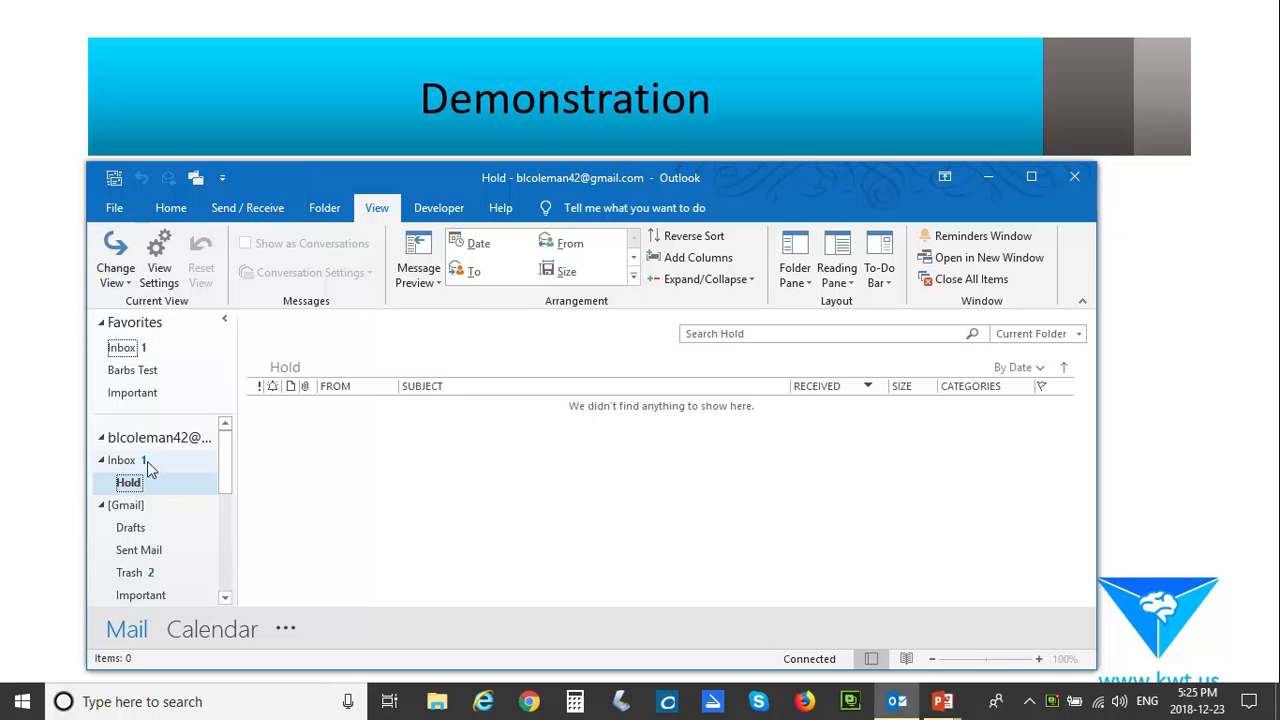
left_click(122, 348)
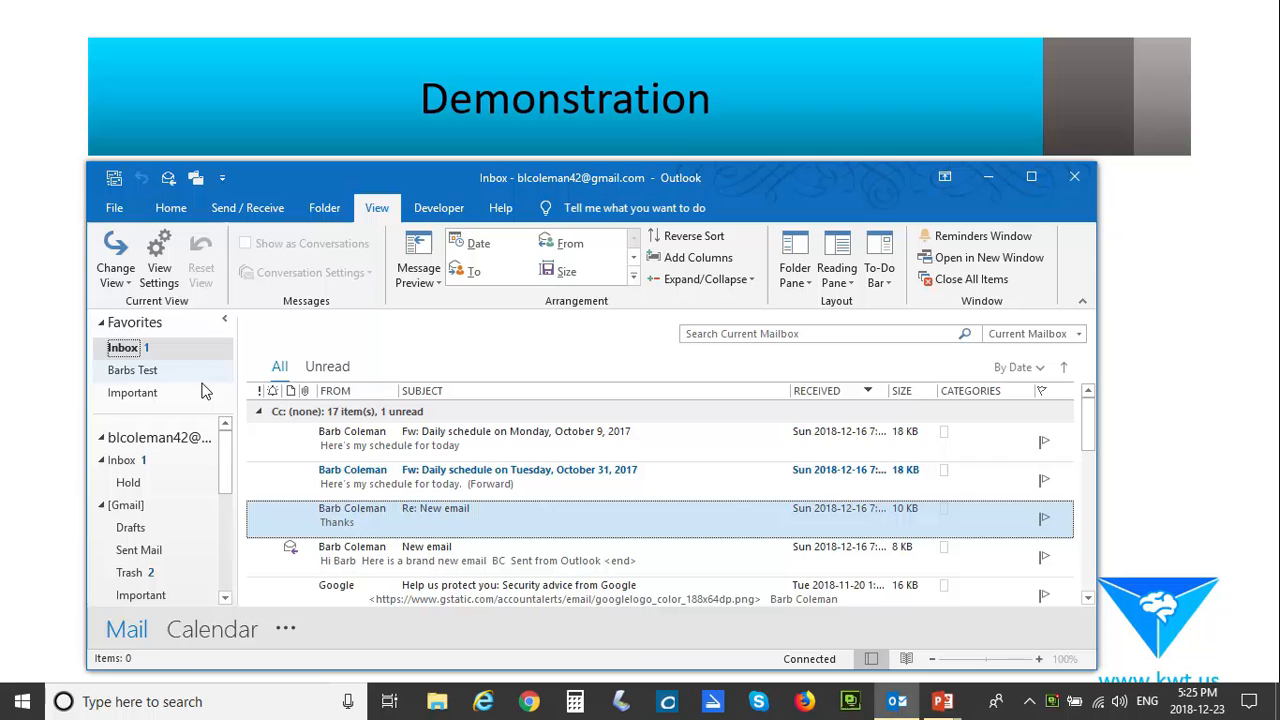
Step: Reach the advanced filter criteria of the Barb view and choose a field to filter on
left_click(116, 260)
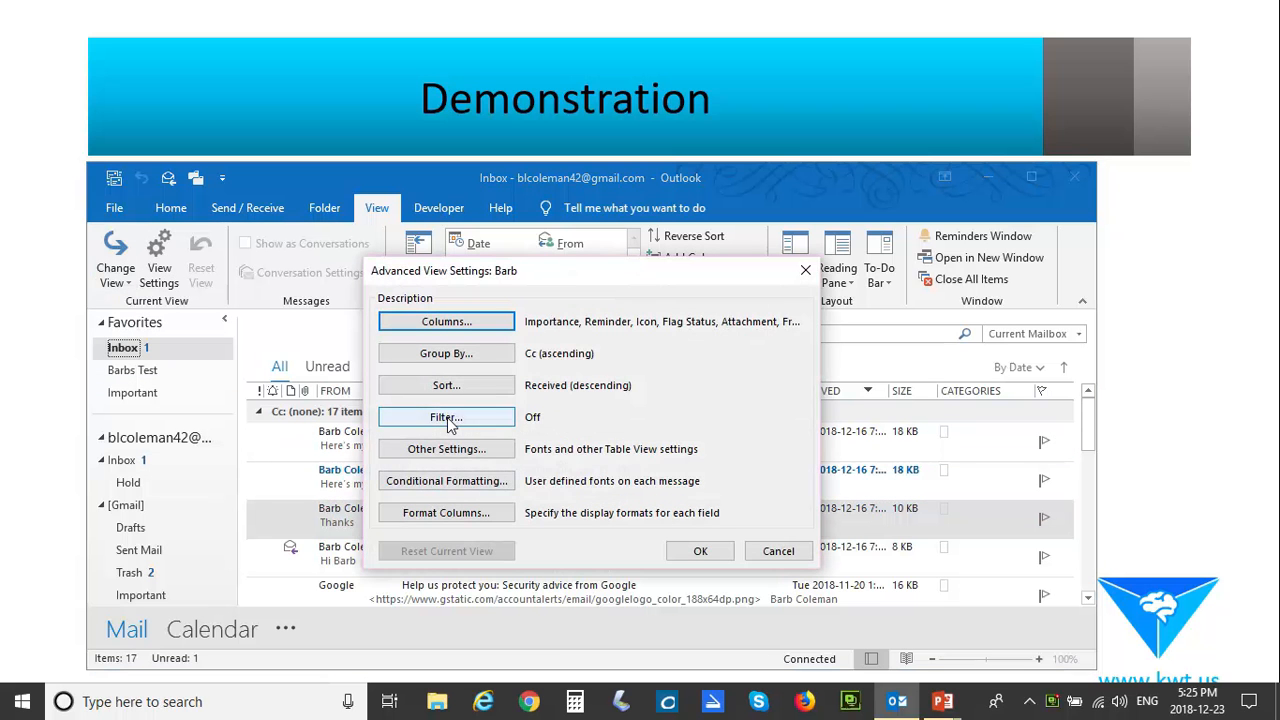
left_click(446, 418)
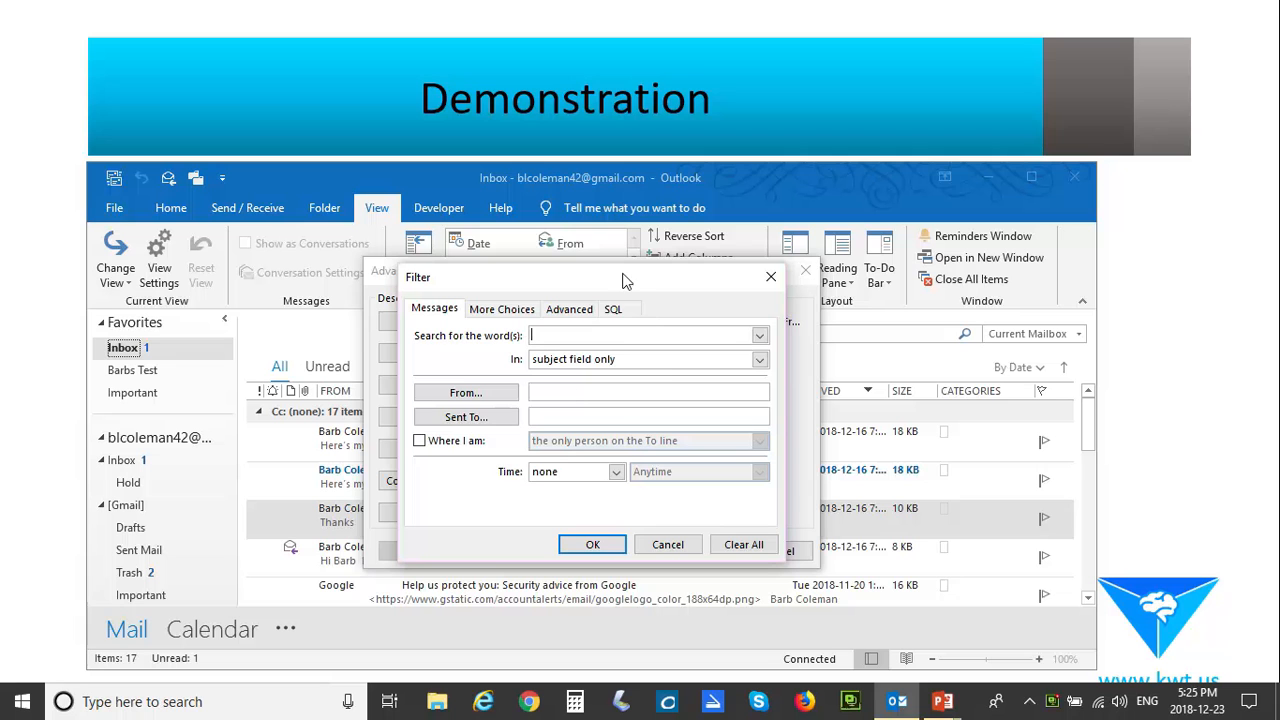
left_click(500, 308)
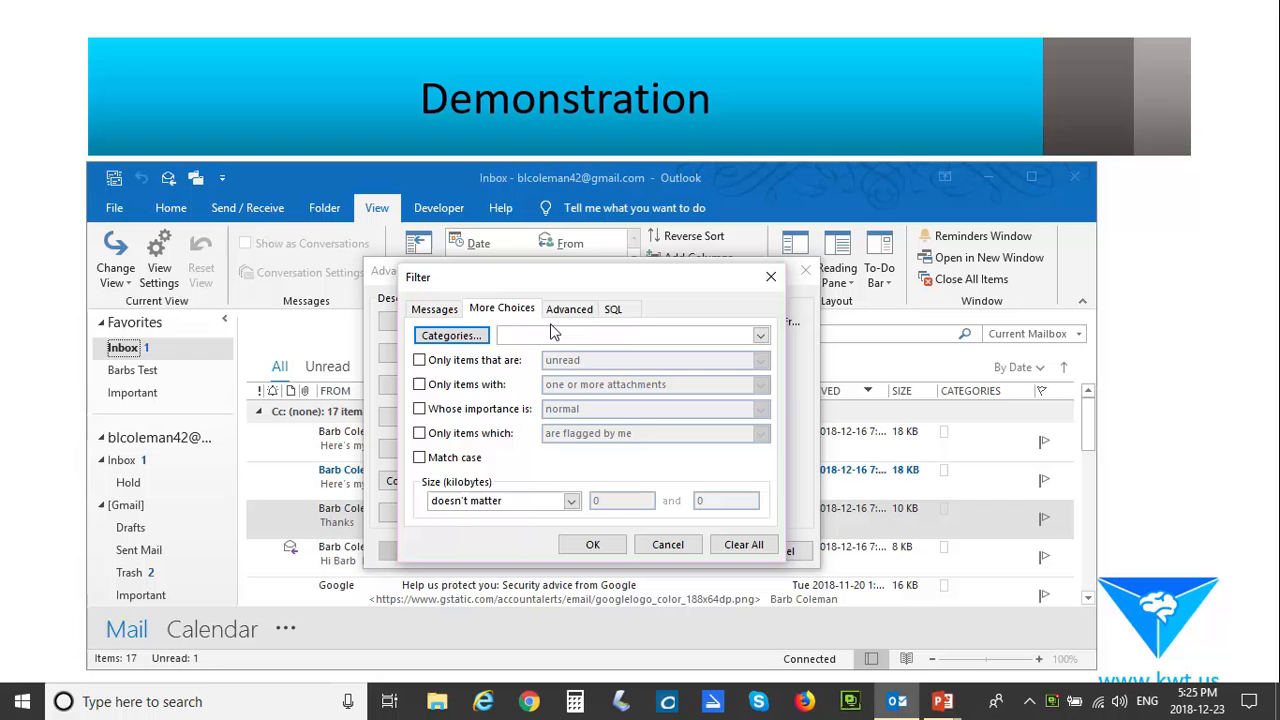
left_click(568, 308)
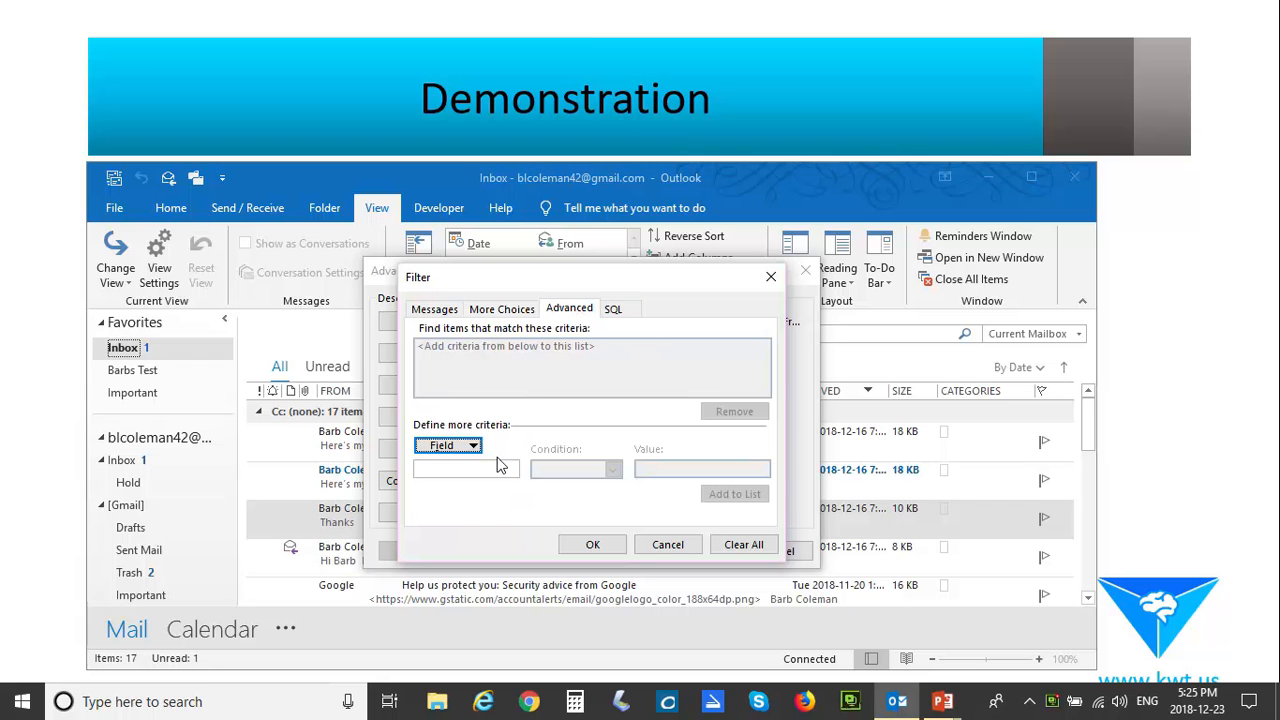
left_click(448, 444)
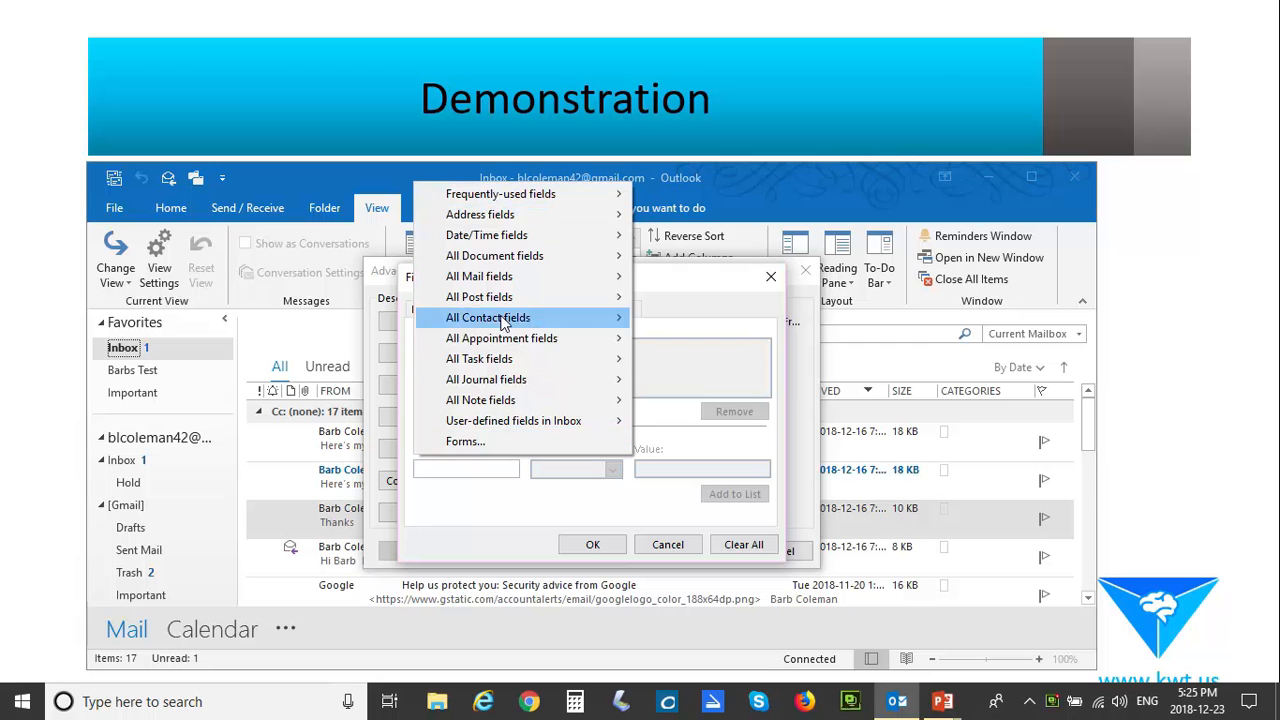
mouse_move(476, 516)
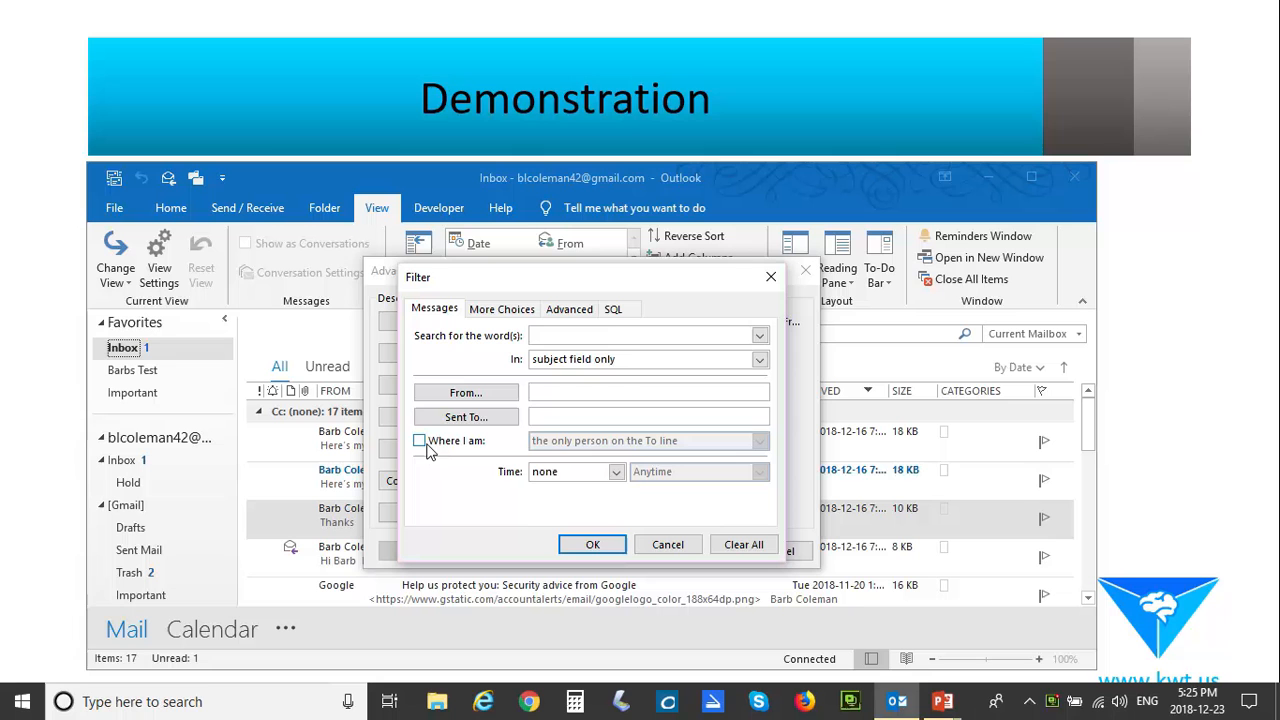
Step: Filter the view to messages received in the last 7 days and apply it
left_click(616, 472)
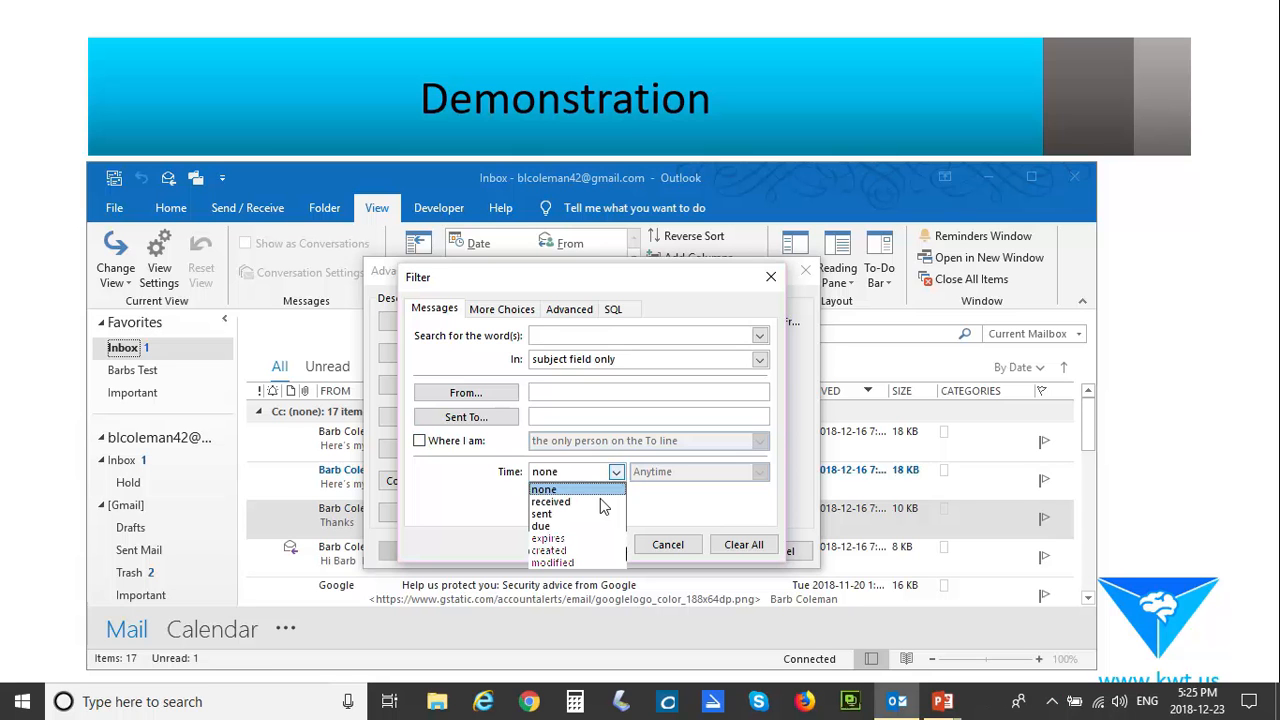
left_click(550, 502)
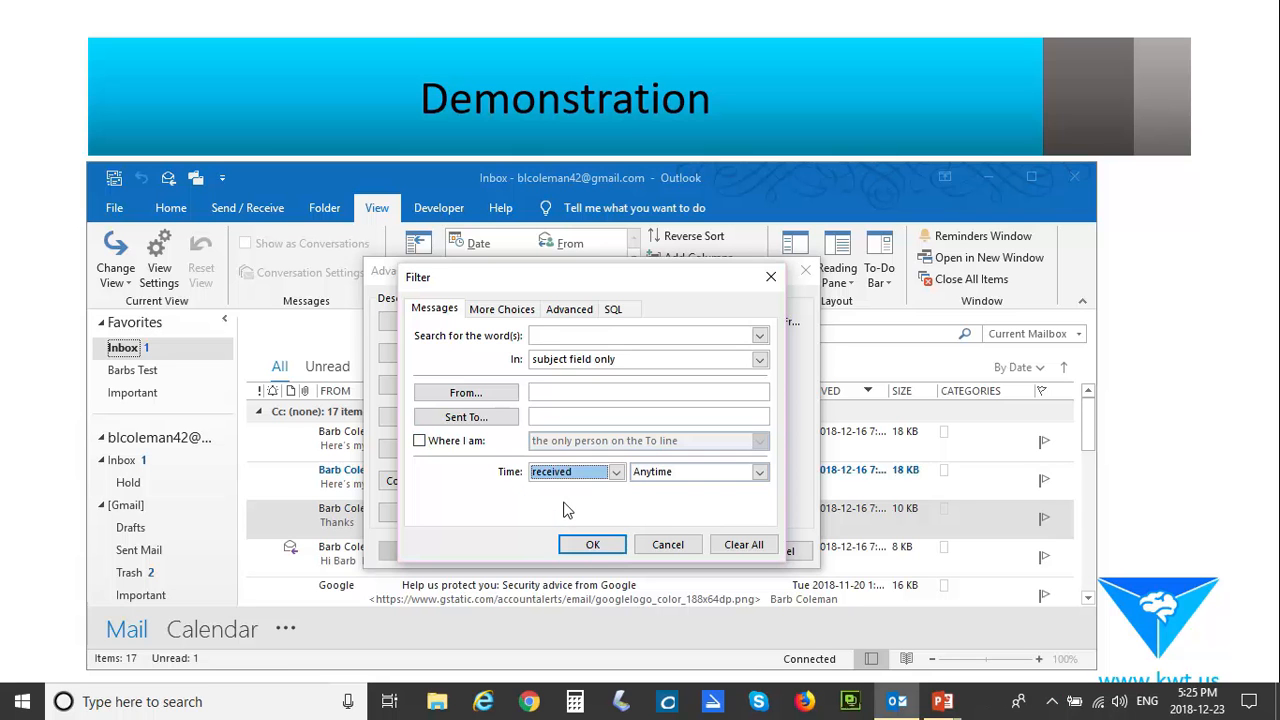
left_click(760, 472)
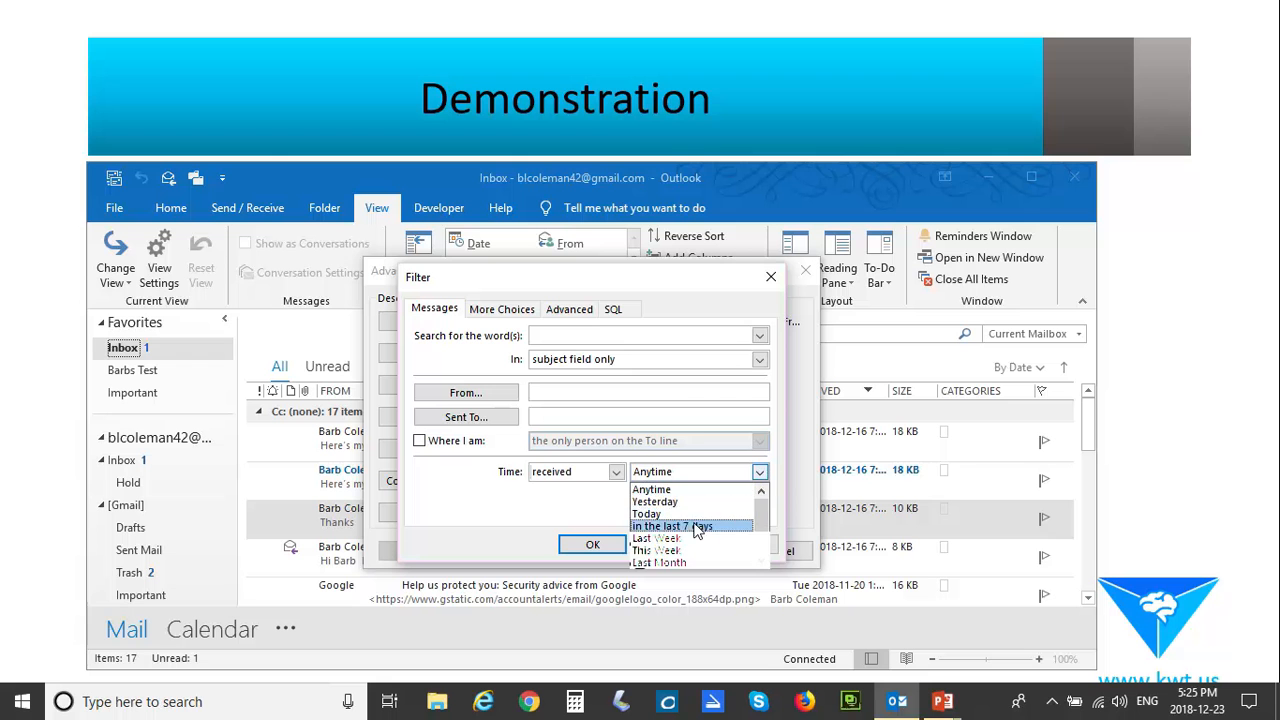
left_click(672, 526)
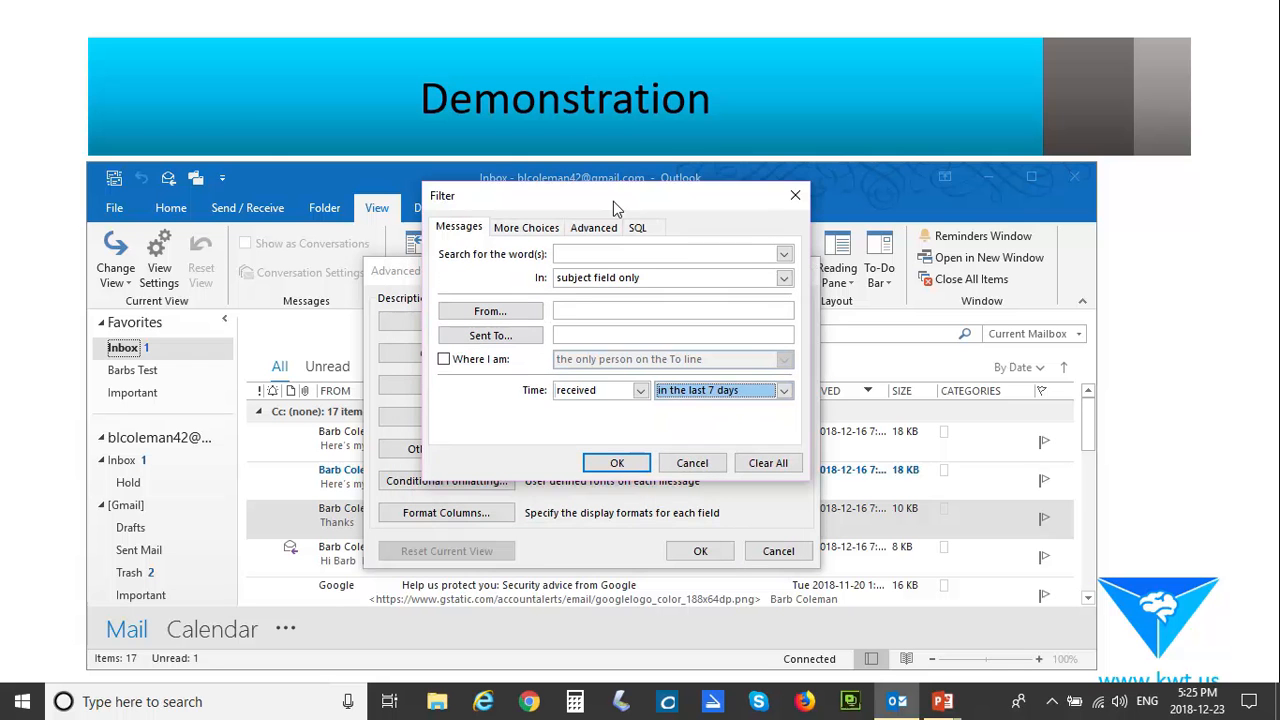
left_click(616, 462)
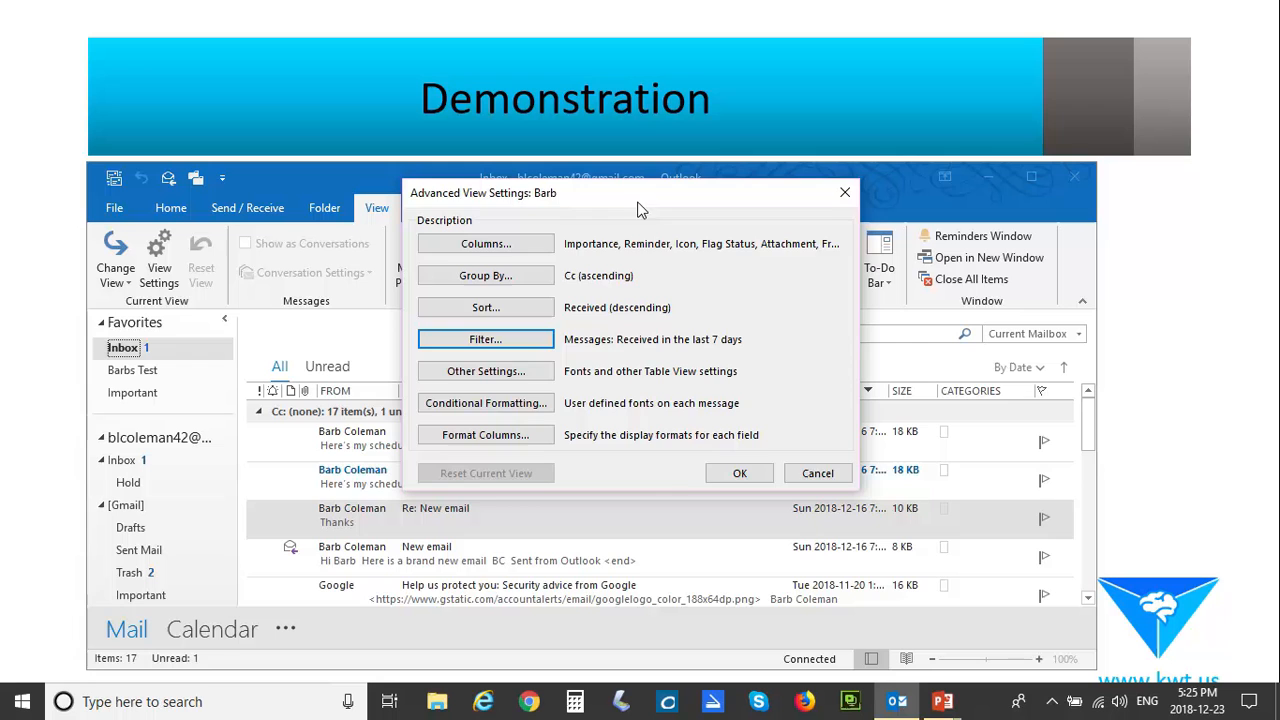
left_click(740, 472)
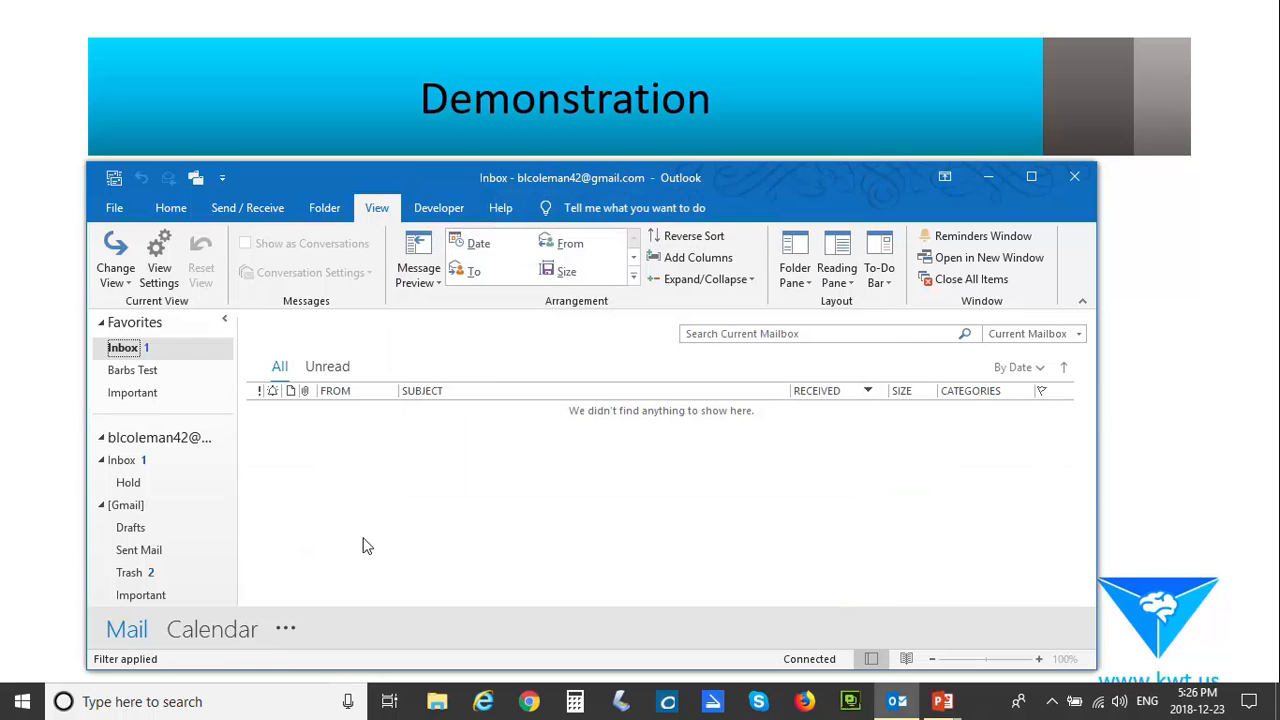
mouse_move(376, 510)
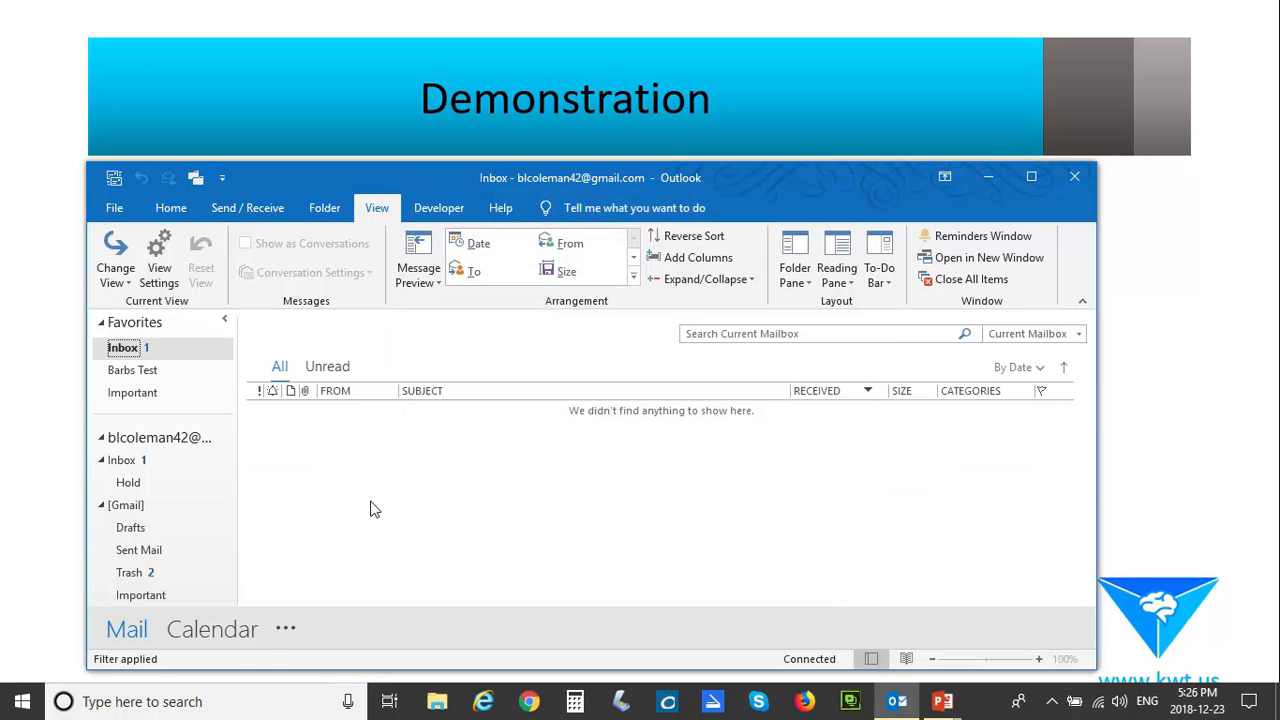
mouse_move(540, 474)
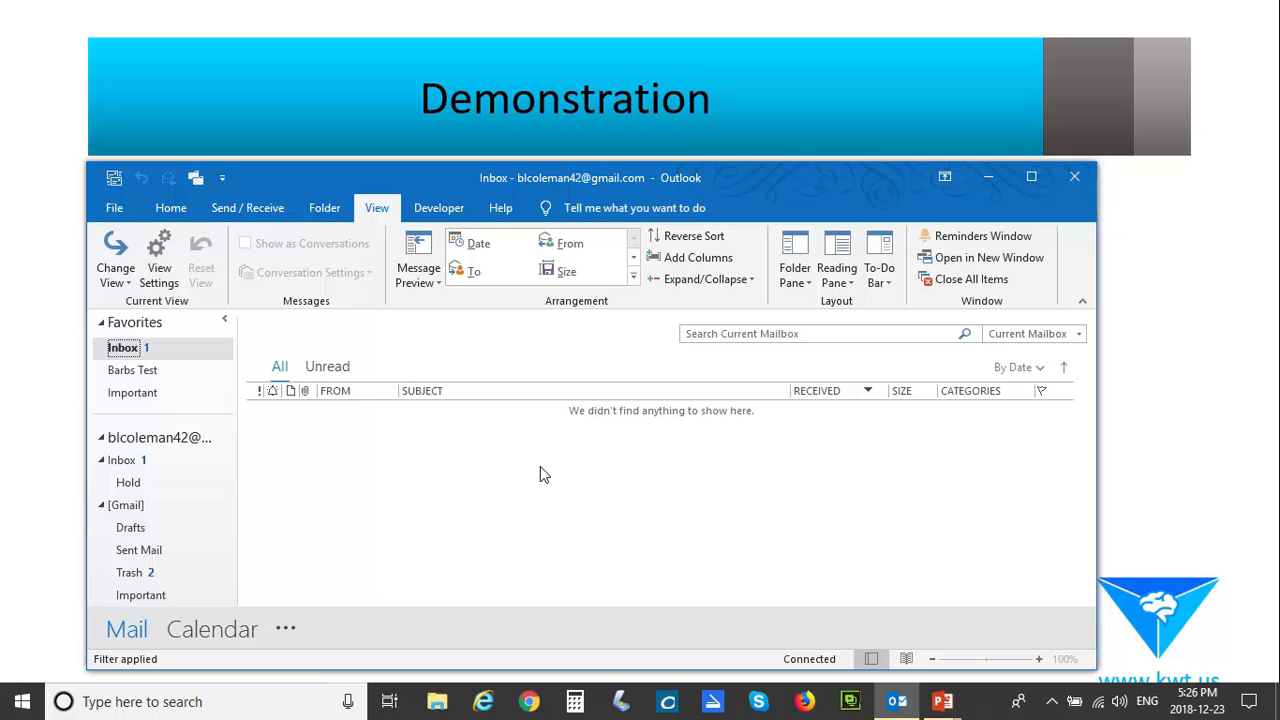
mouse_move(540, 488)
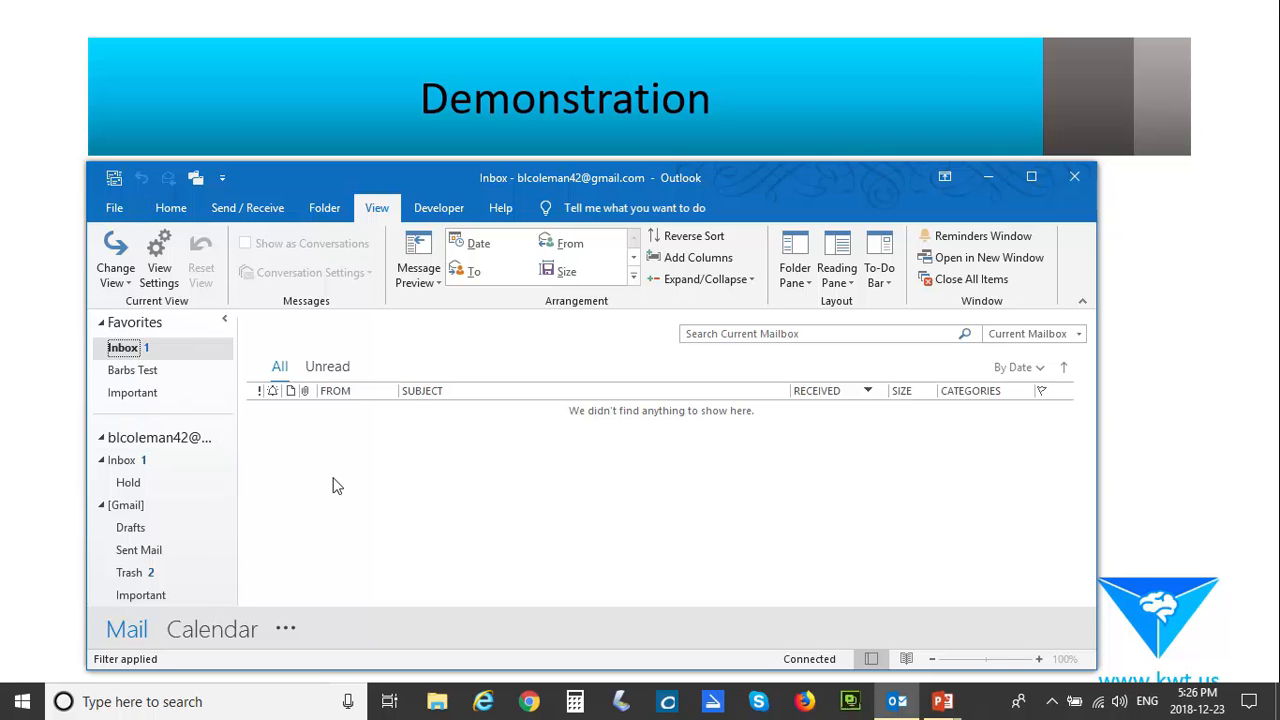
mouse_move(780, 458)
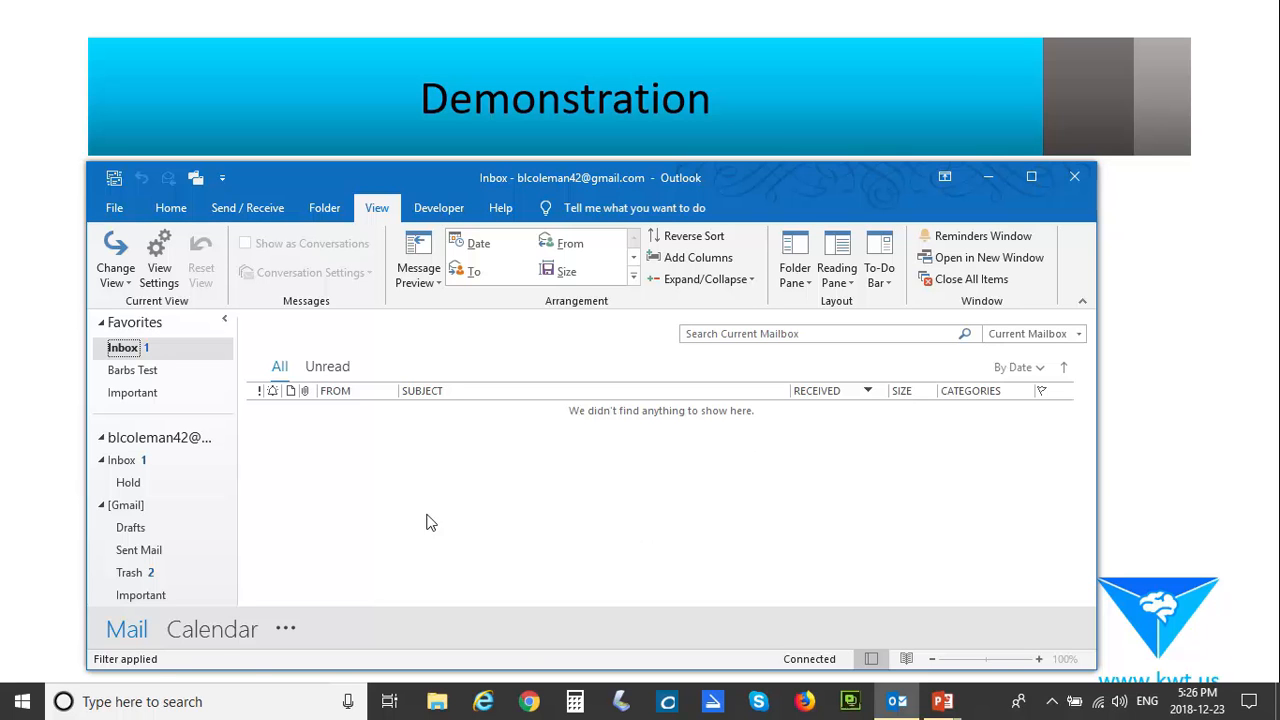
mouse_move(334, 616)
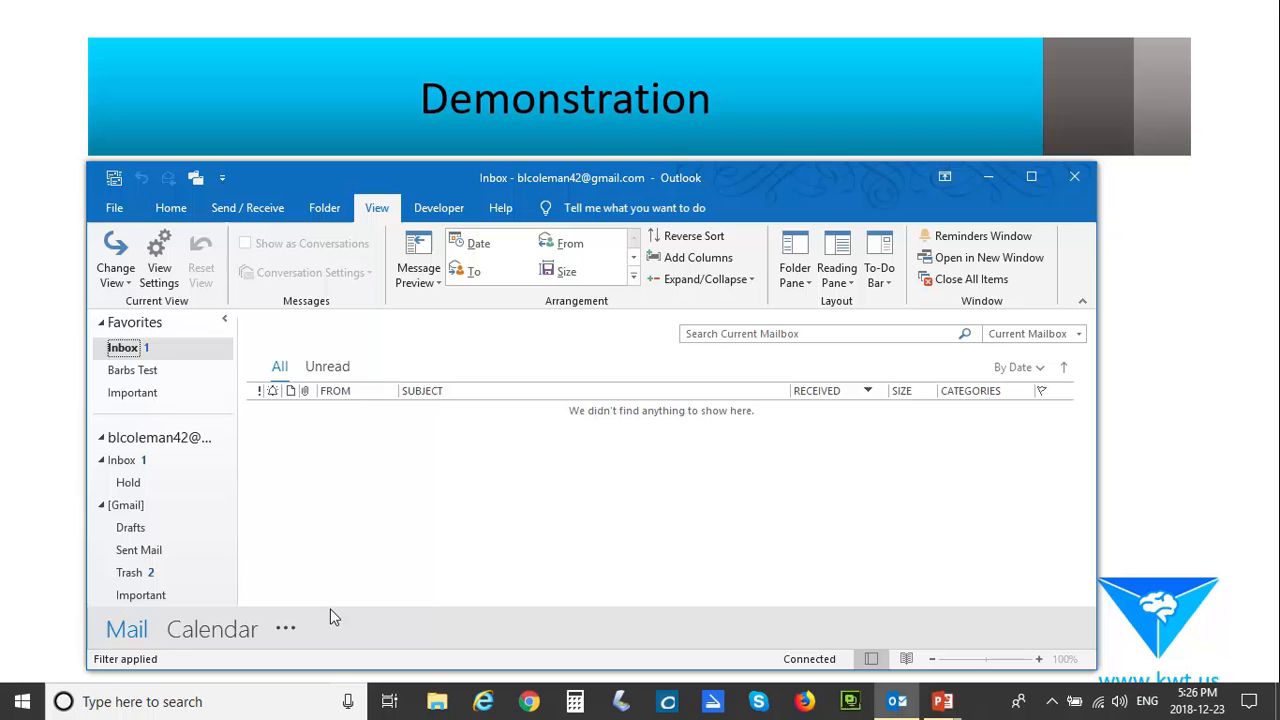
mouse_move(148, 688)
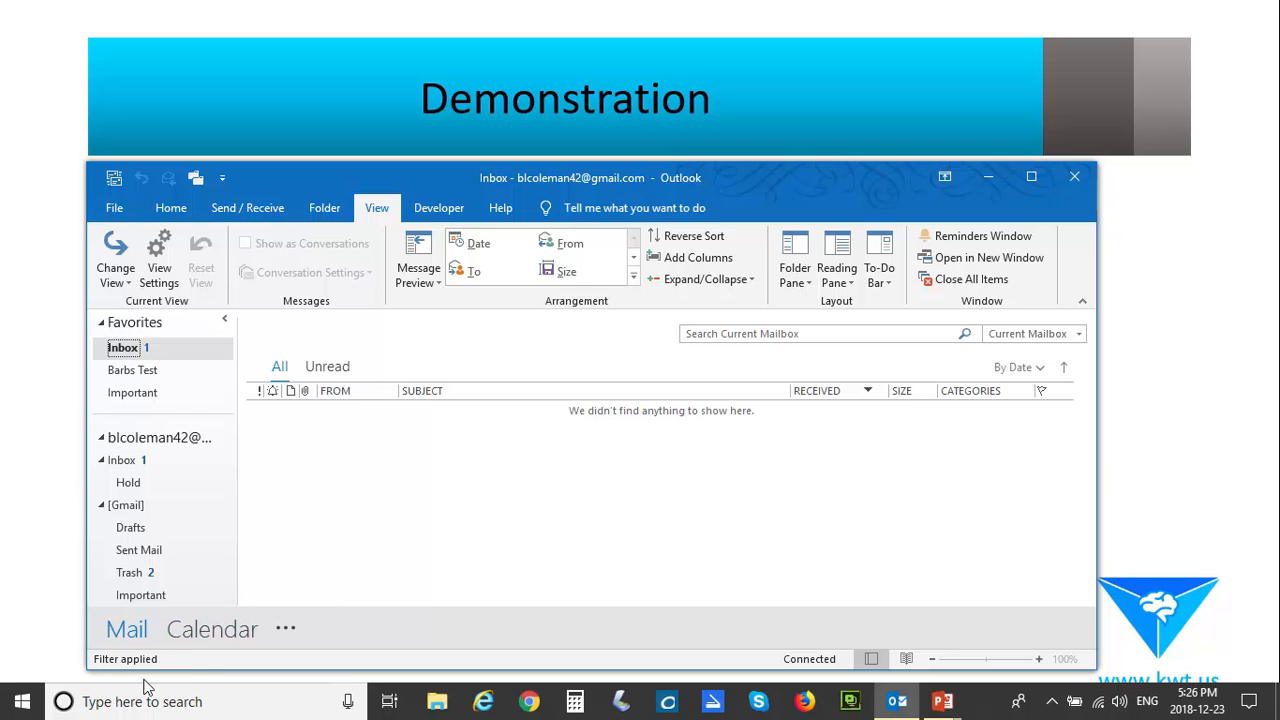
mouse_move(112, 688)
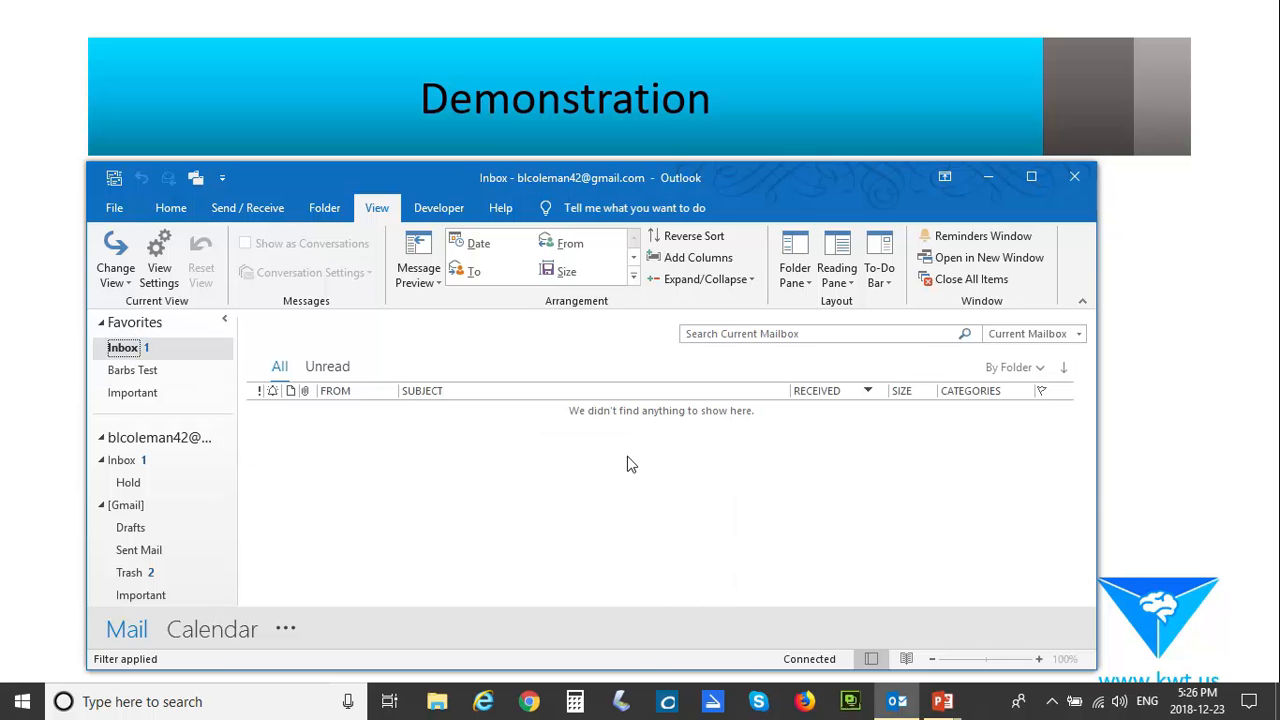
mouse_move(636, 452)
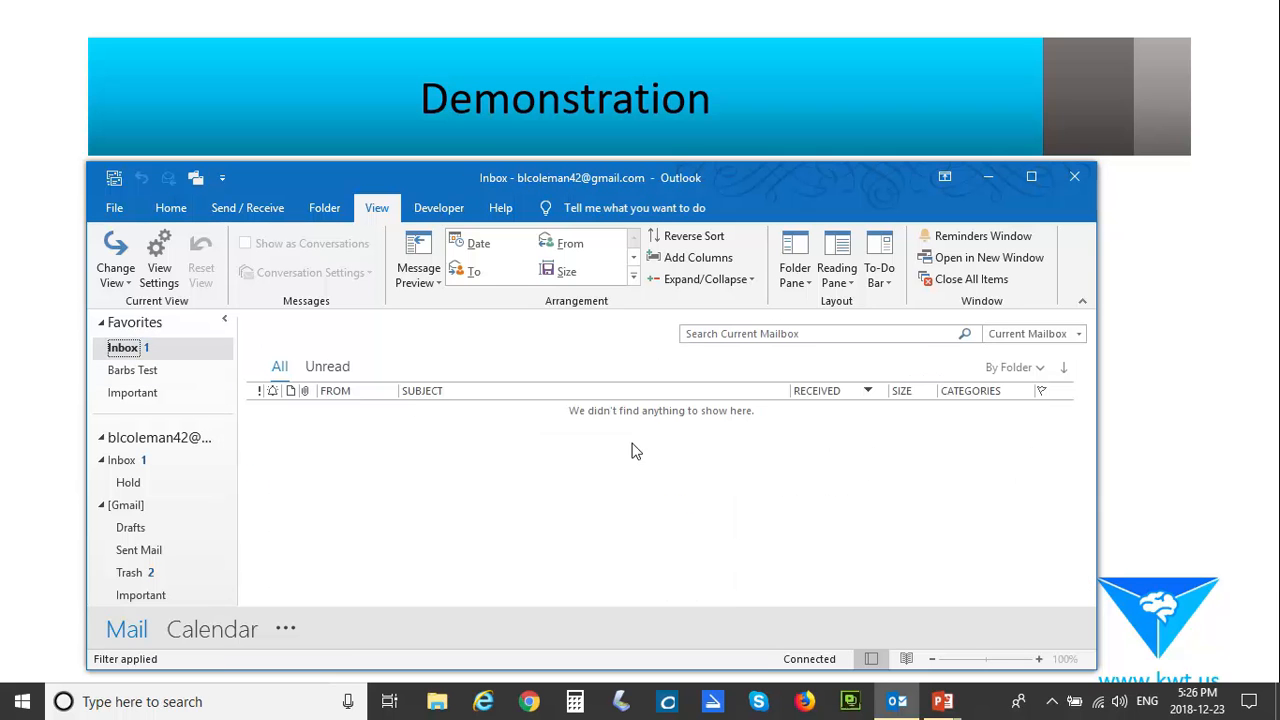
Step: Show the Advanced View Settings summary for the Barb view
left_click(160, 260)
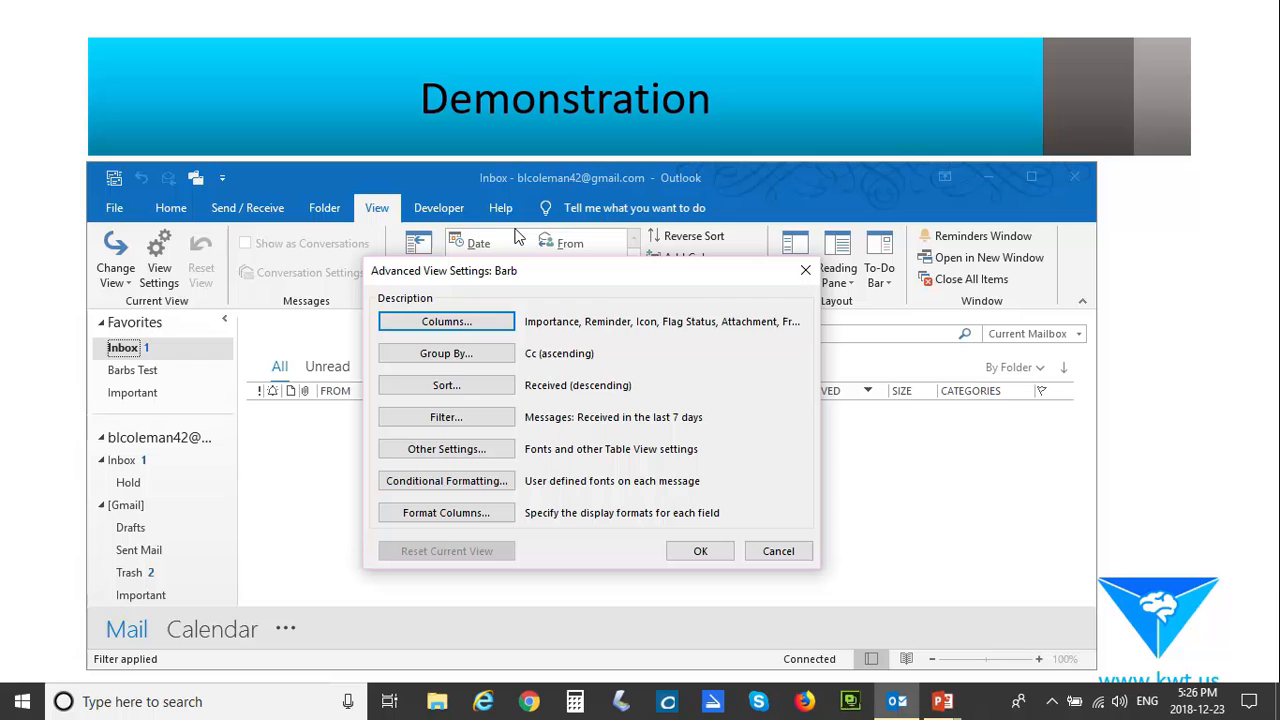
mouse_move(508, 244)
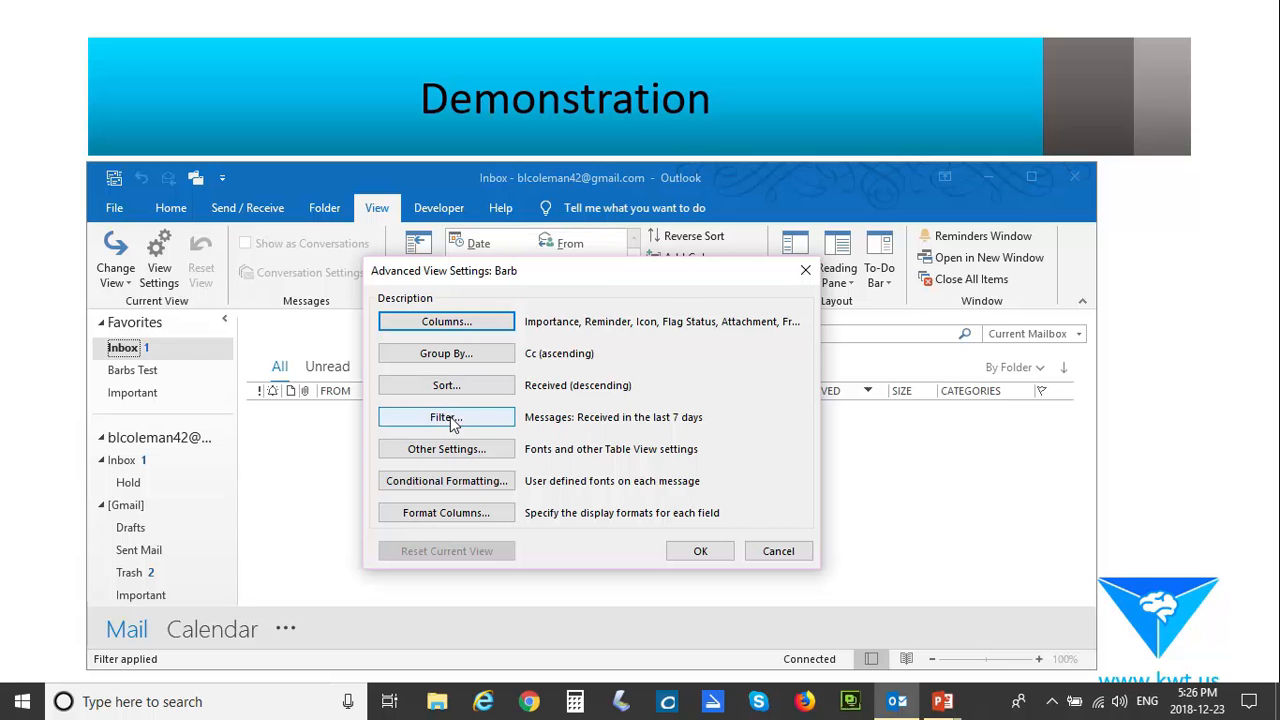
Step: Clear all filter conditions from the Barb view so the inbox lists its 17 messages again
left_click(446, 418)
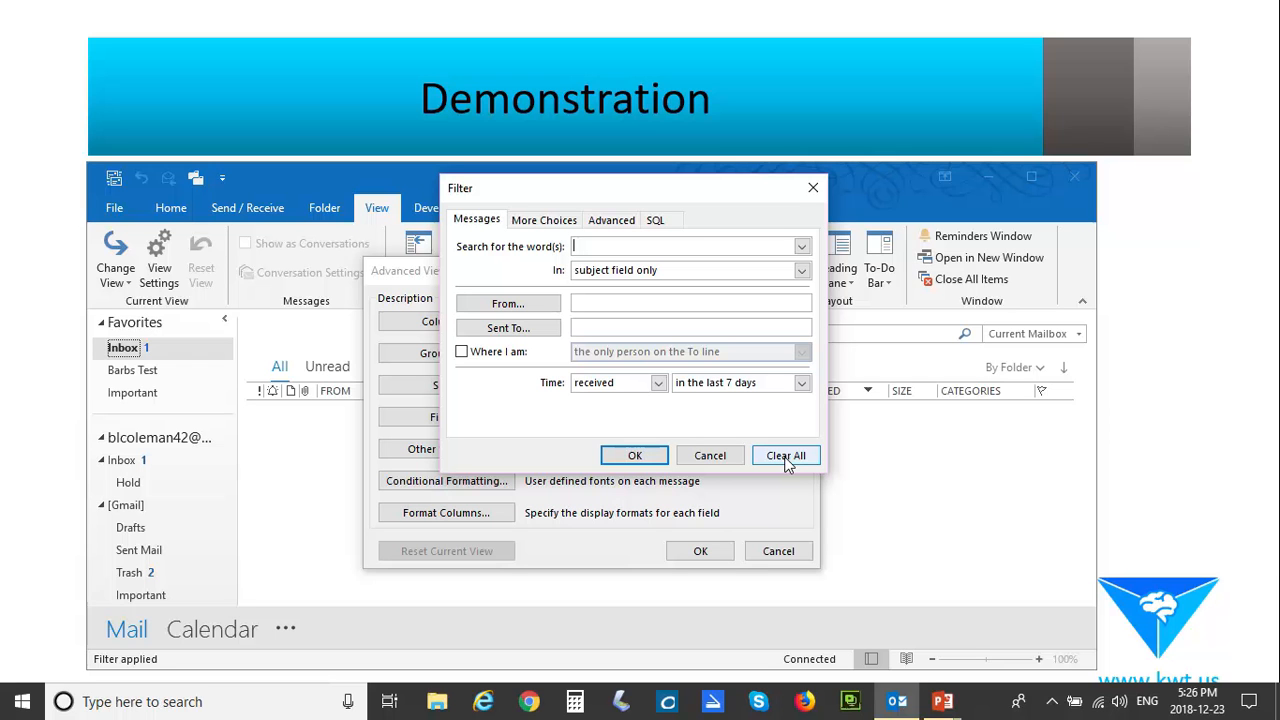
left_click(784, 456)
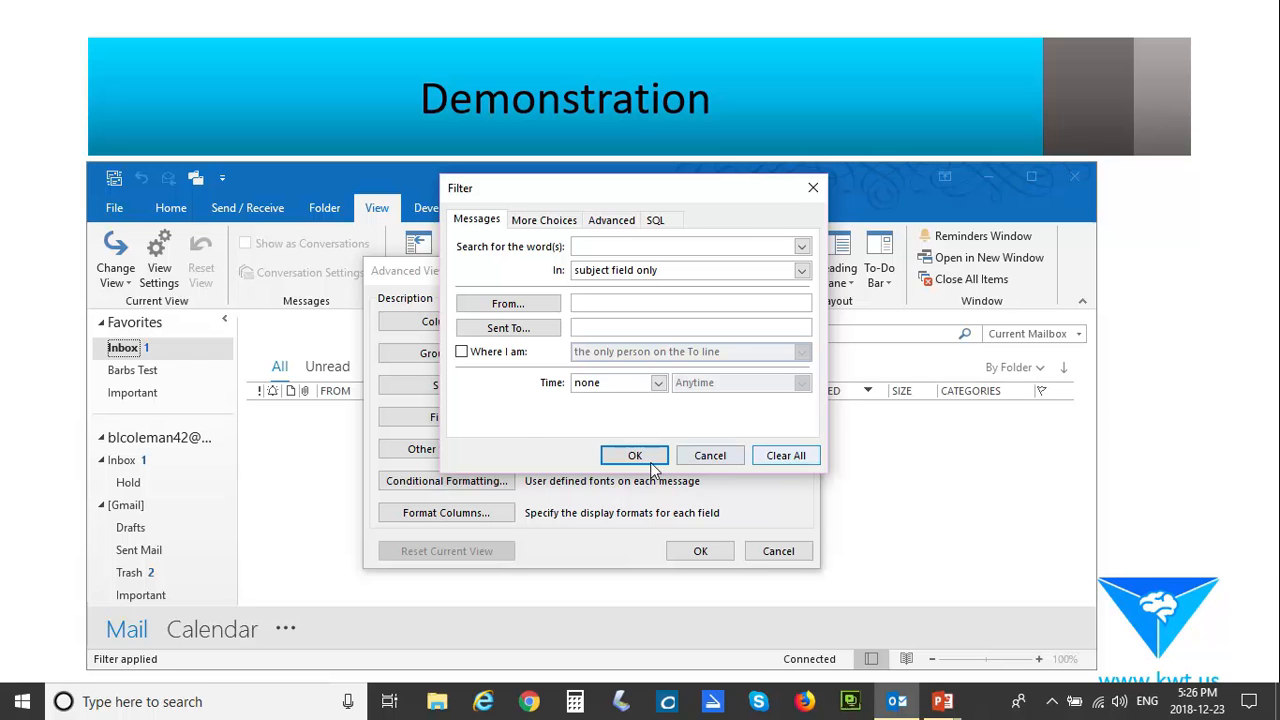
left_click(634, 456)
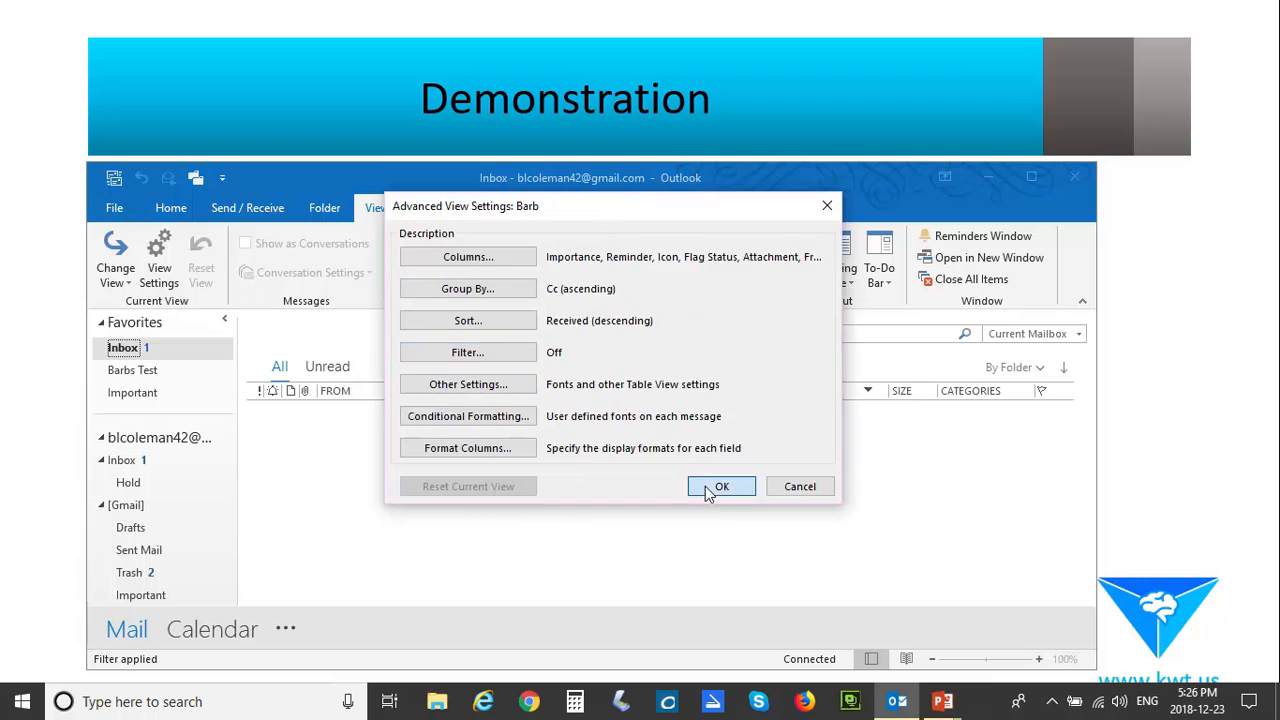
left_click(720, 486)
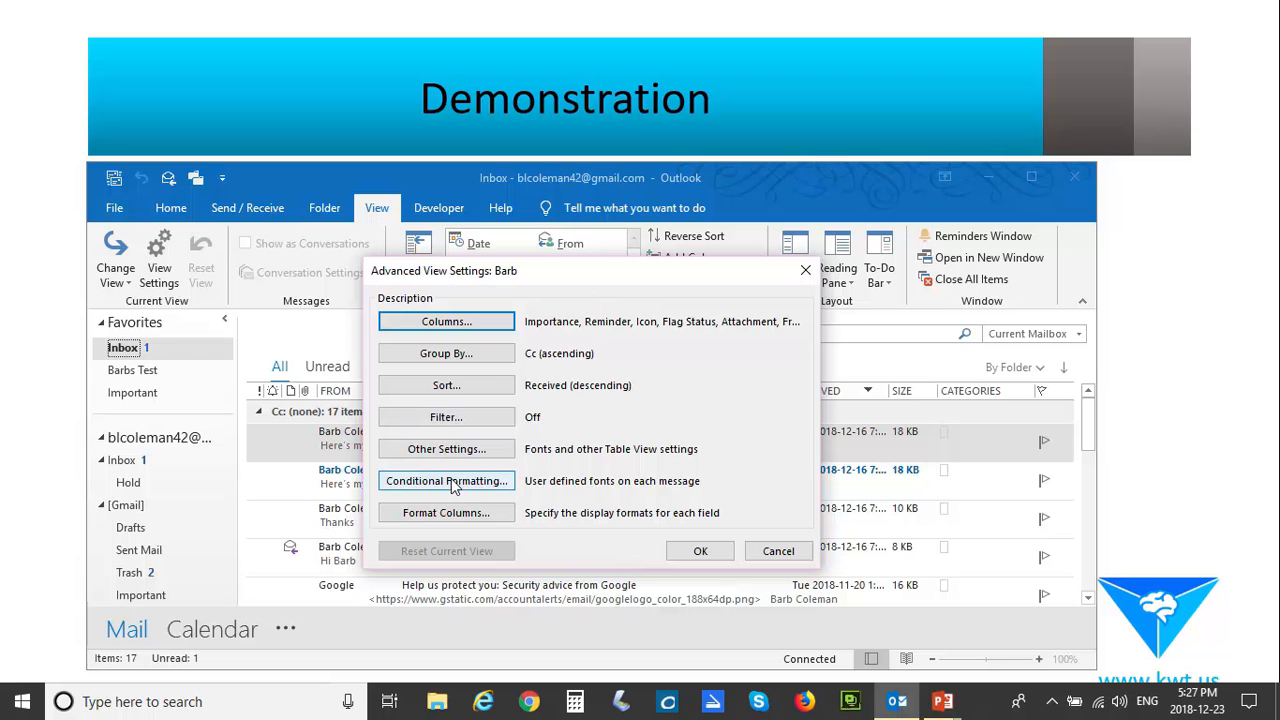
Step: View the Barb view's conditional formatting rules with the Unread messages rule, then close the settings
left_click(446, 480)
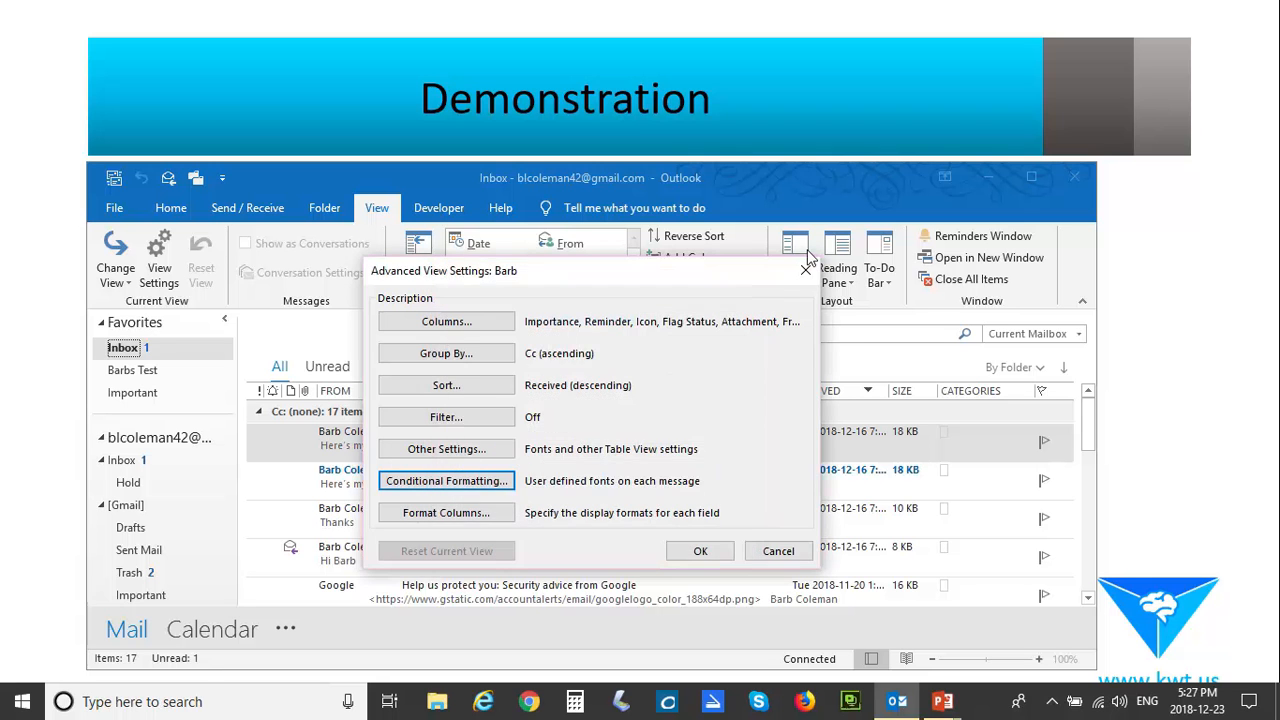
left_click(778, 550)
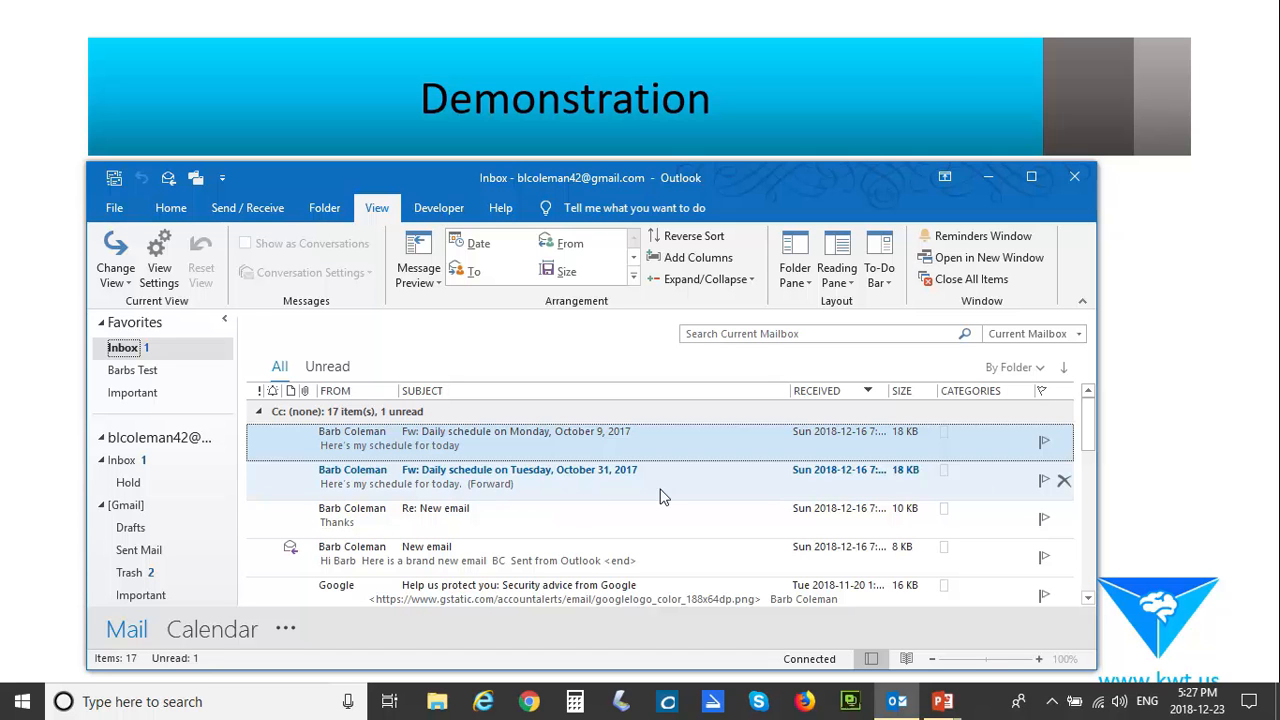
mouse_move(330, 488)
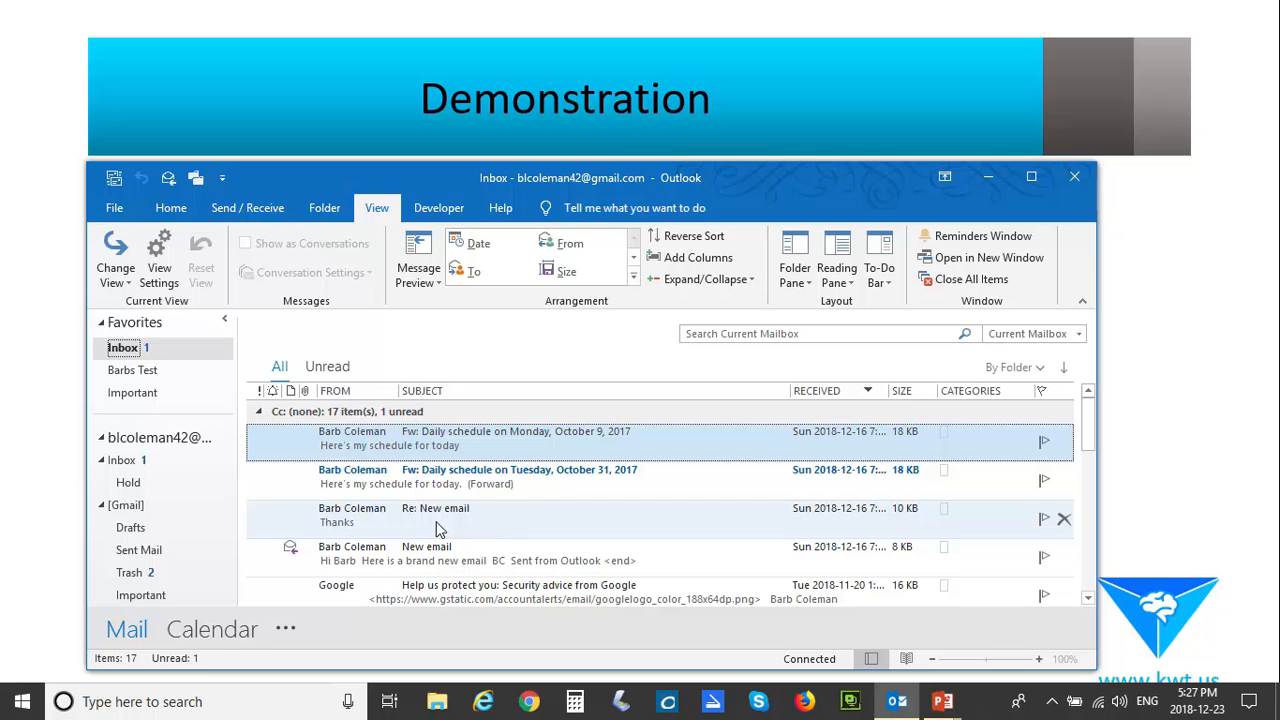
mouse_move(398, 536)
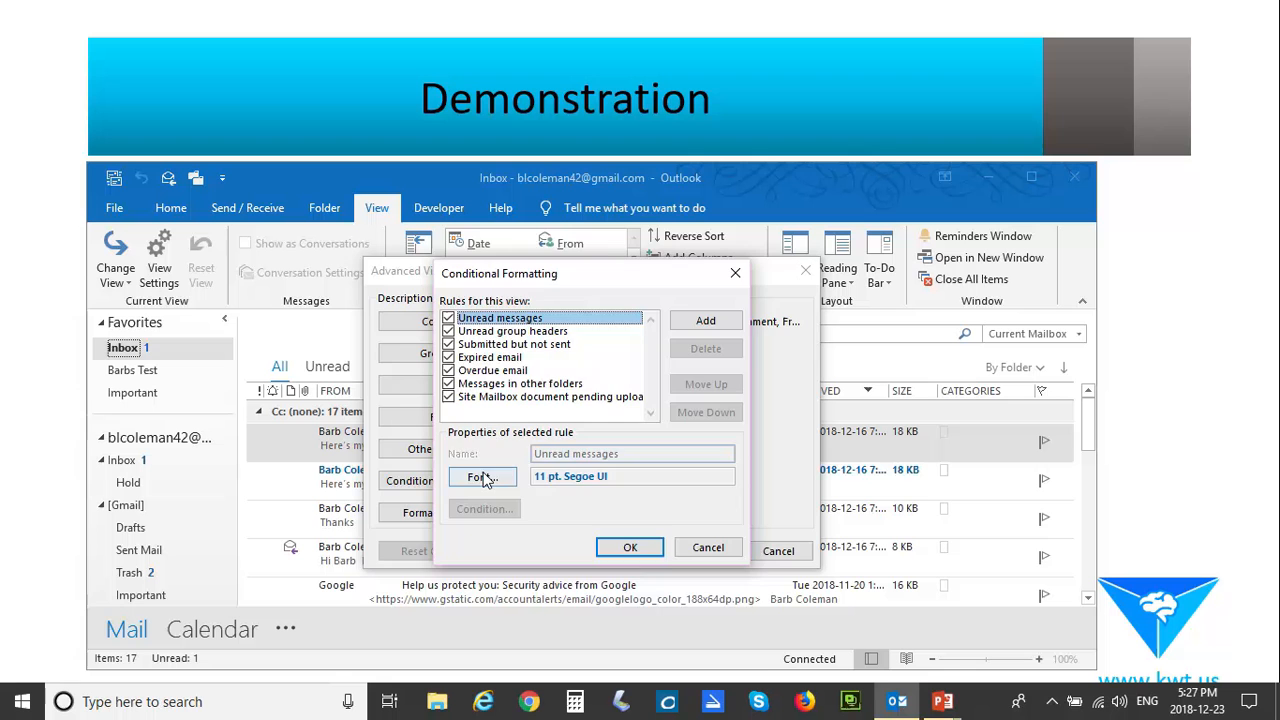
Step: Give unread messages a larger bold maroon font and confirm the rule
left_click(482, 476)
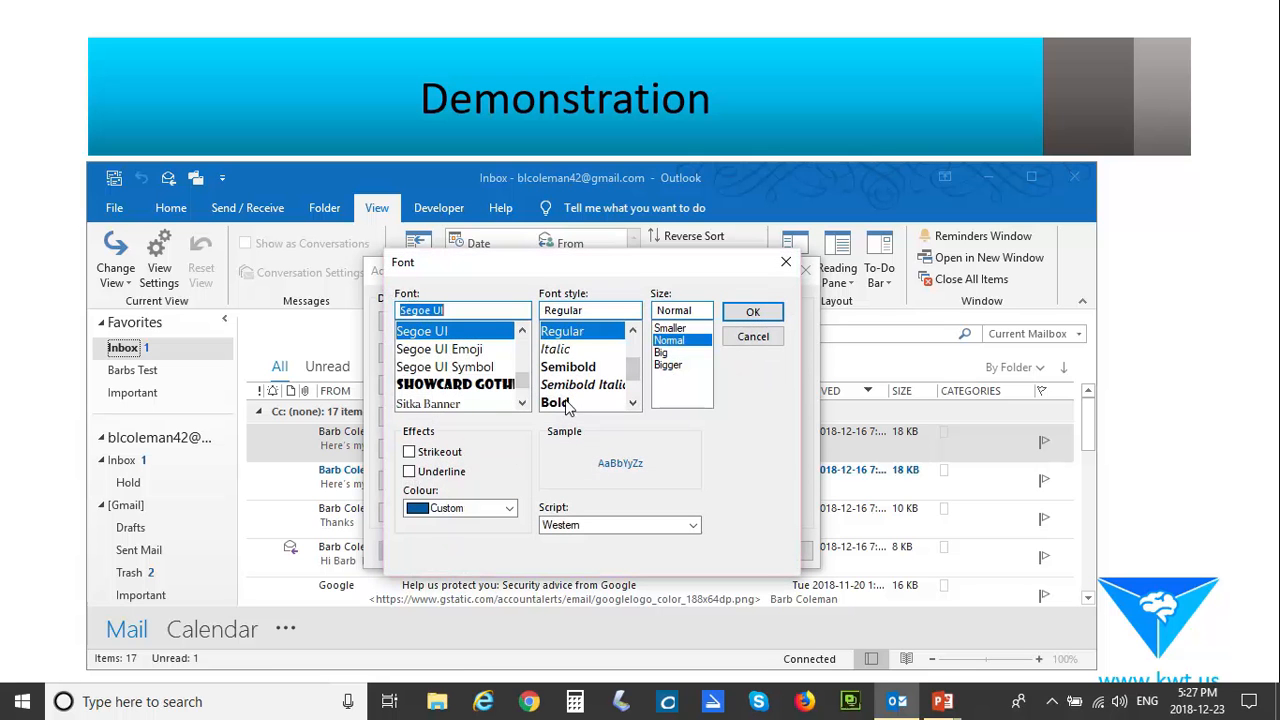
left_click(556, 402)
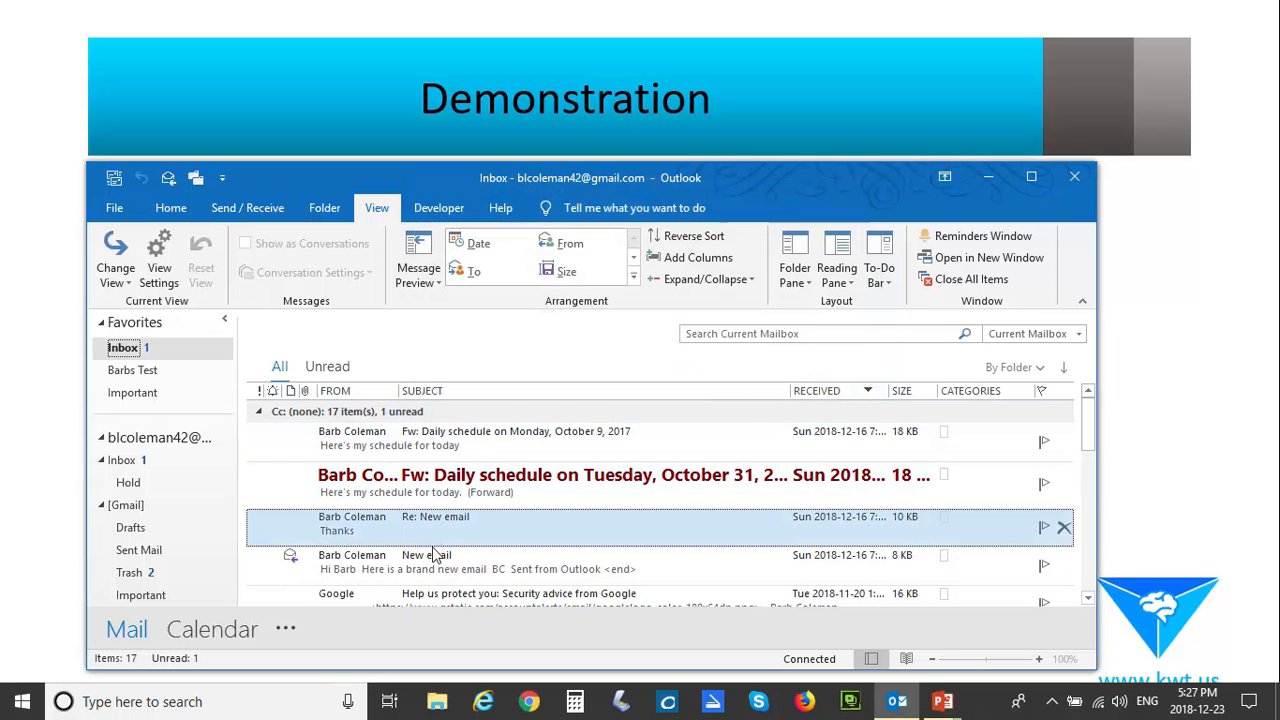
left_click(516, 432)
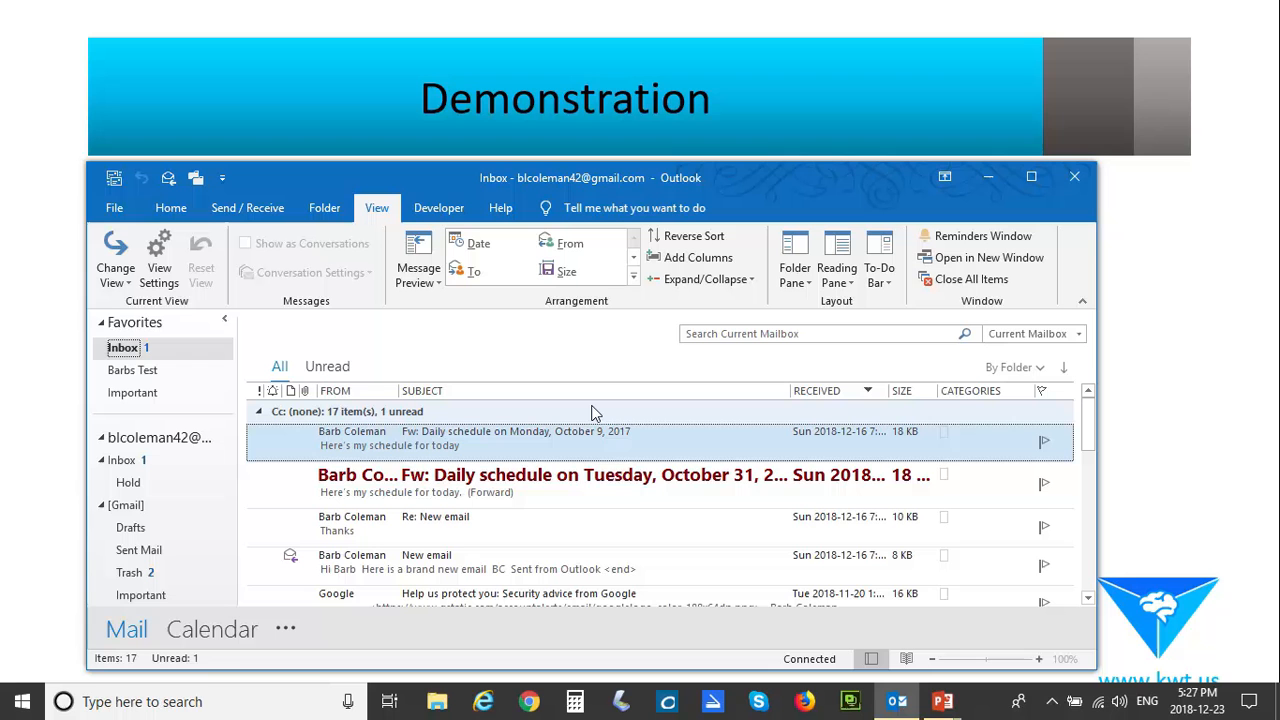
mouse_move(610, 414)
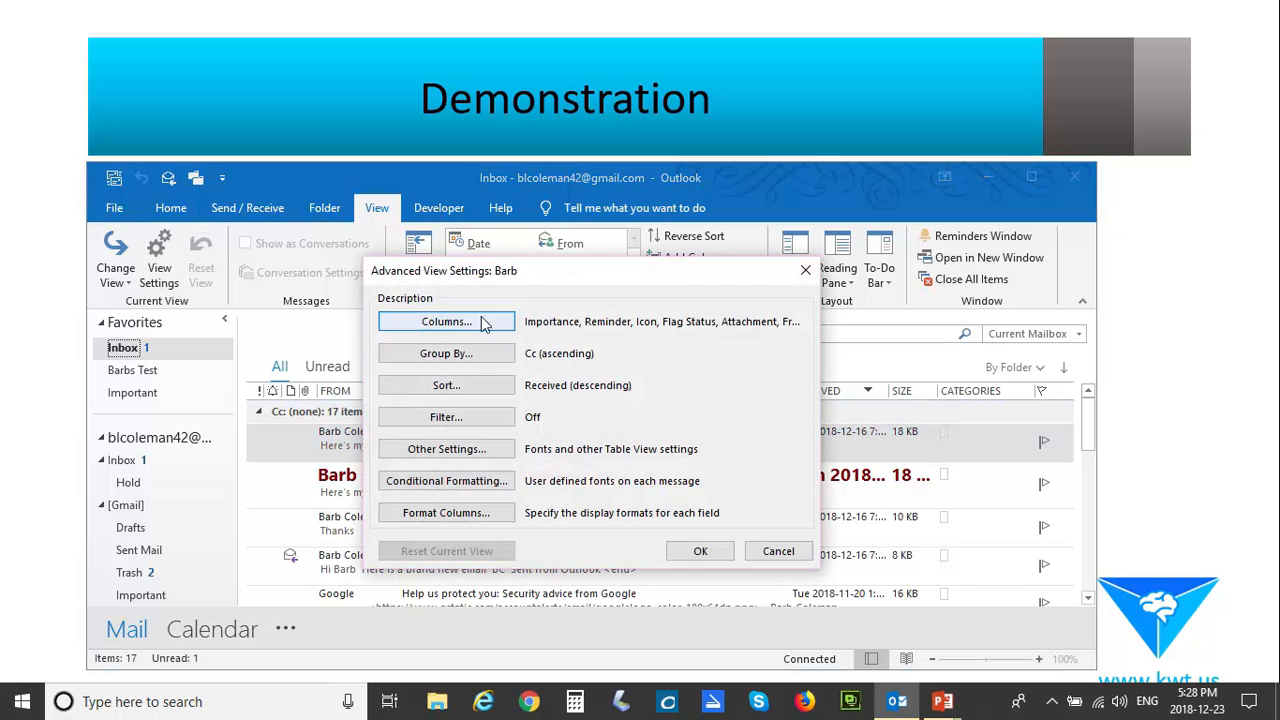
Step: Review the Unread messages rule, now 16 pt Segoe UI, in Conditional Formatting
left_click(446, 480)
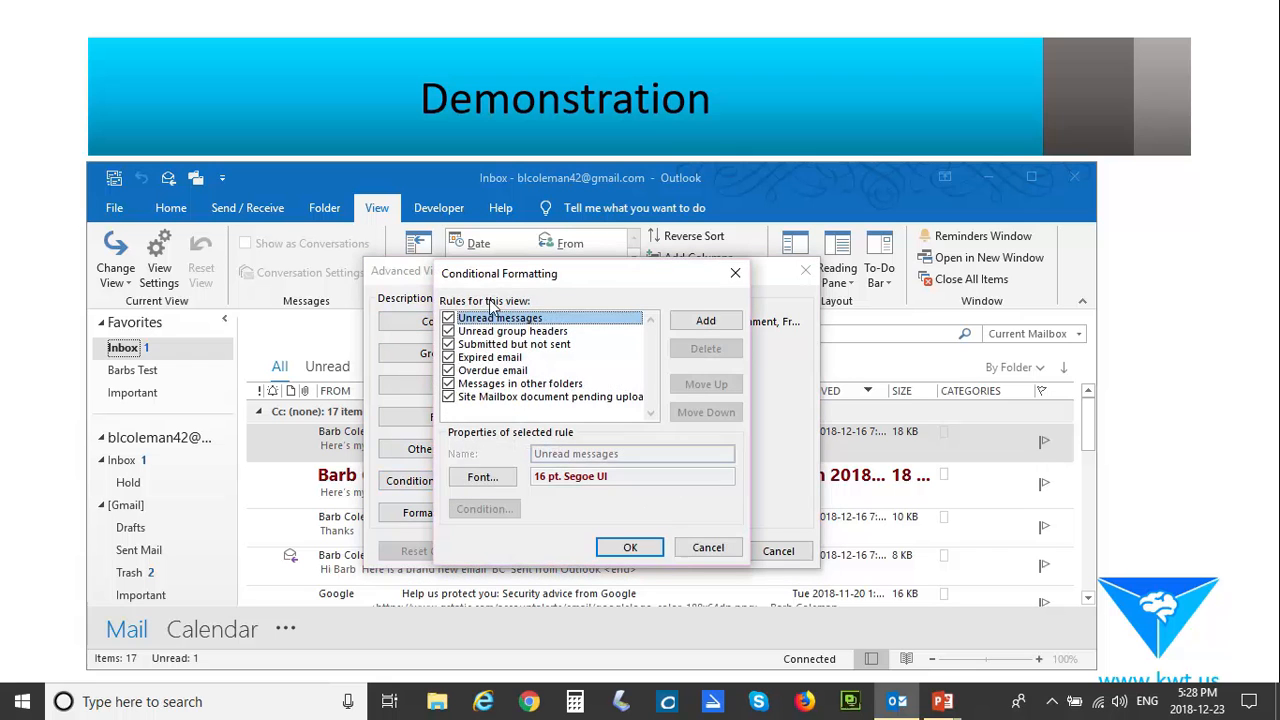
mouse_move(592, 384)
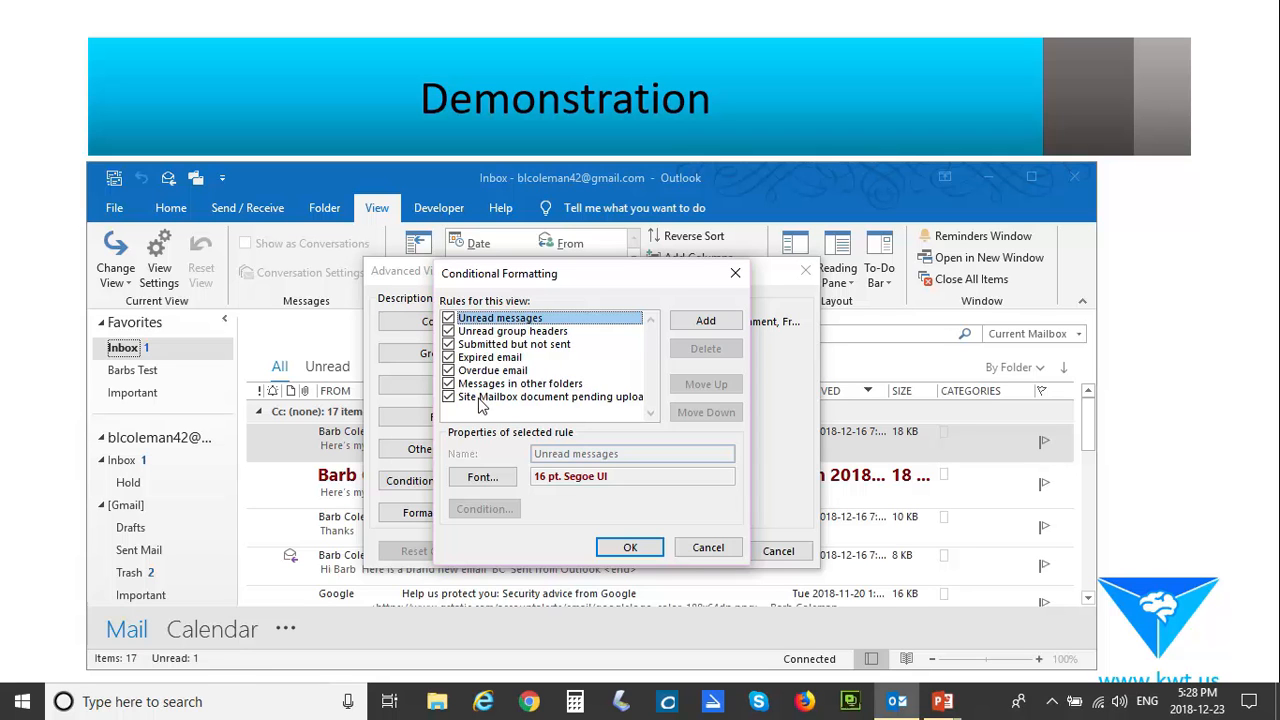
mouse_move(710, 290)
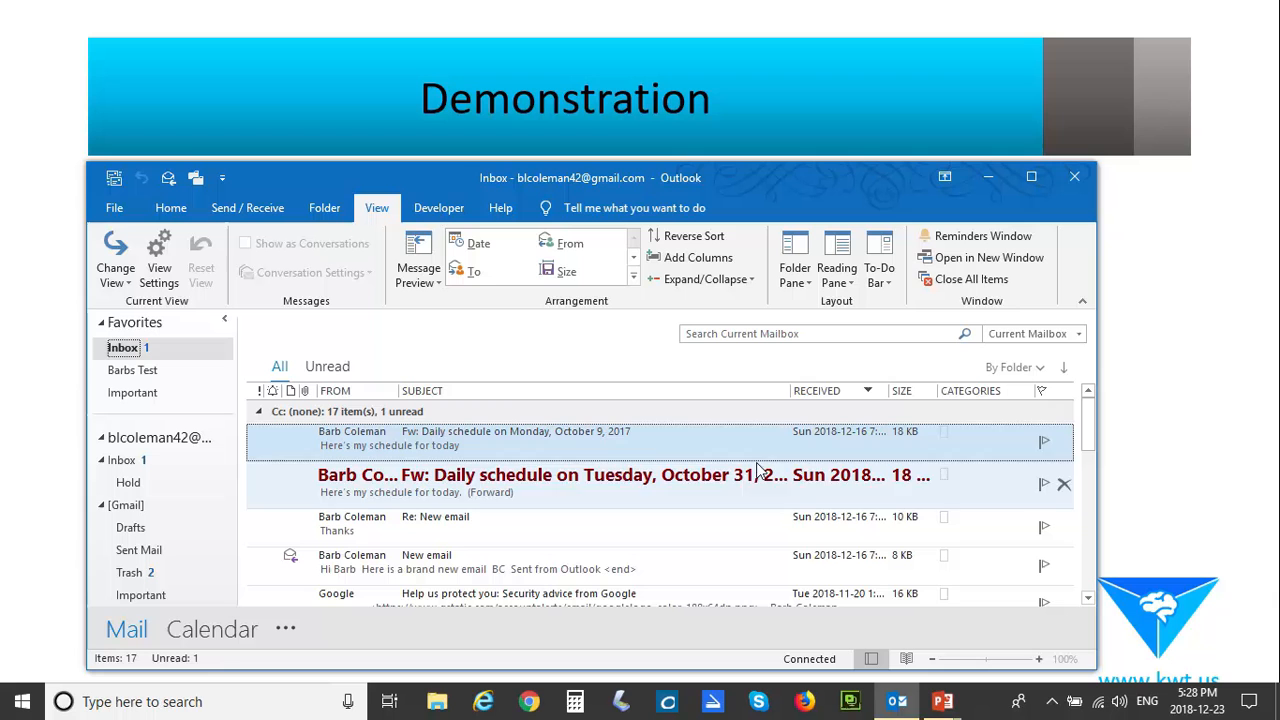
Step: Return to the Barb view's Advanced View Settings with unread mail still bold maroon
left_click(160, 260)
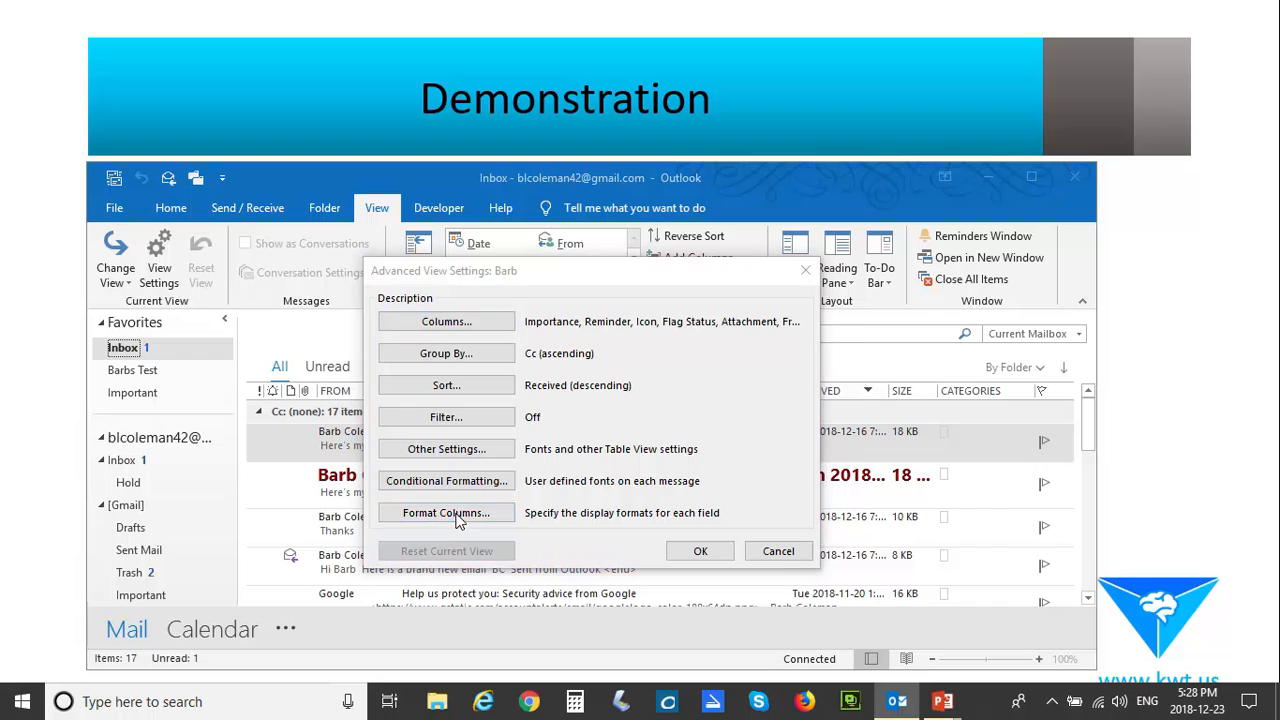
Step: Review the Subject column's alignment in Format Columns, leaving it left-aligned
left_click(446, 512)
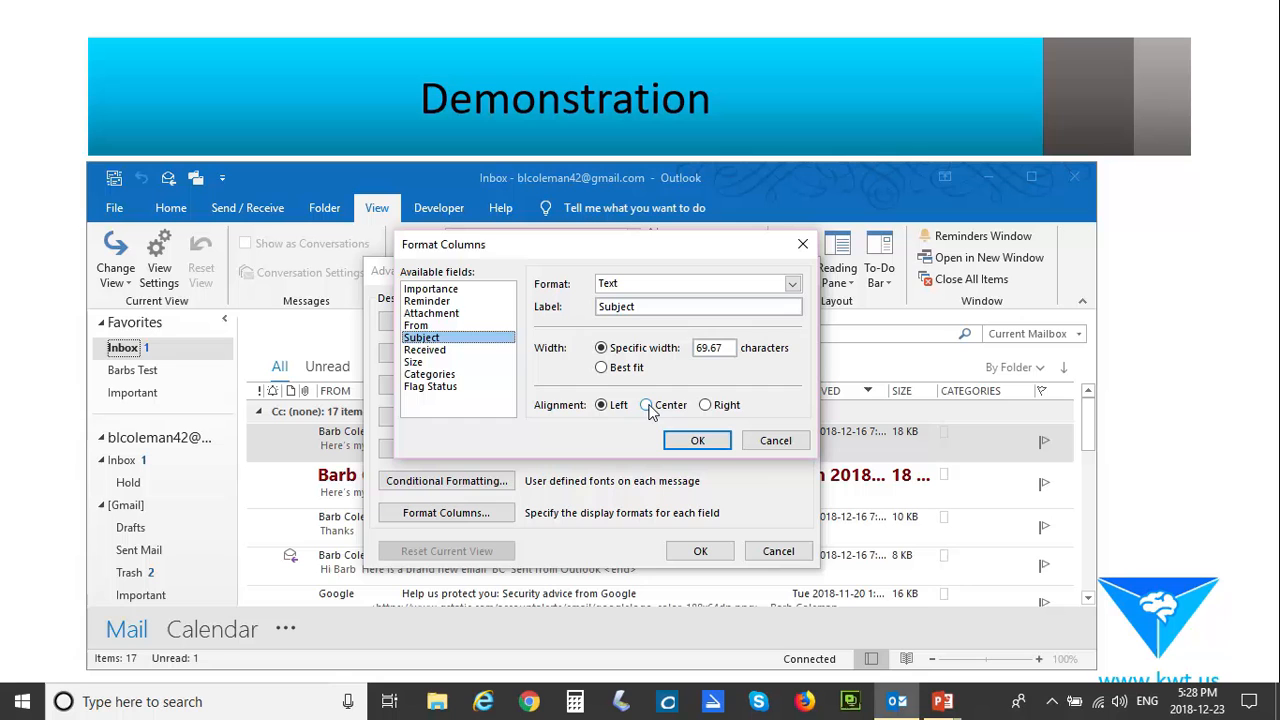
left_click(646, 404)
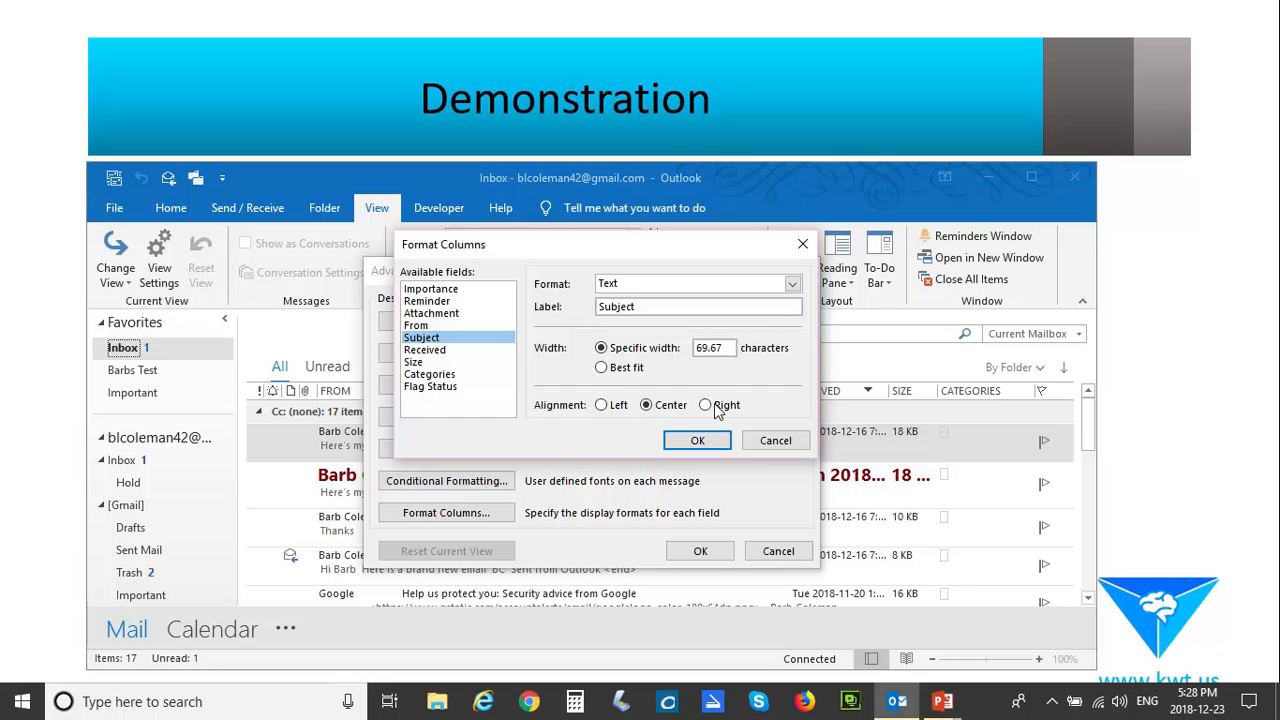
left_click(600, 404)
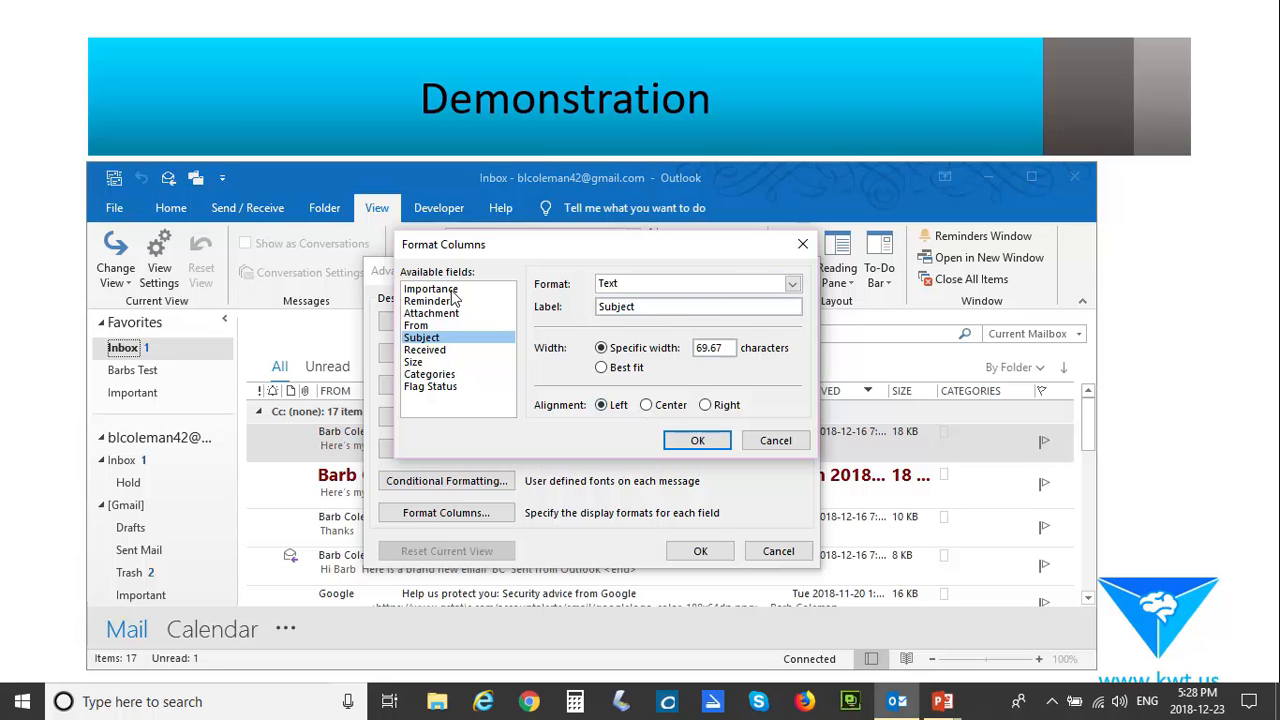
Step: Format the Attachment column to display as an icon and confirm
left_click(432, 288)
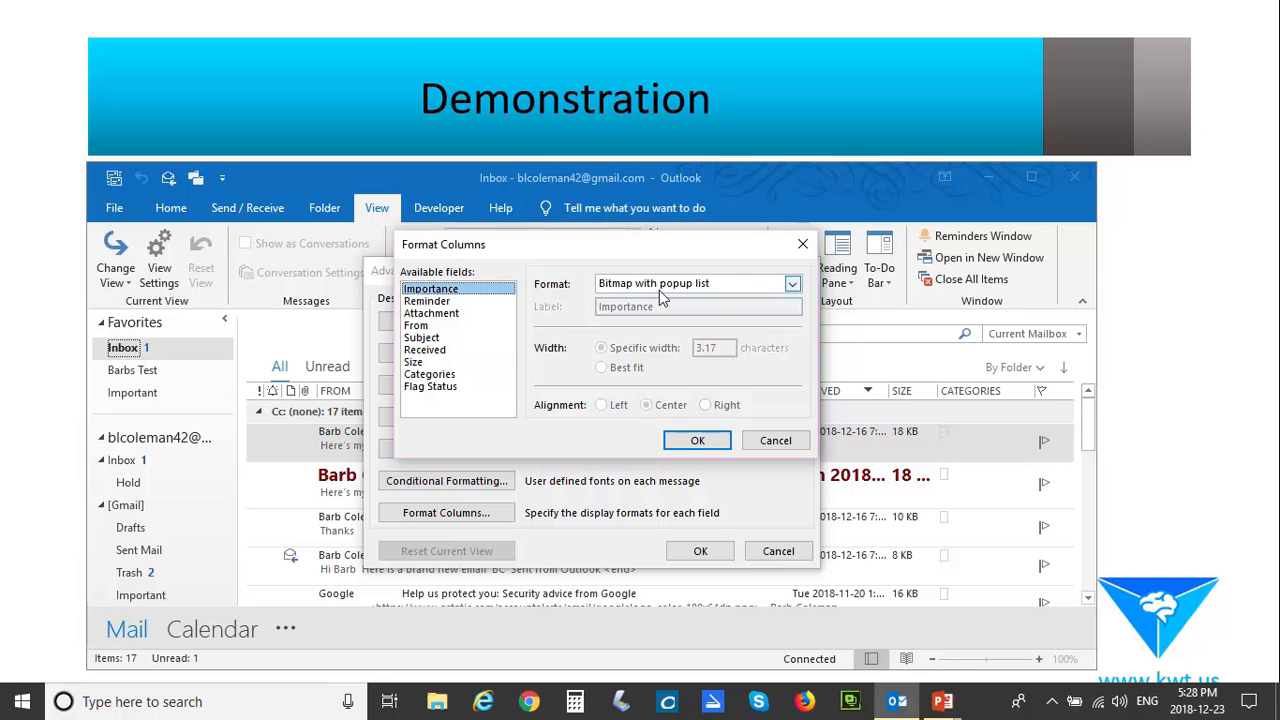
left_click(428, 300)
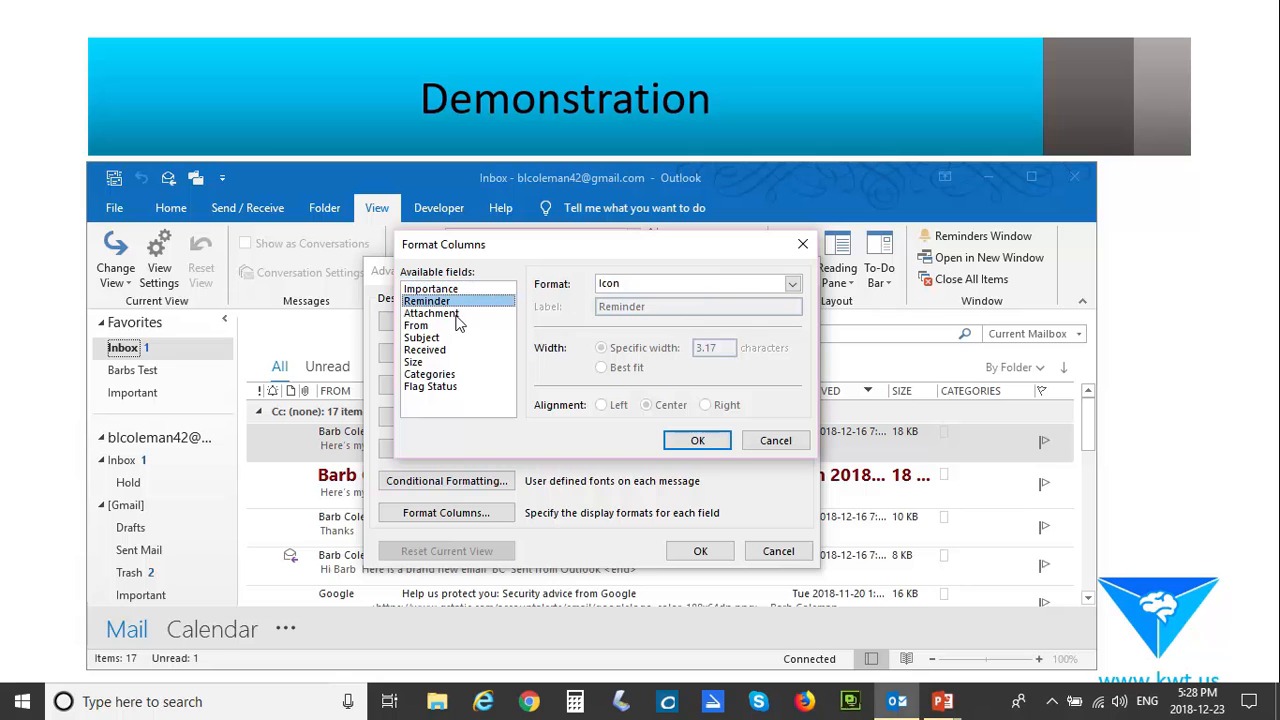
left_click(432, 312)
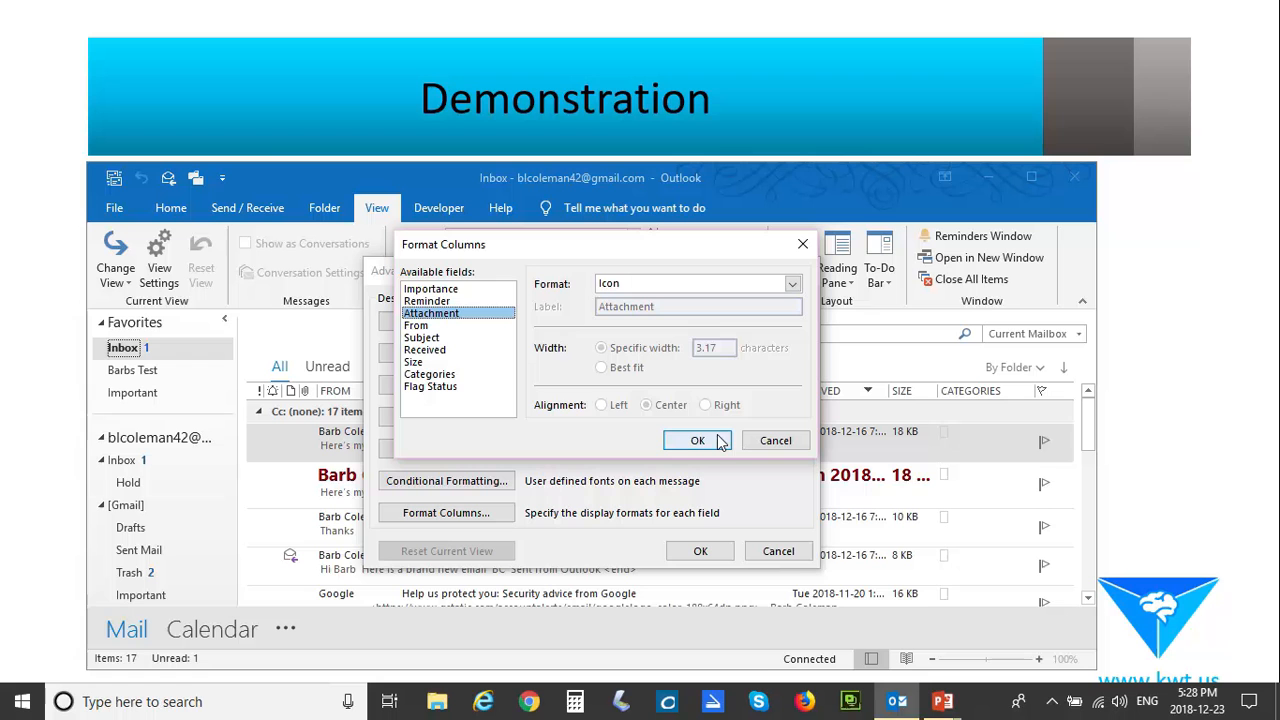
left_click(698, 440)
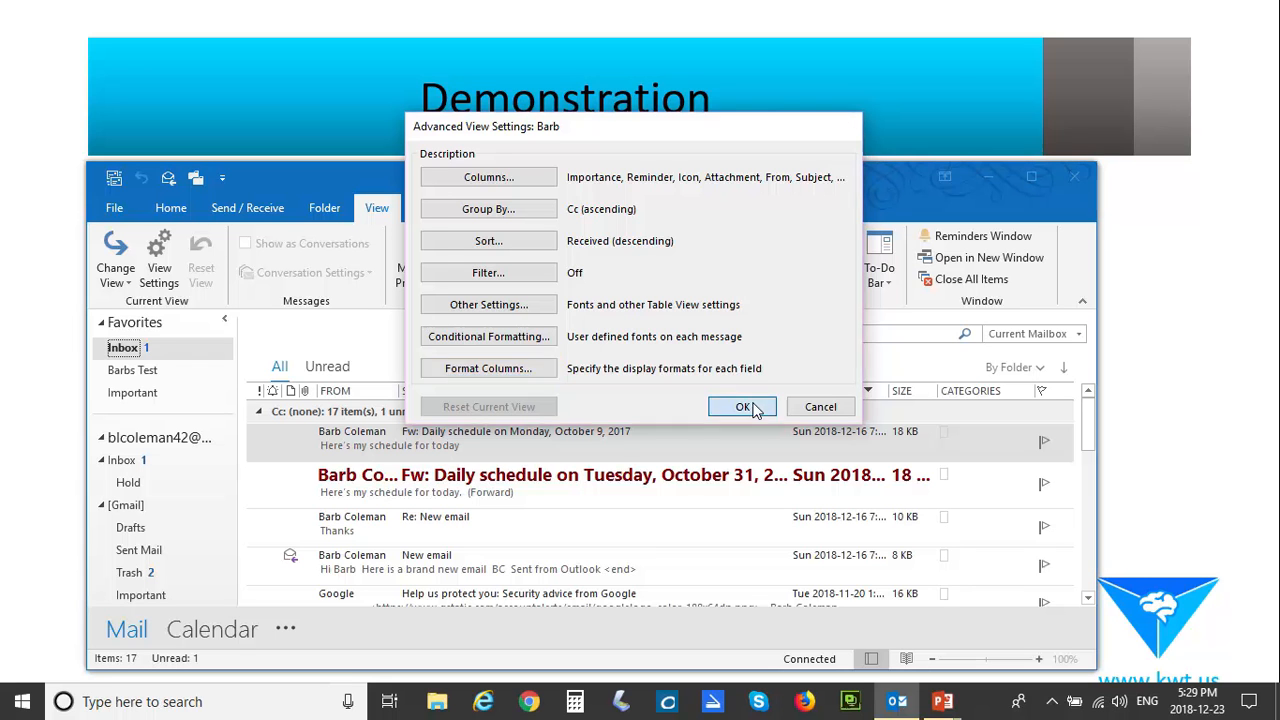
Step: Apply the view settings and sort the inbox by Received, oldest first, between From and Subject
left_click(742, 406)
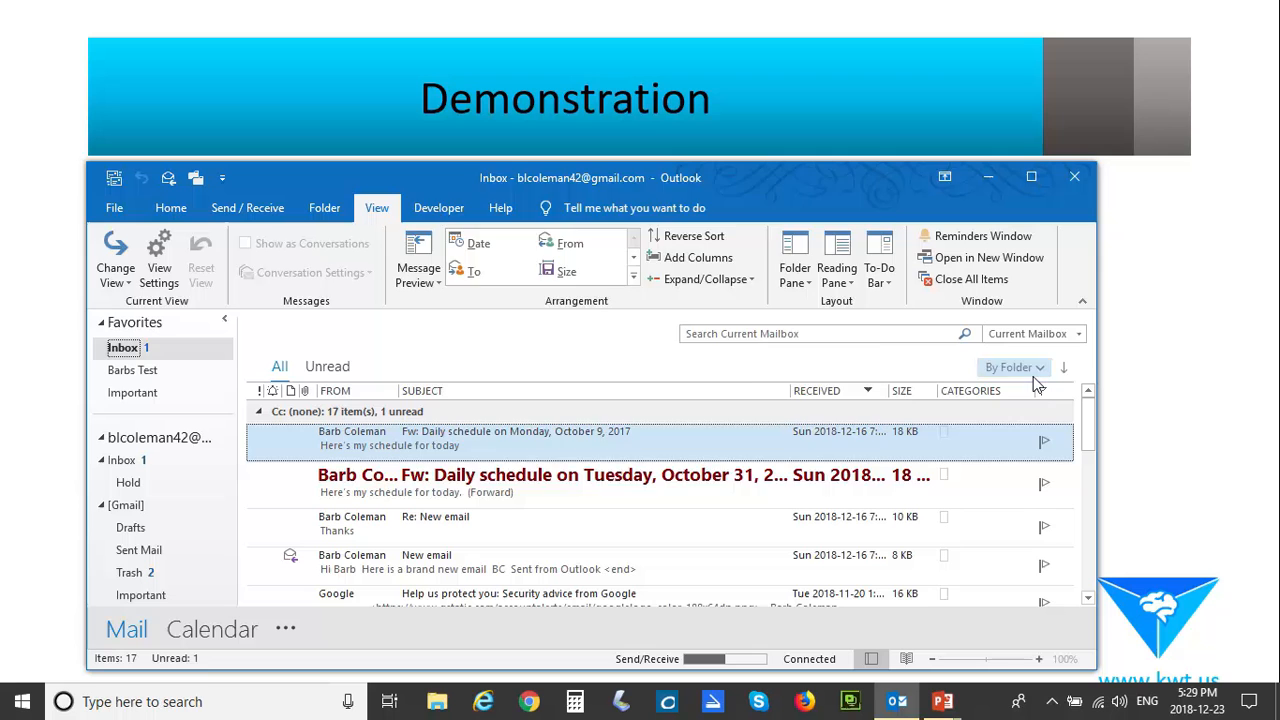
left_click(116, 260)
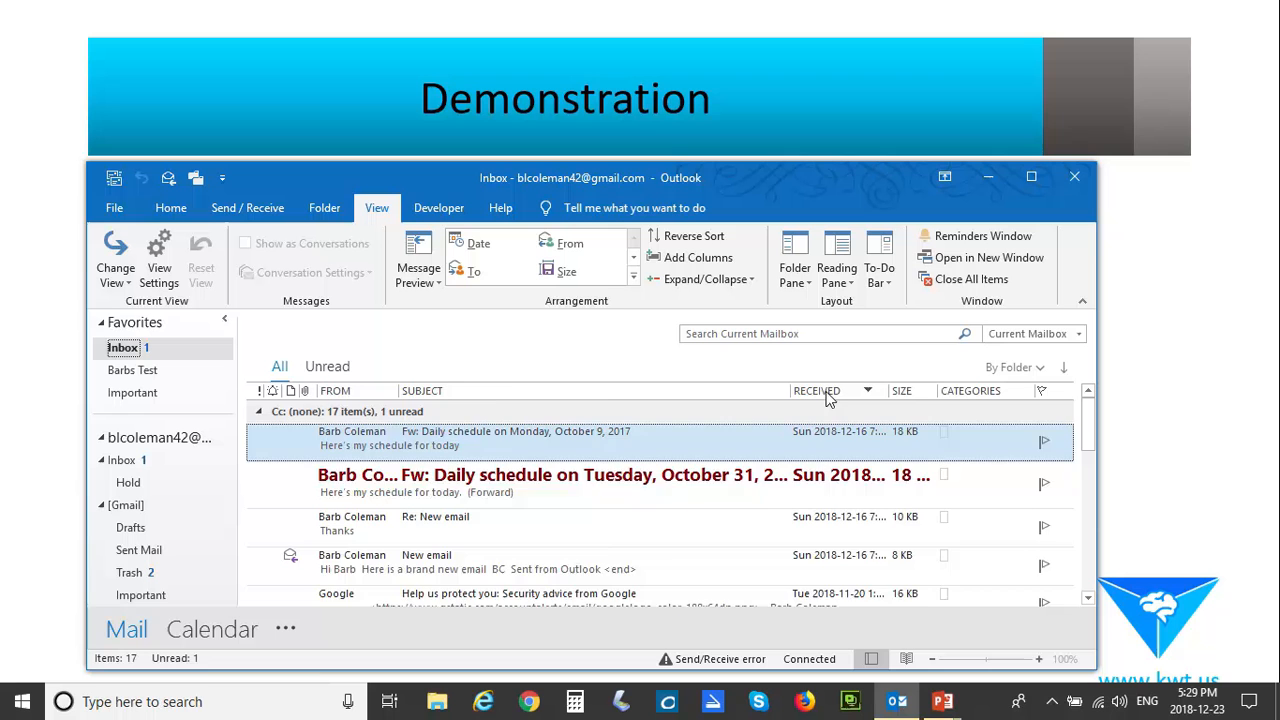
left_click(816, 390)
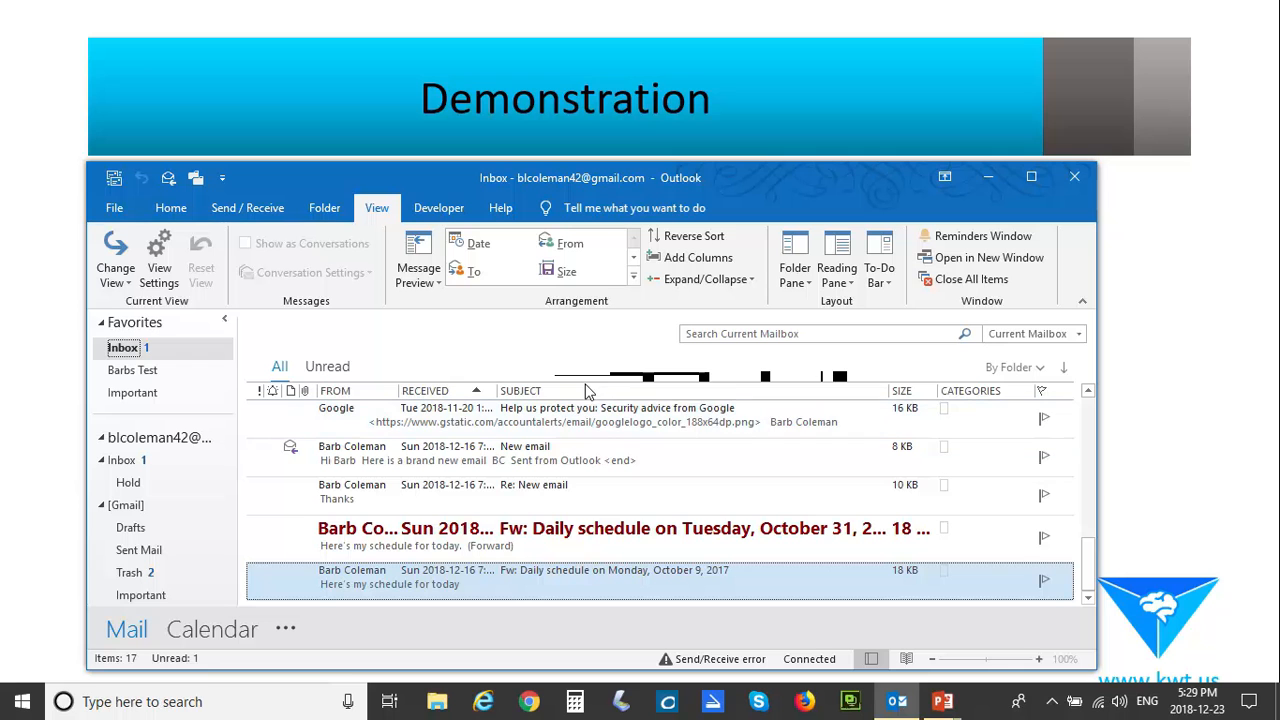
Step: Add Sent and Mention columns from the Field Chooser between Received and Subject
right_click(584, 390)
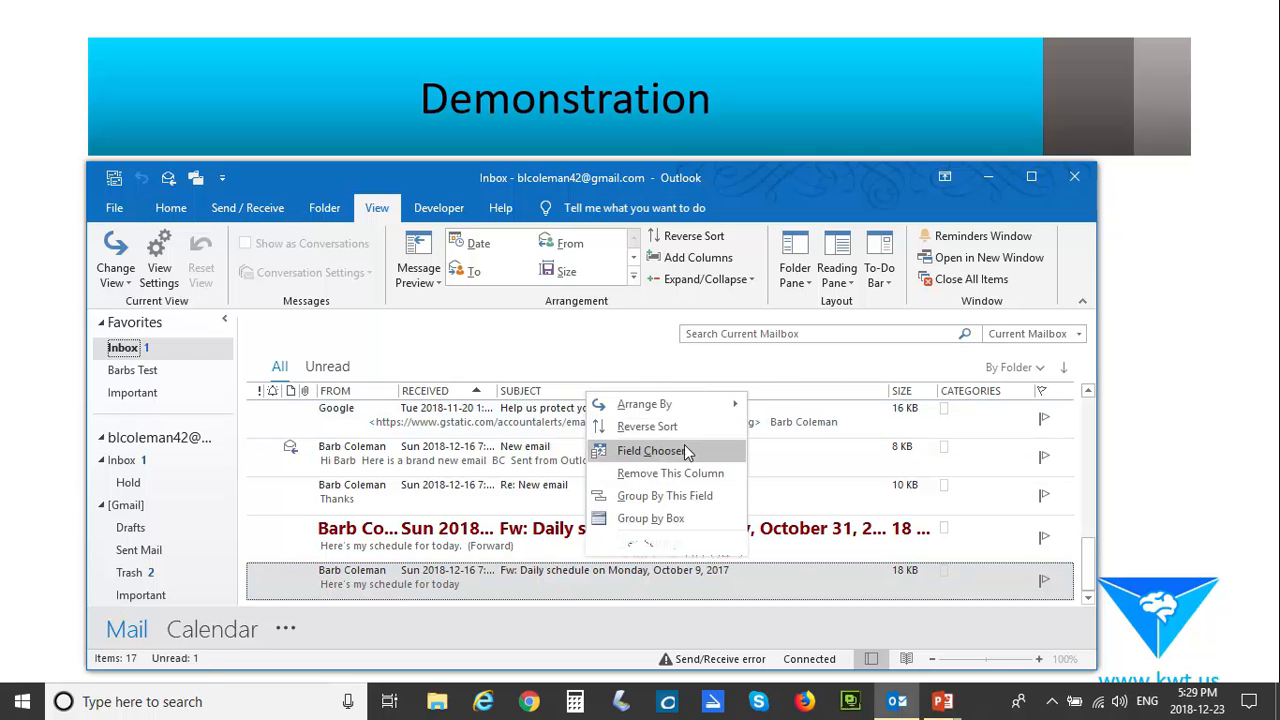
left_click(652, 450)
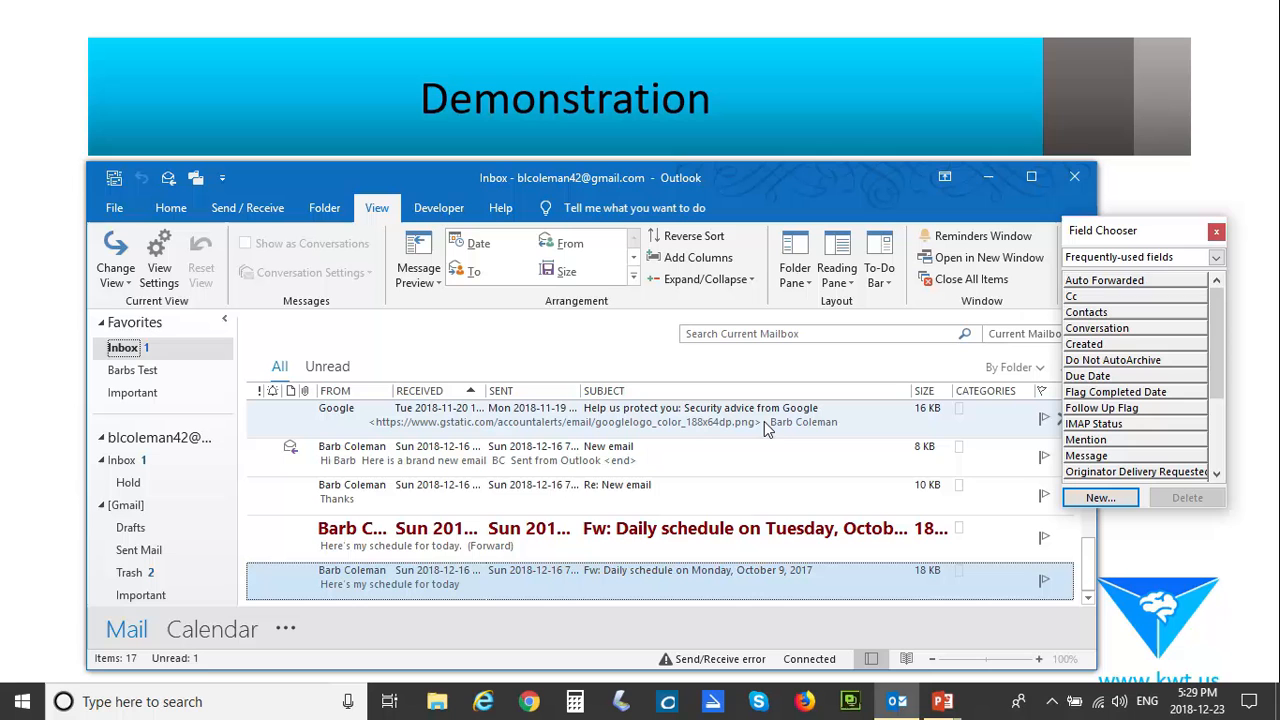
mouse_move(876, 444)
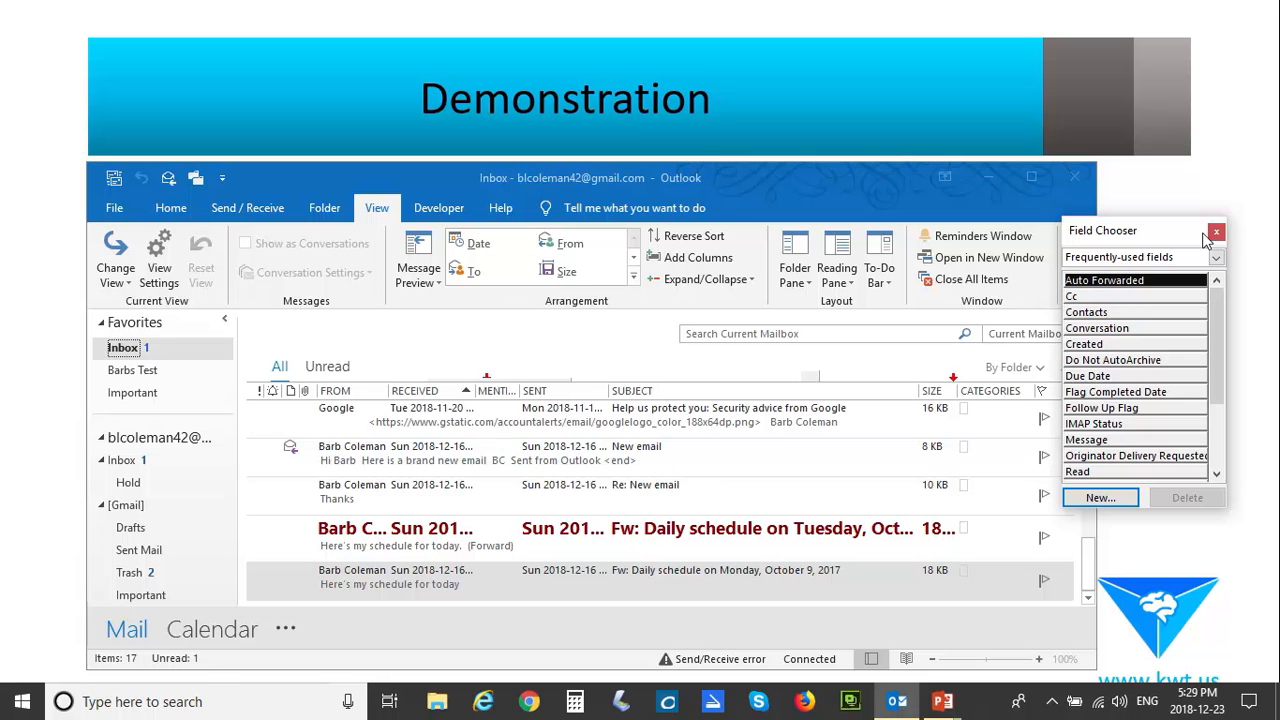
left_click(1216, 232)
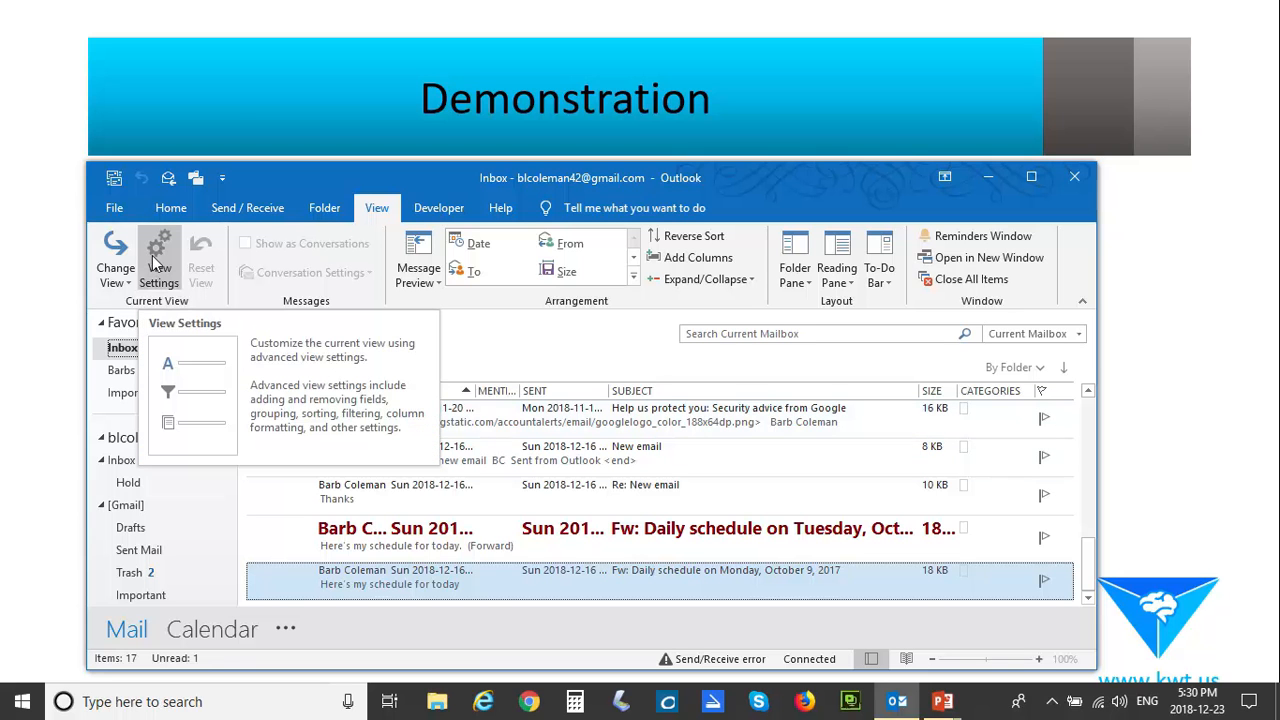
Step: Remove Mention from the Barb view's shown columns
left_click(158, 258)
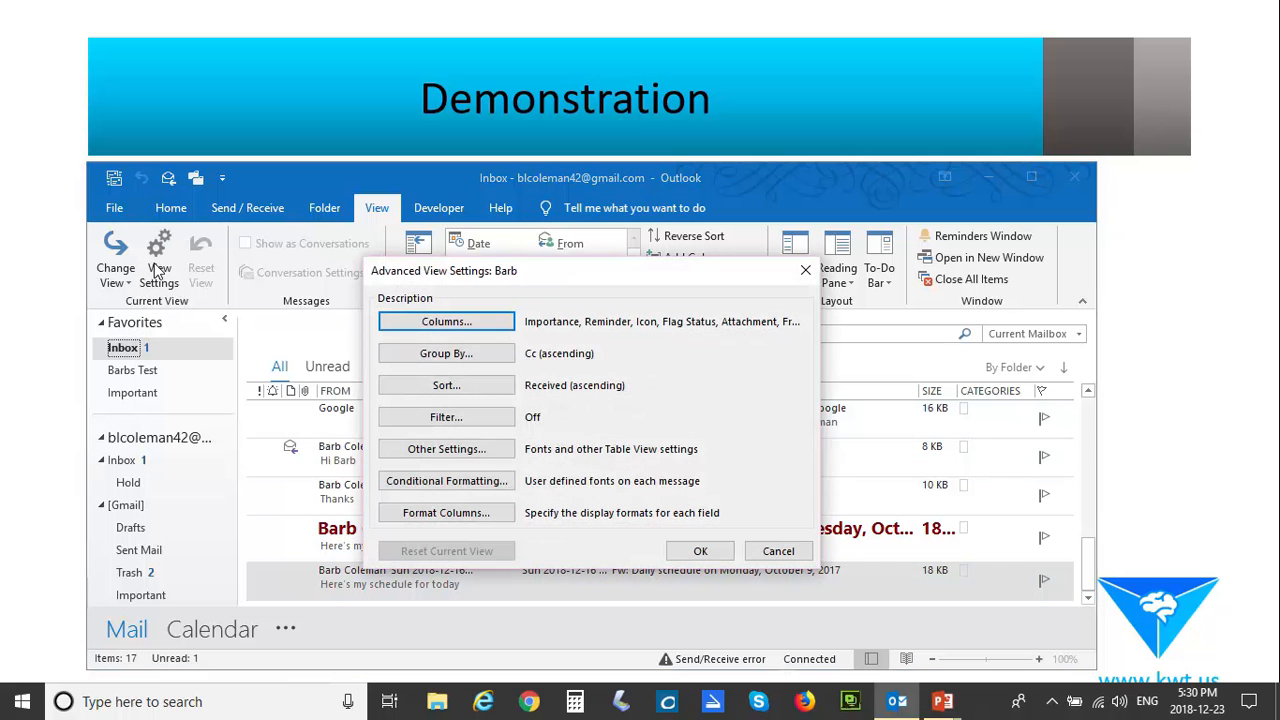
left_click(444, 320)
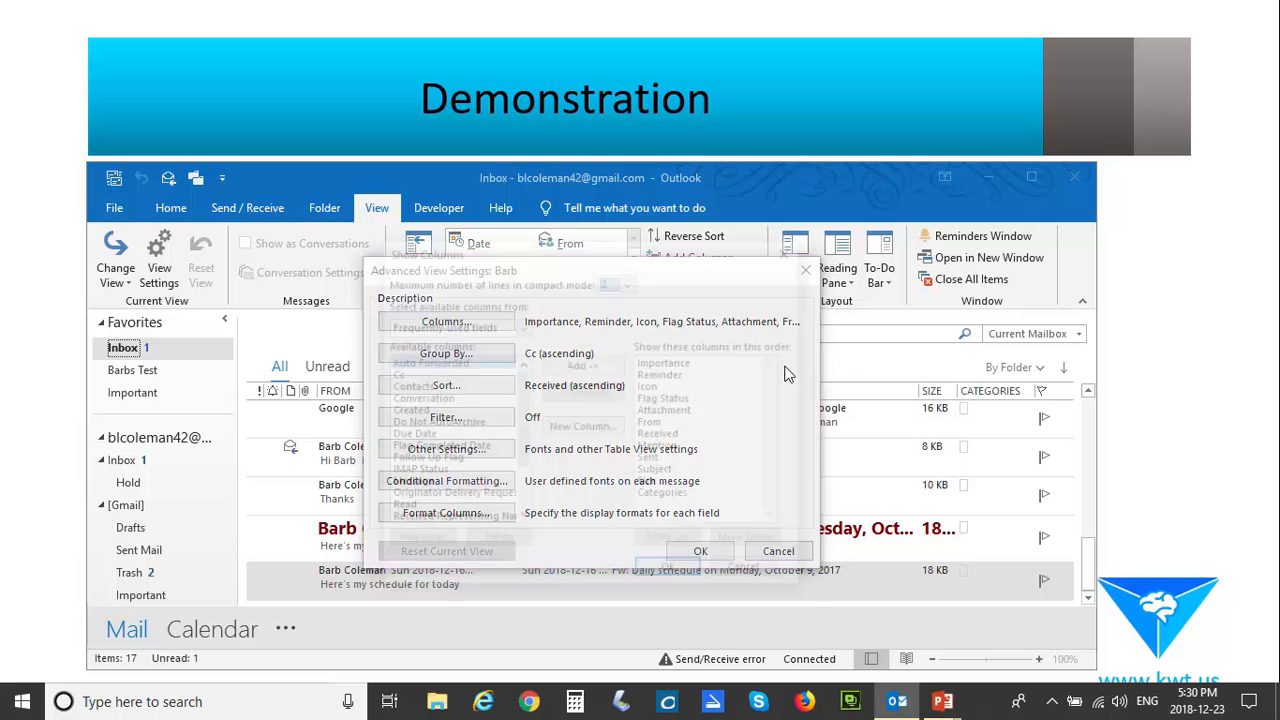
left_click(444, 320)
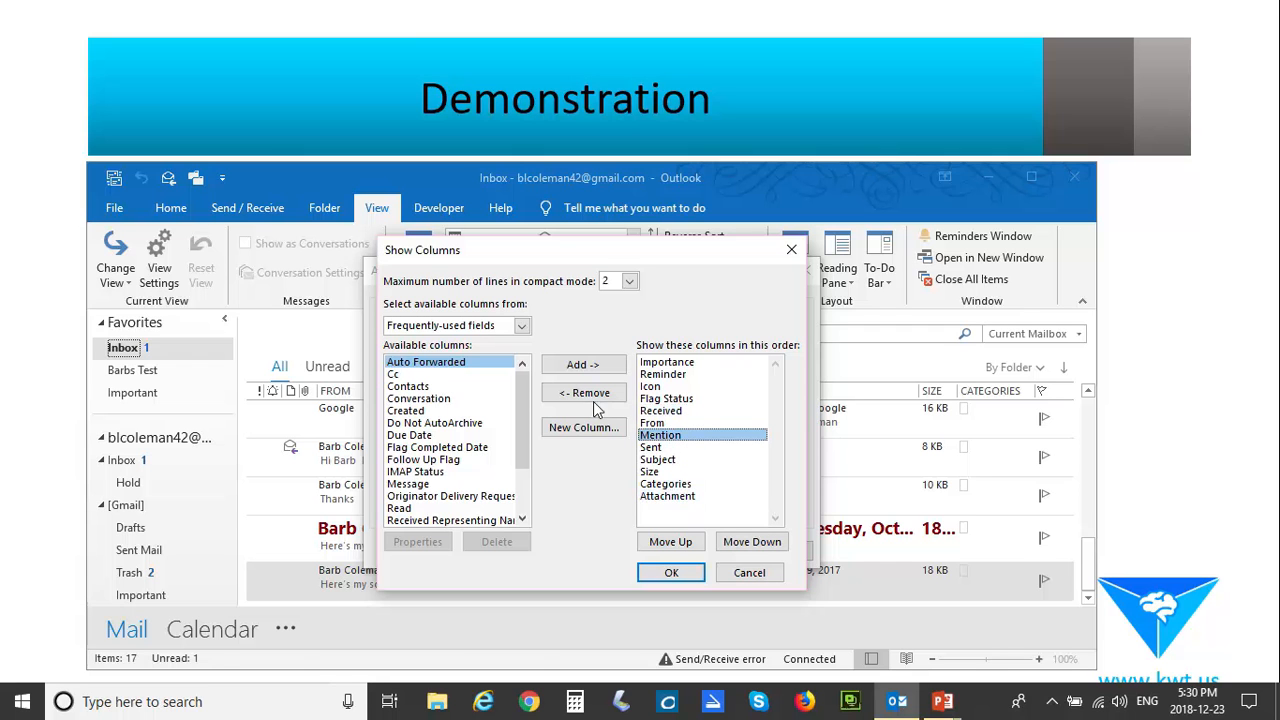
left_click(584, 392)
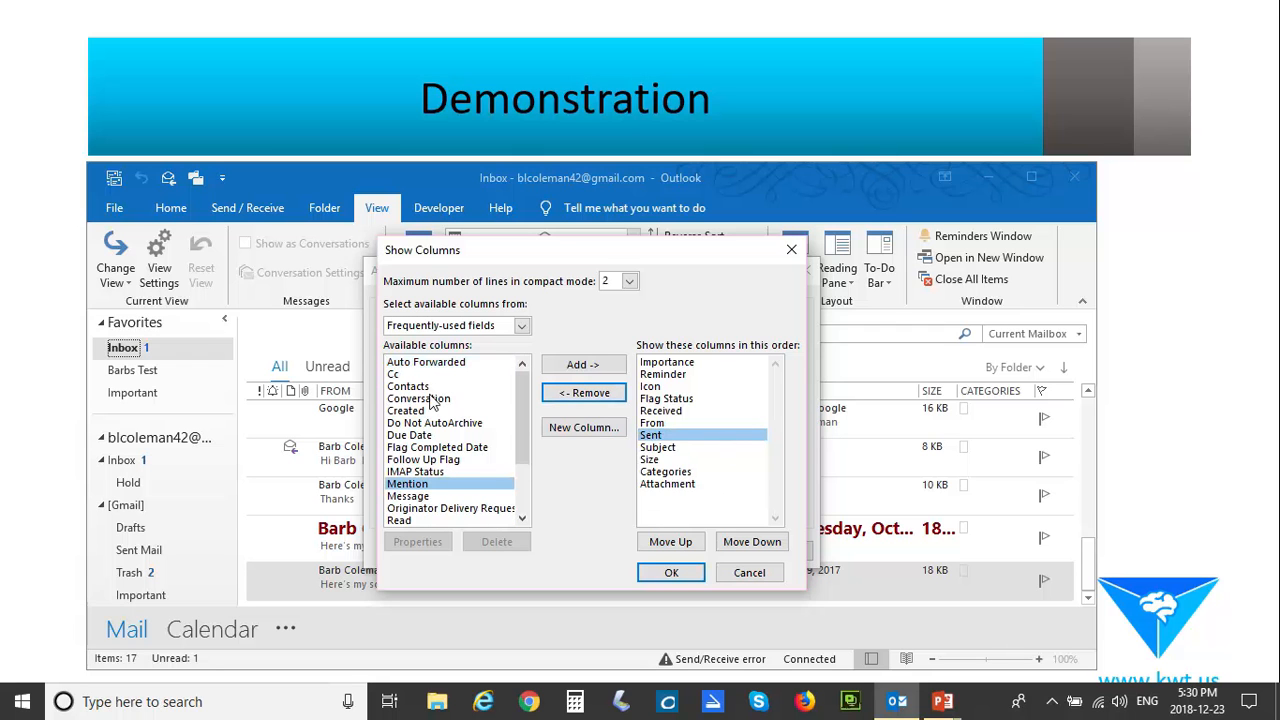
Step: Confirm the column set Received, From, Sent, Subject, Size, Categories and apply it
left_click(408, 386)
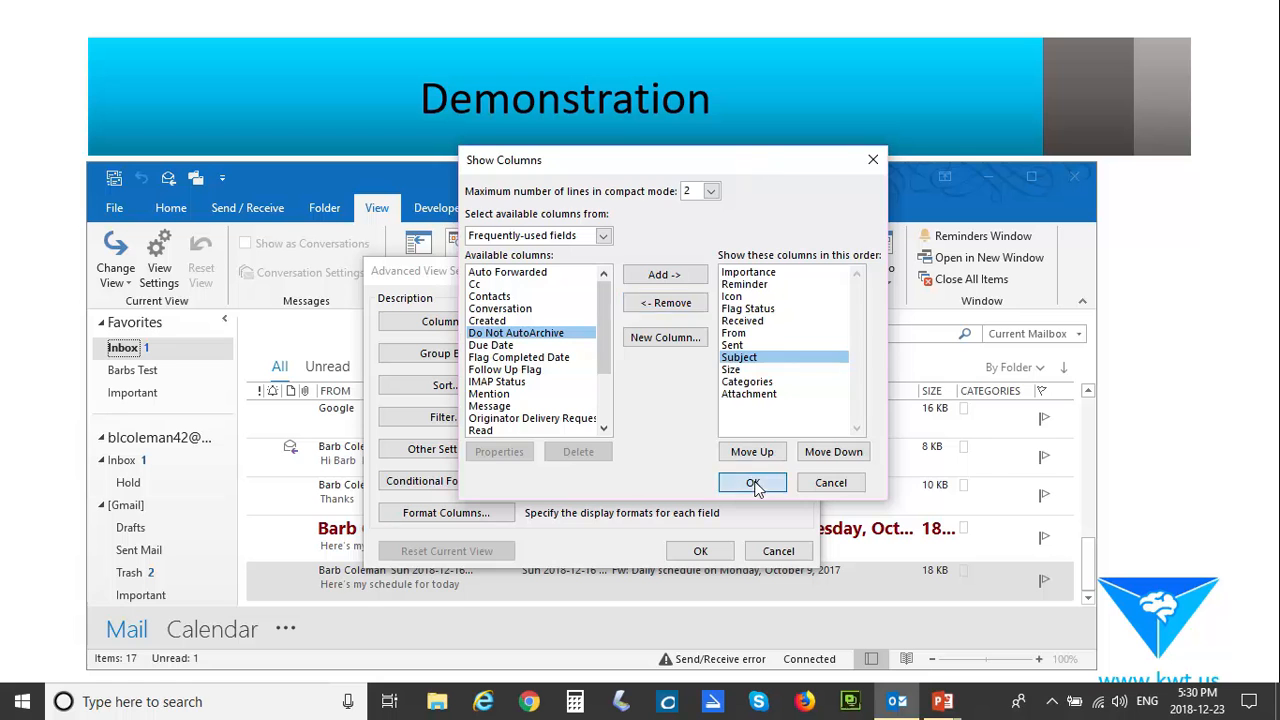
left_click(752, 482)
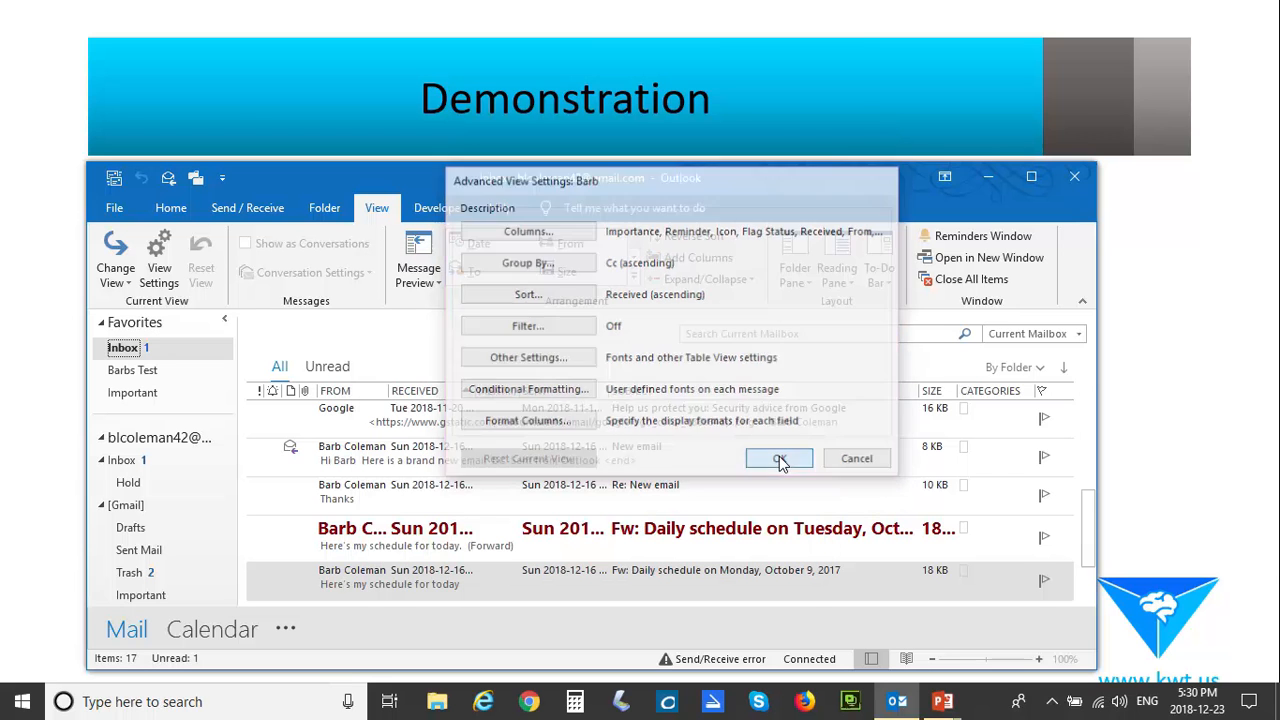
left_click(780, 458)
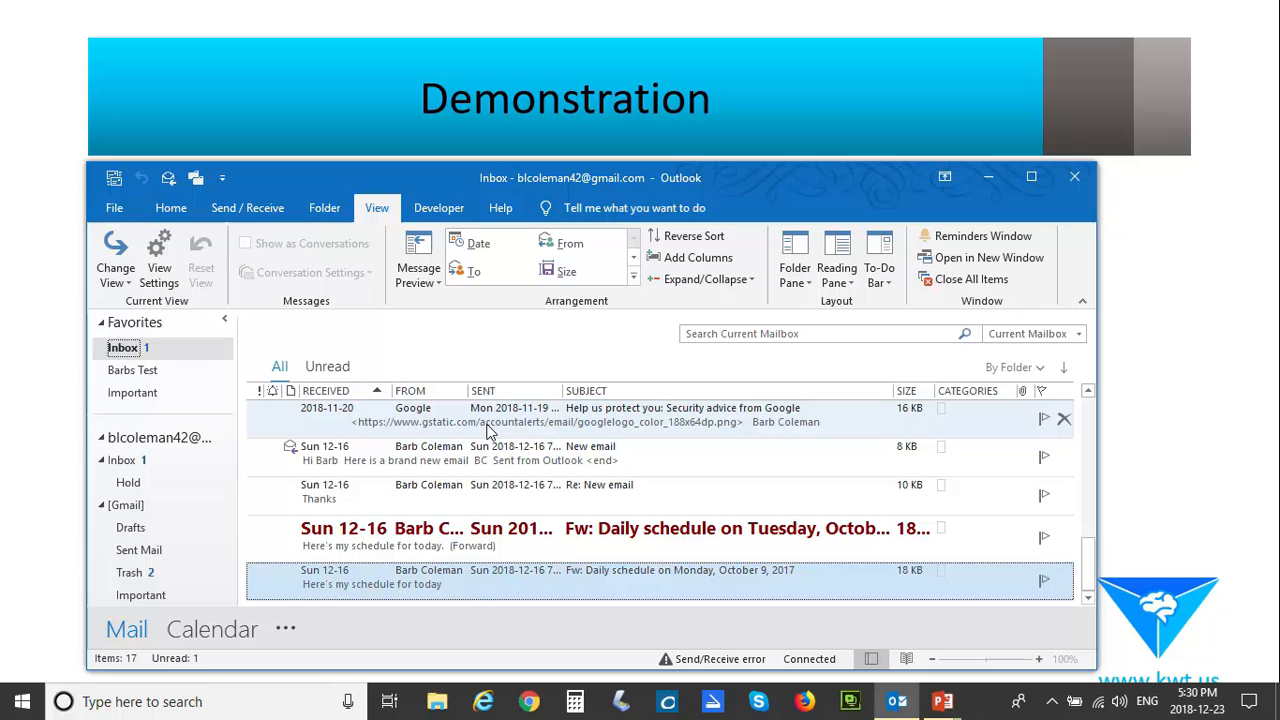
mouse_move(540, 420)
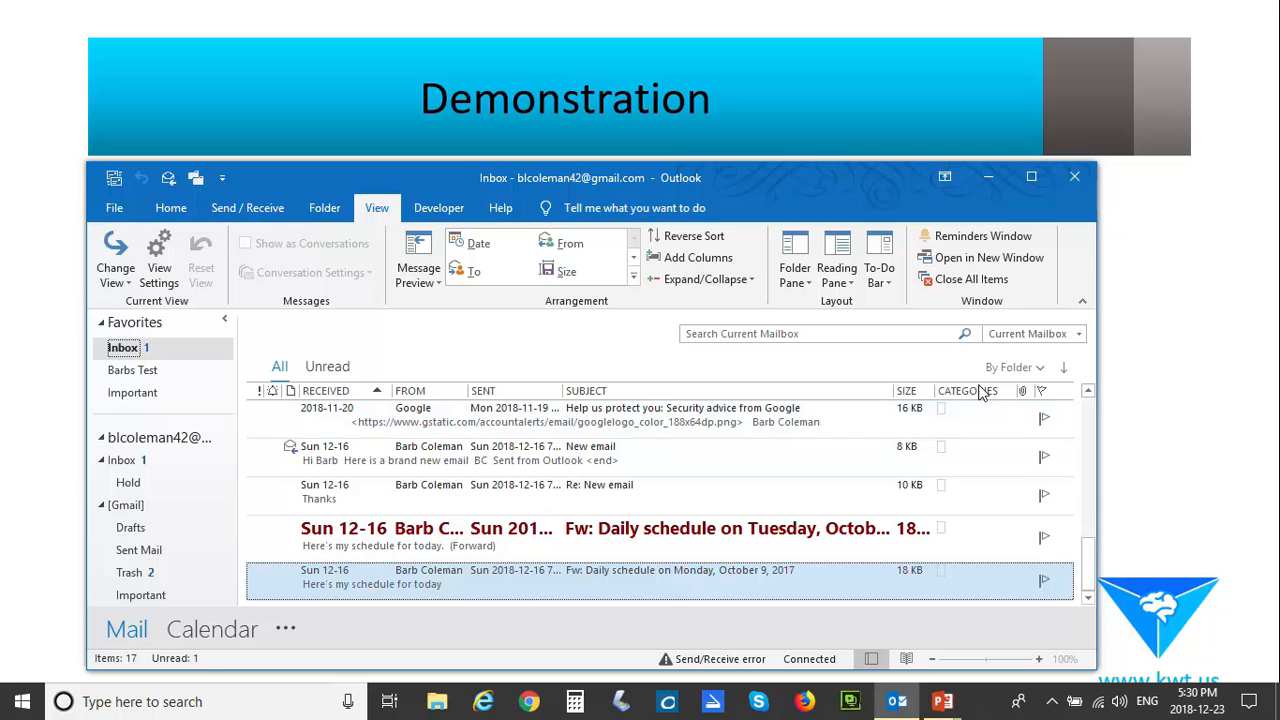
mouse_move(968, 390)
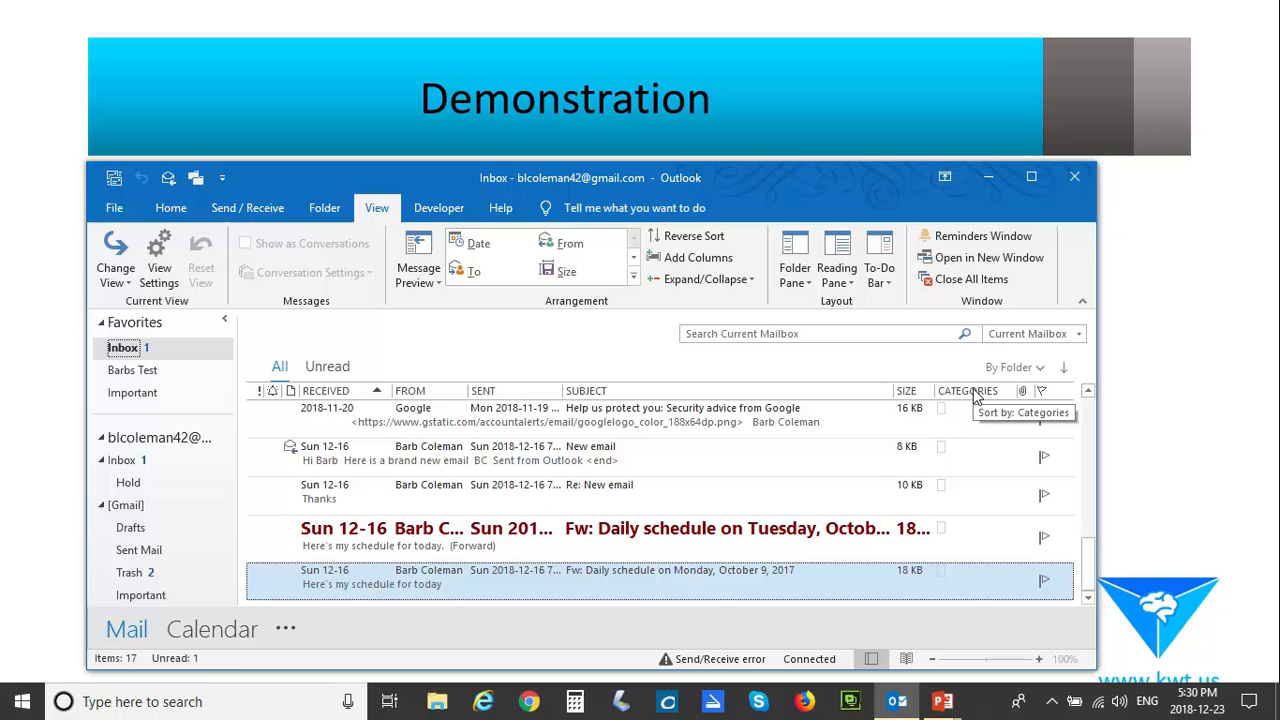
mouse_move(970, 400)
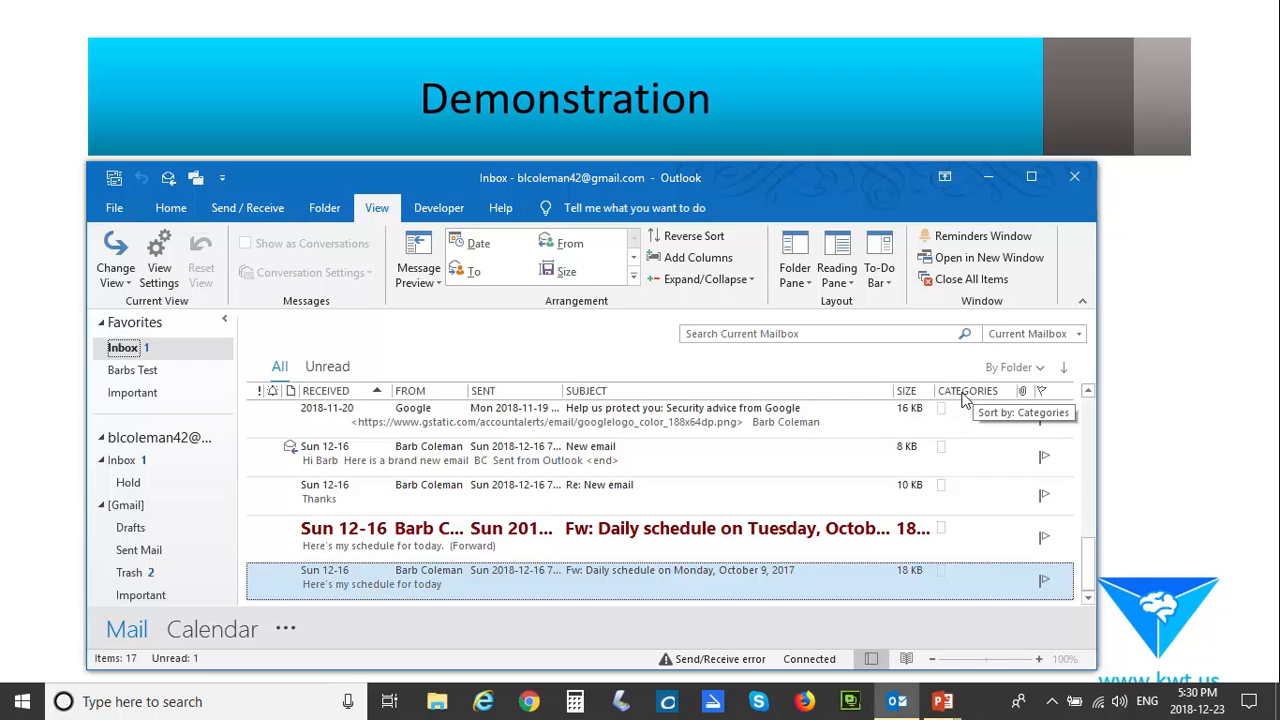
Step: Remove the Categories column so Size is the last text column
left_click(160, 260)
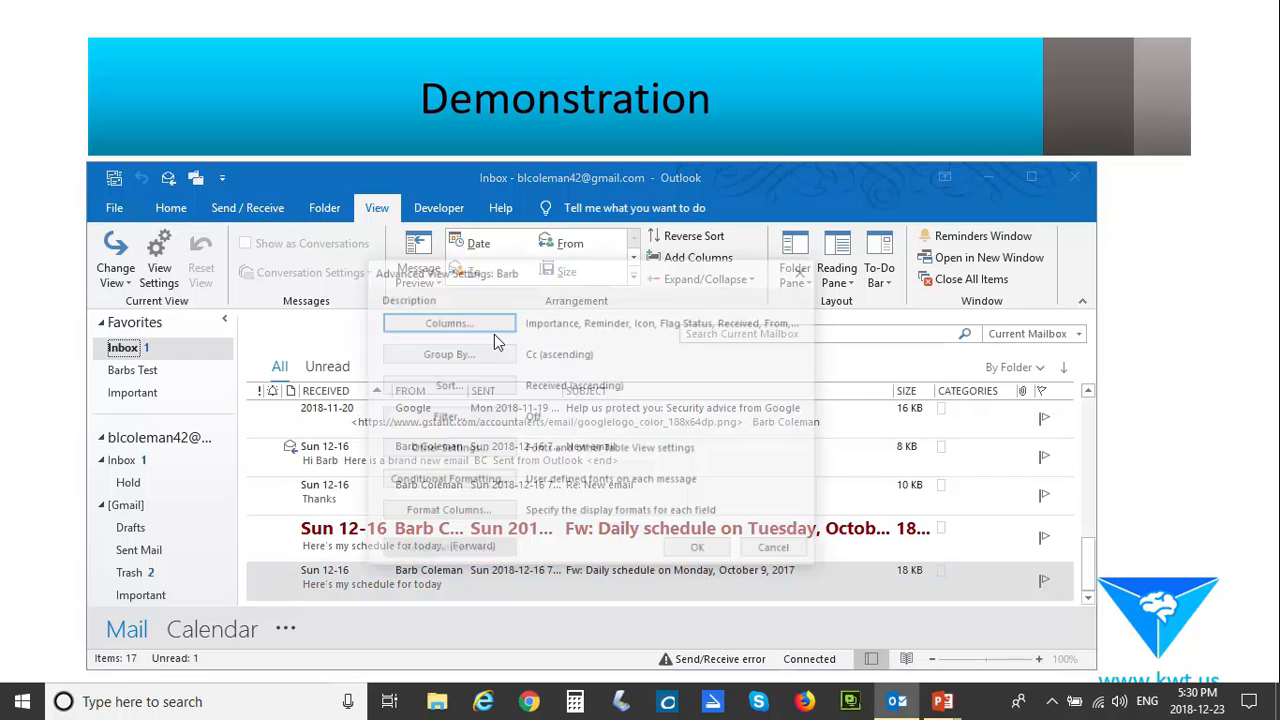
left_click(448, 322)
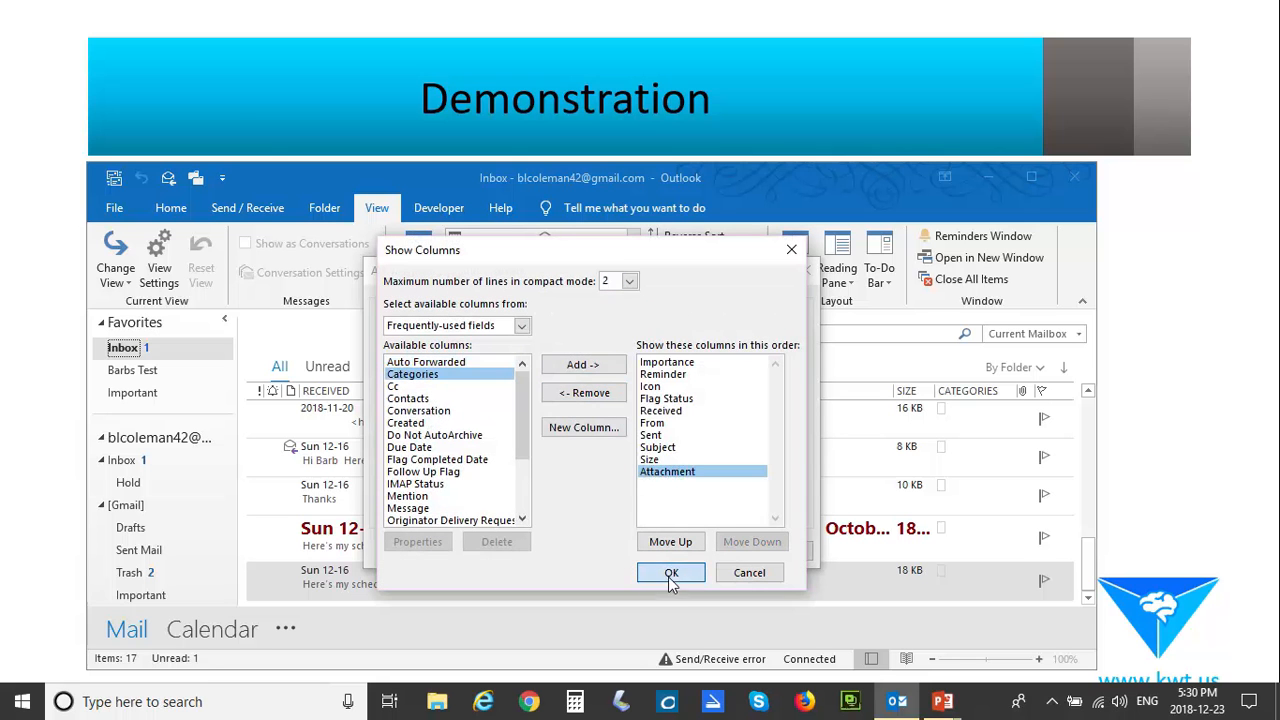
left_click(672, 572)
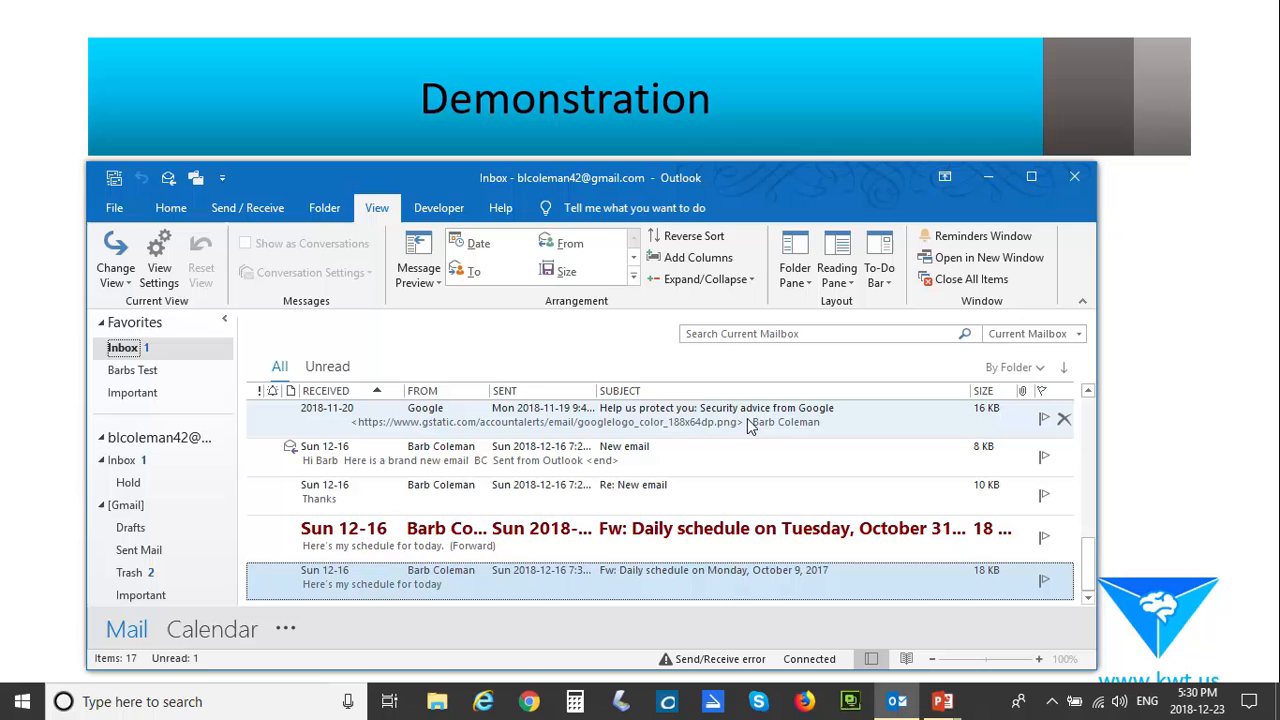
mouse_move(780, 448)
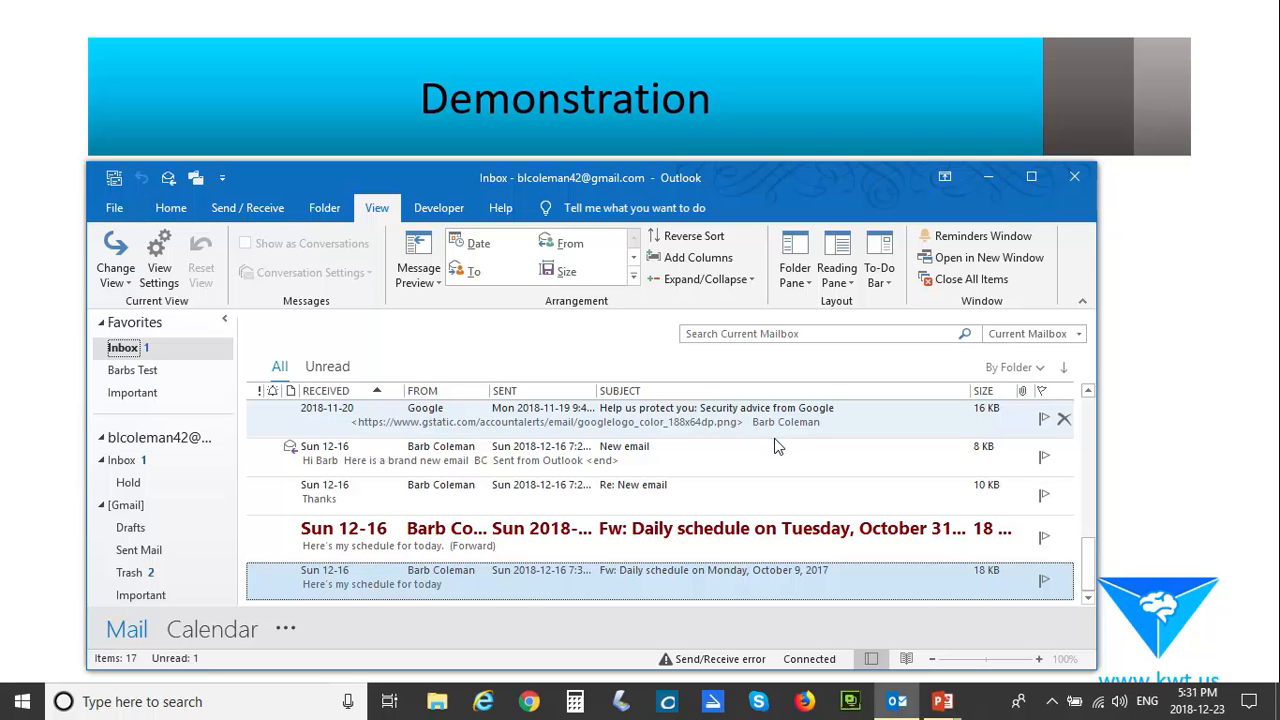
mouse_move(812, 452)
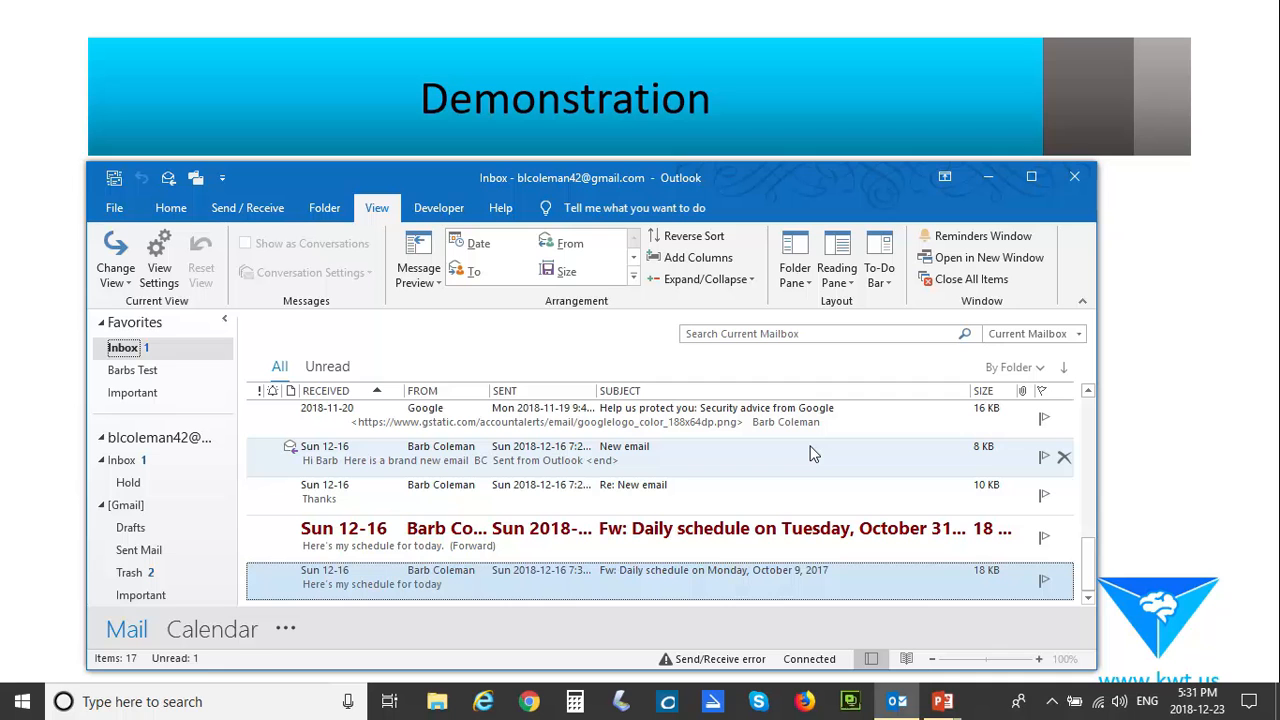
mouse_move(116, 258)
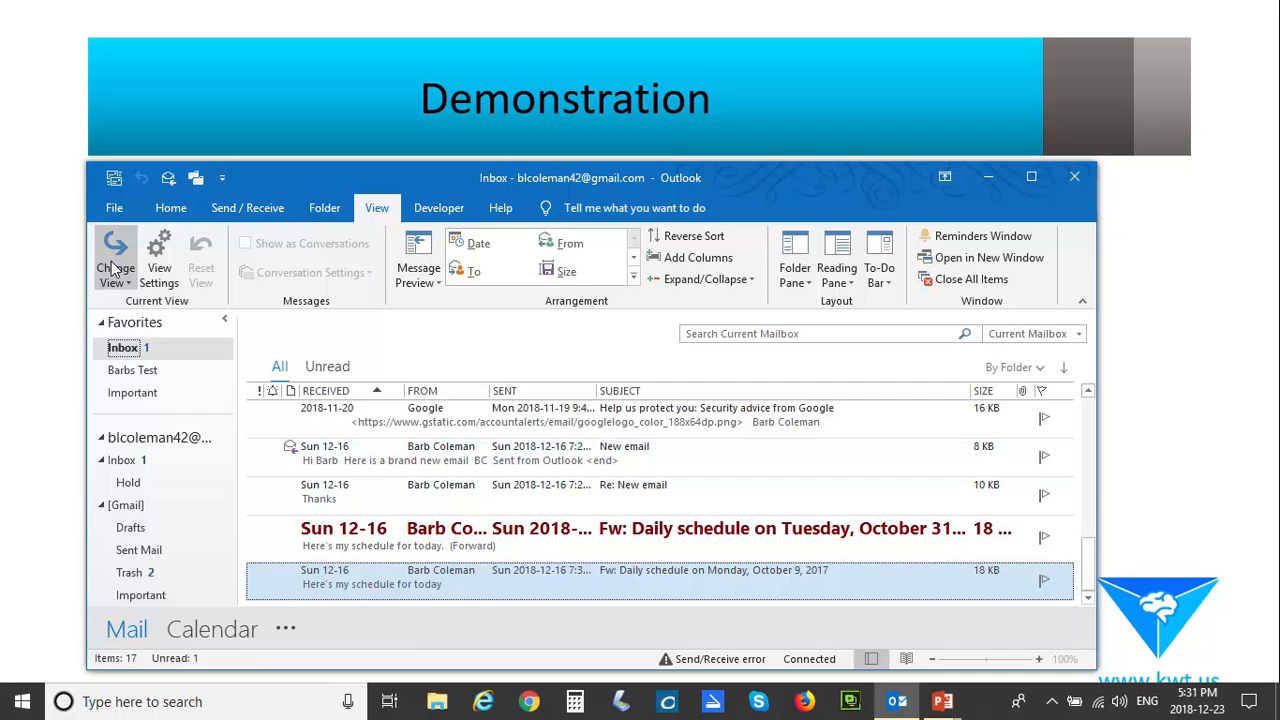
left_click(116, 258)
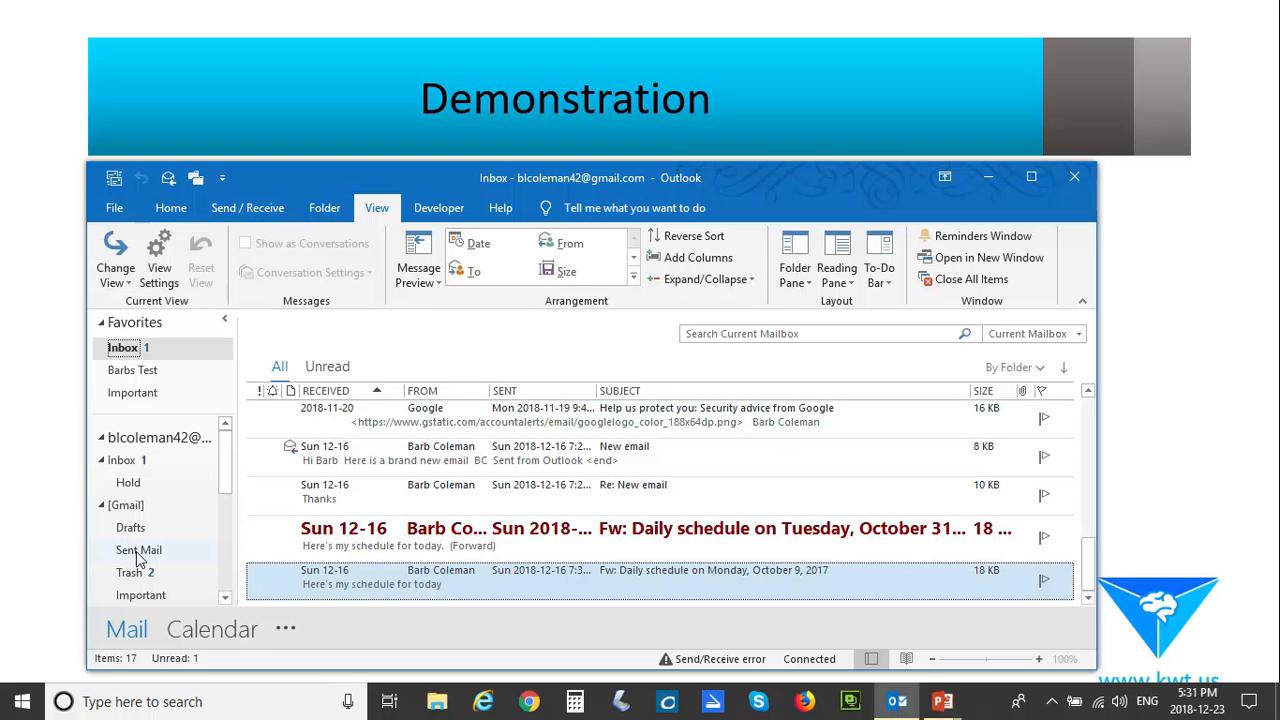
left_click(140, 550)
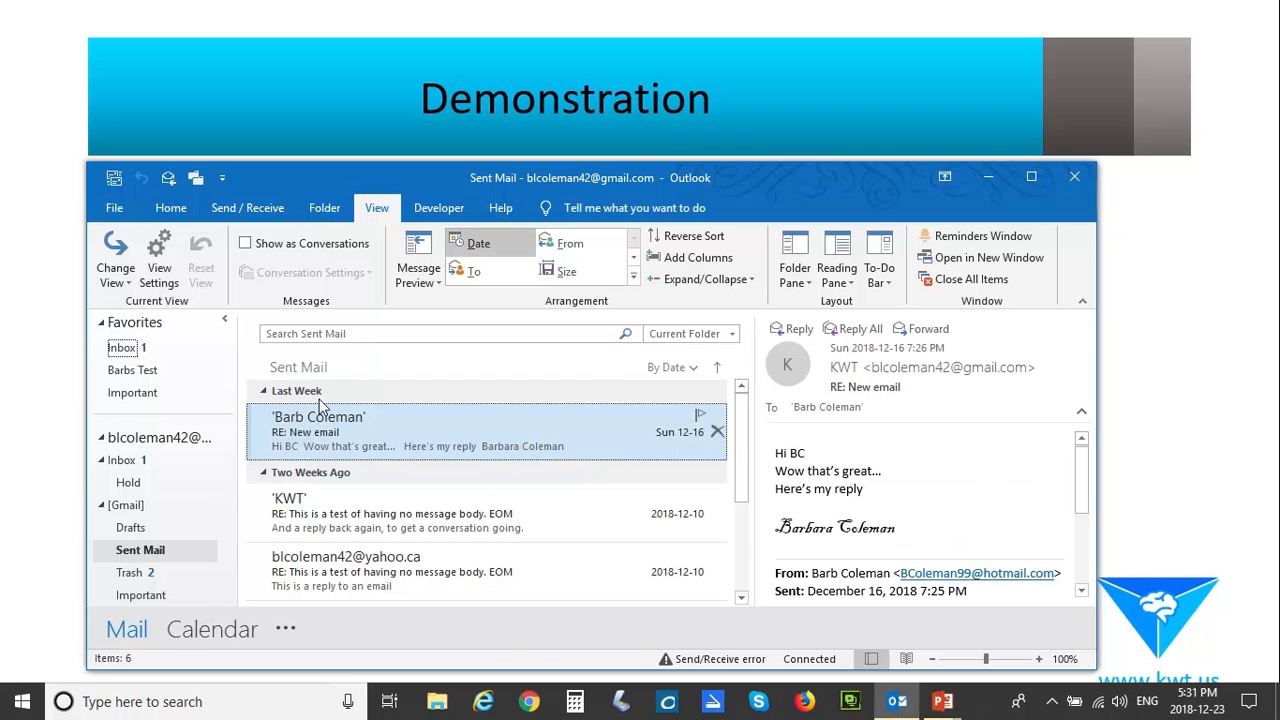
mouse_move(700, 418)
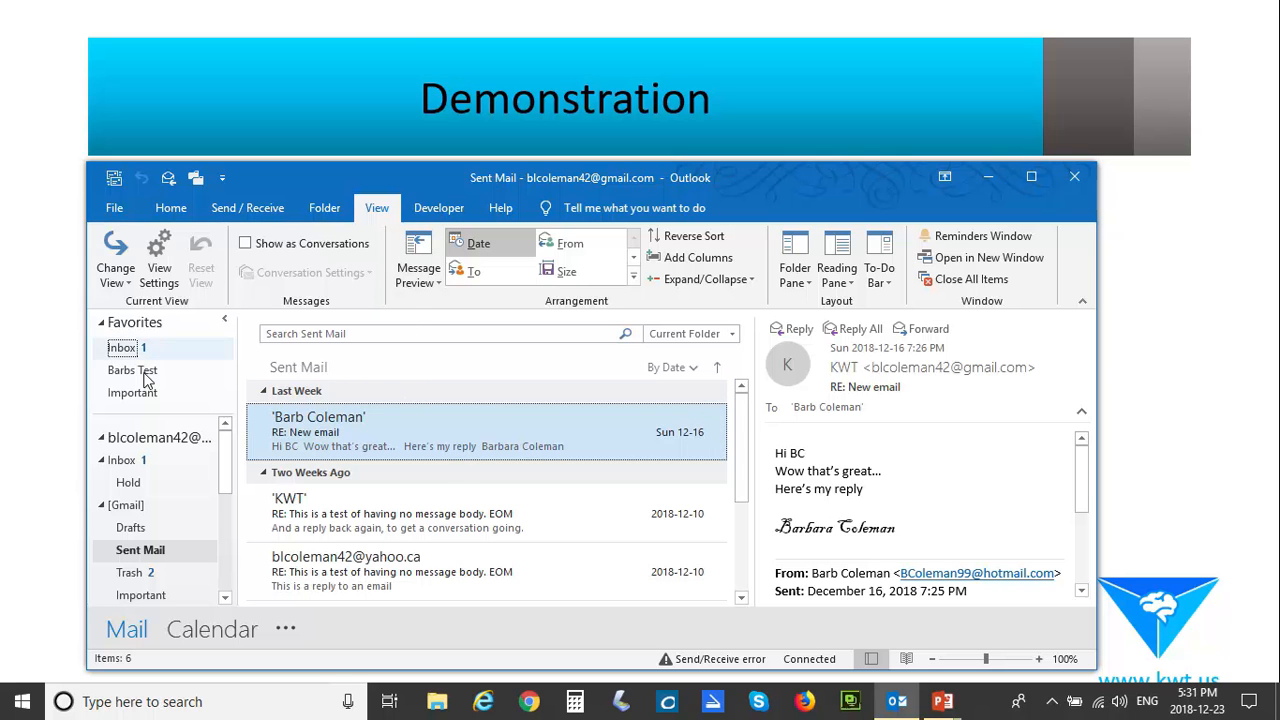
left_click(122, 348)
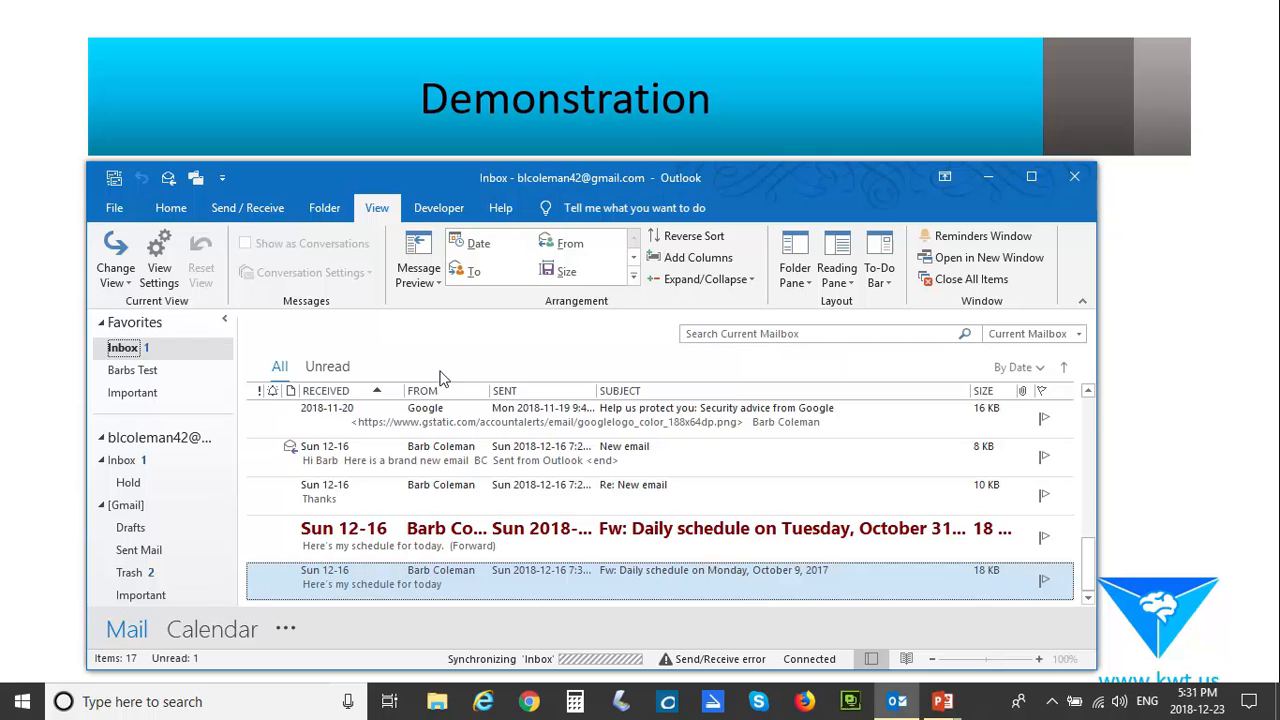